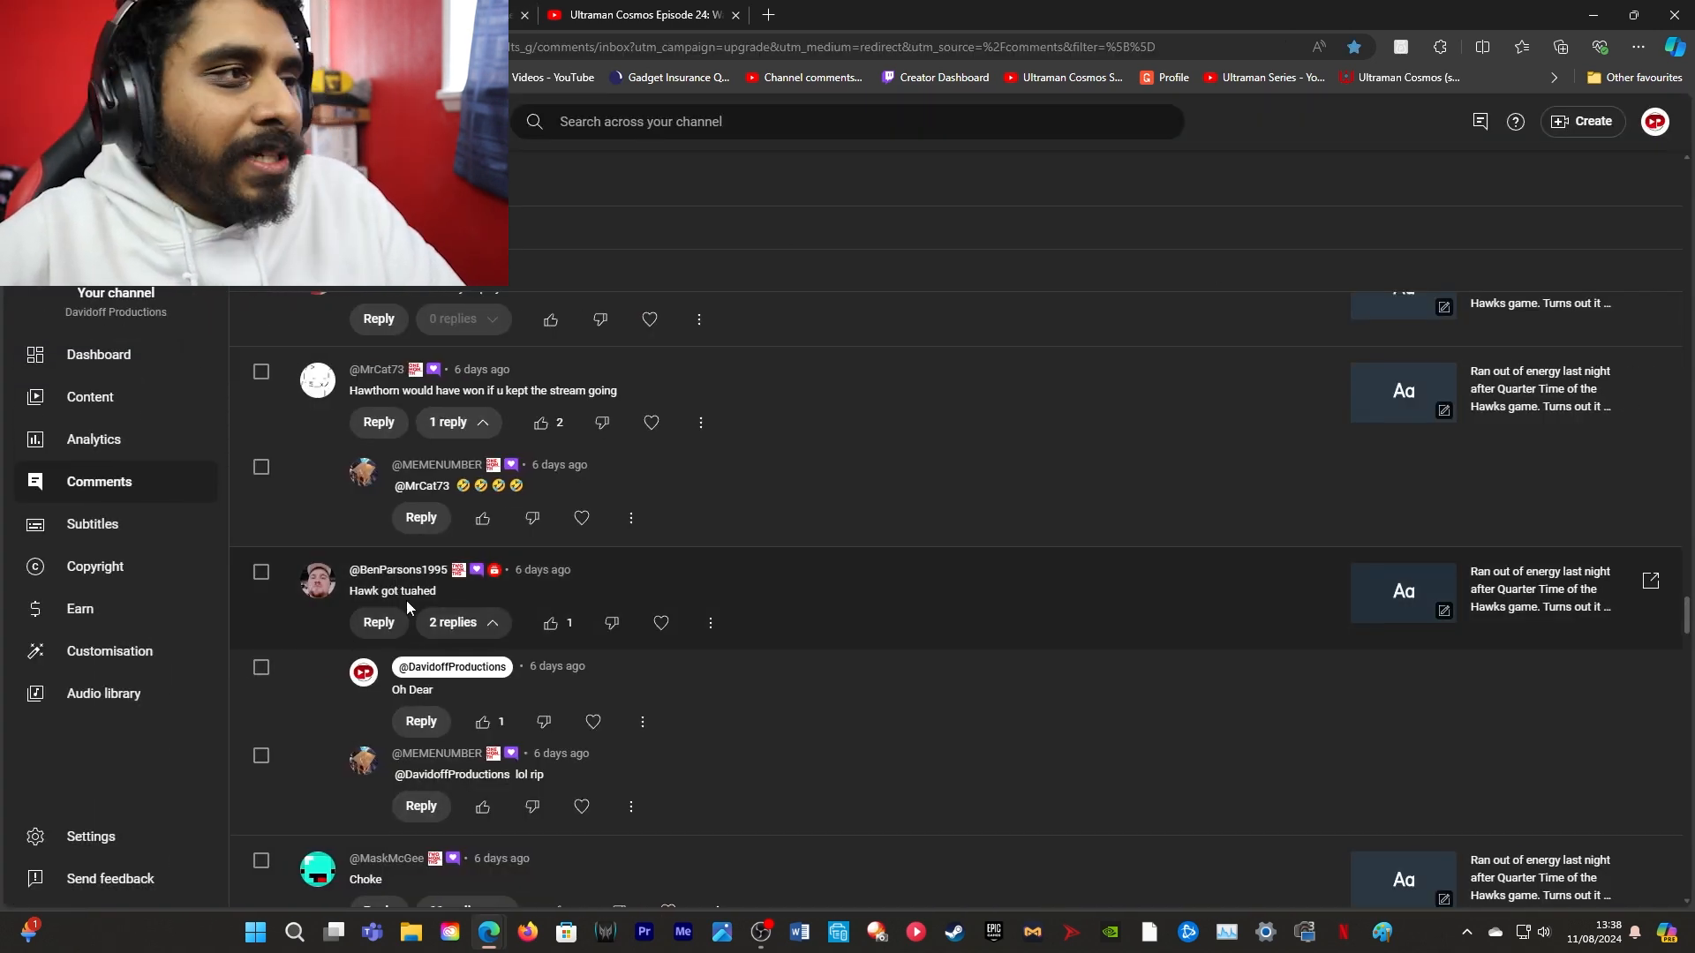
Scroll down and back up through the channel's comment inbox
{"action": "scroll", "scroll_direction": "down", "scroll_amount": 3}
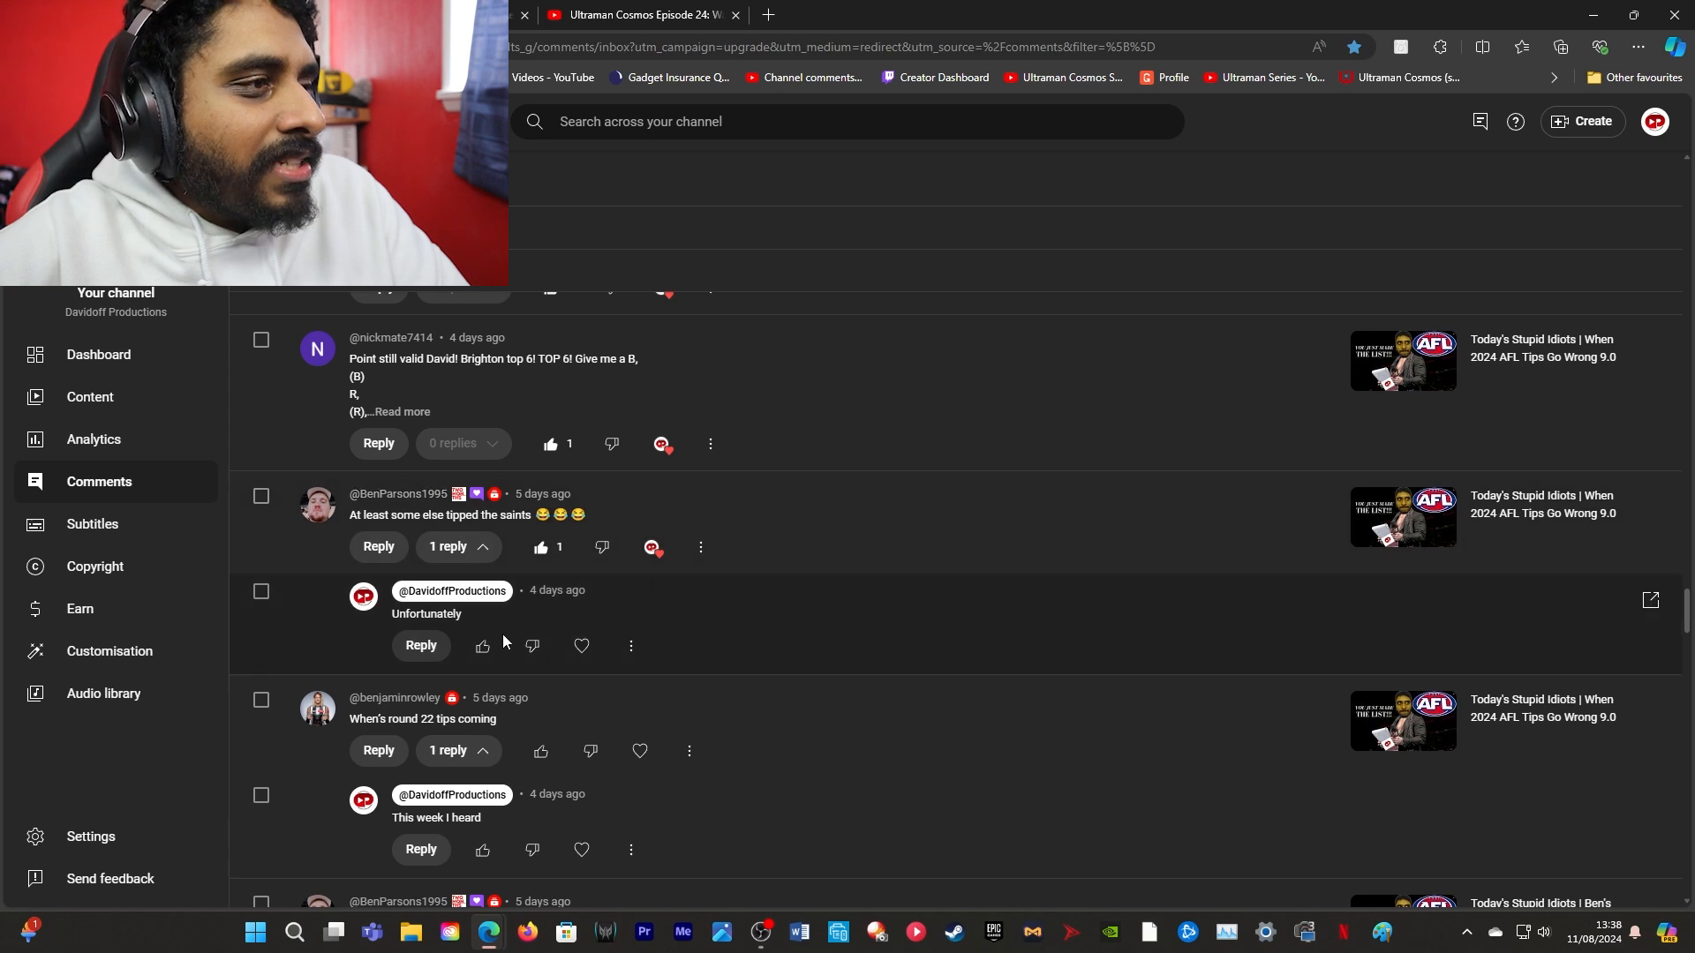
{"action": "mouse_move", "coordinate": [558, 666]}
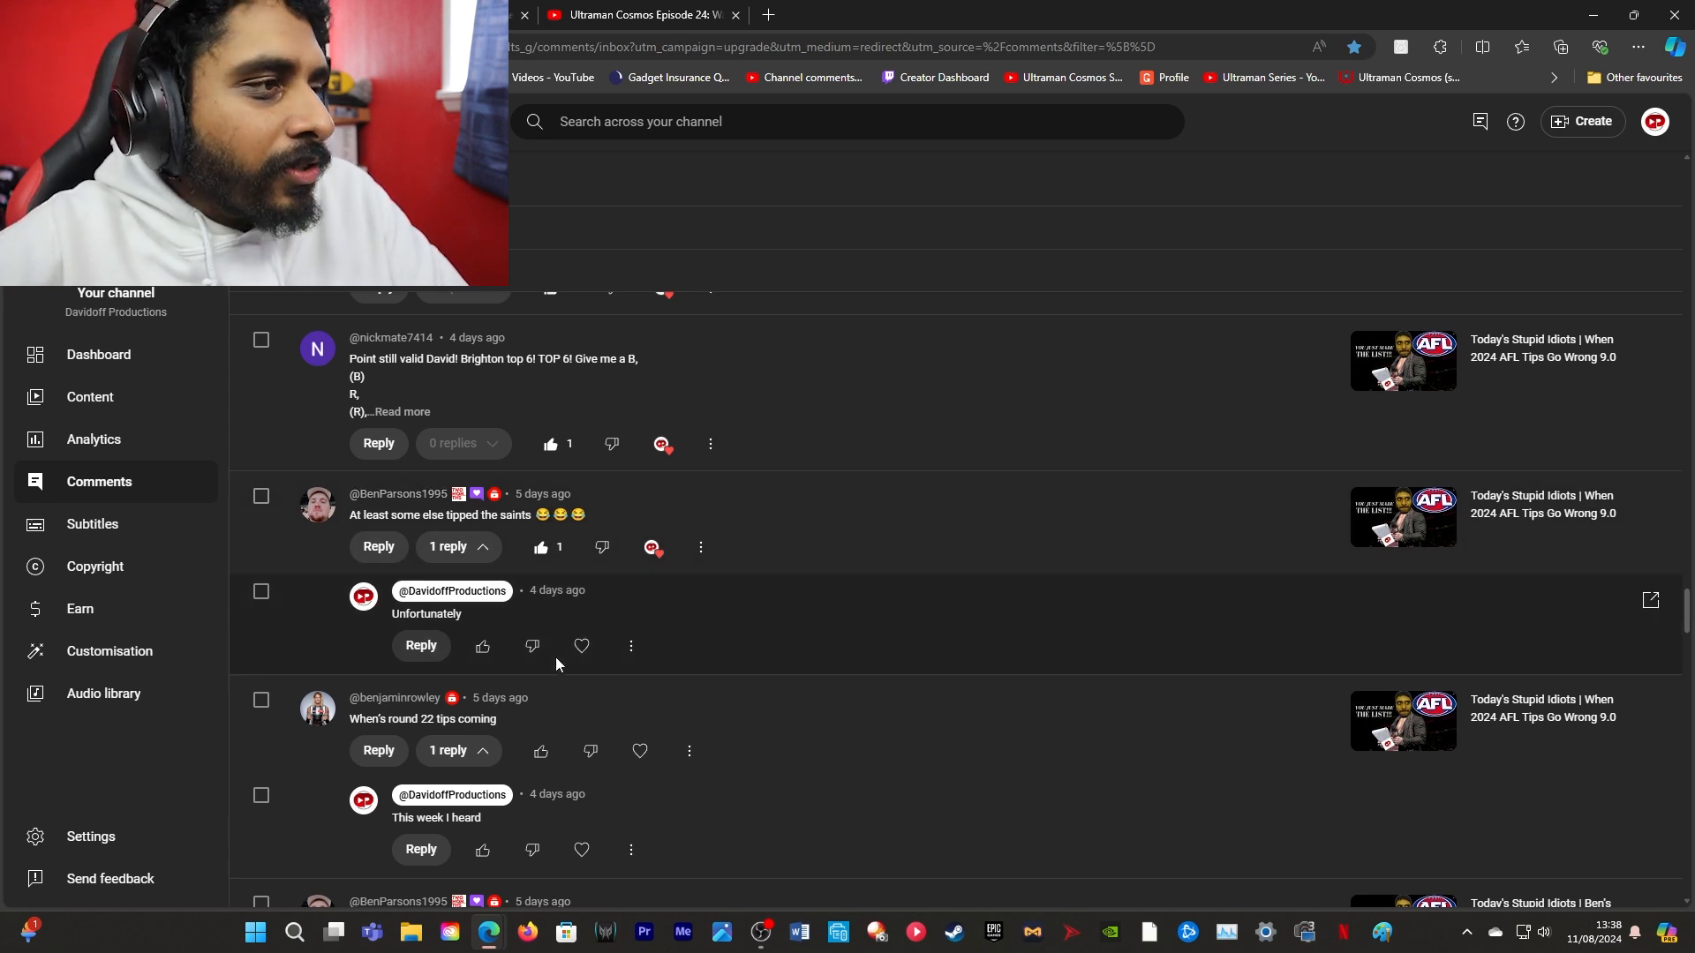
{"action": "scroll", "scroll_direction": "up", "scroll_amount": 3}
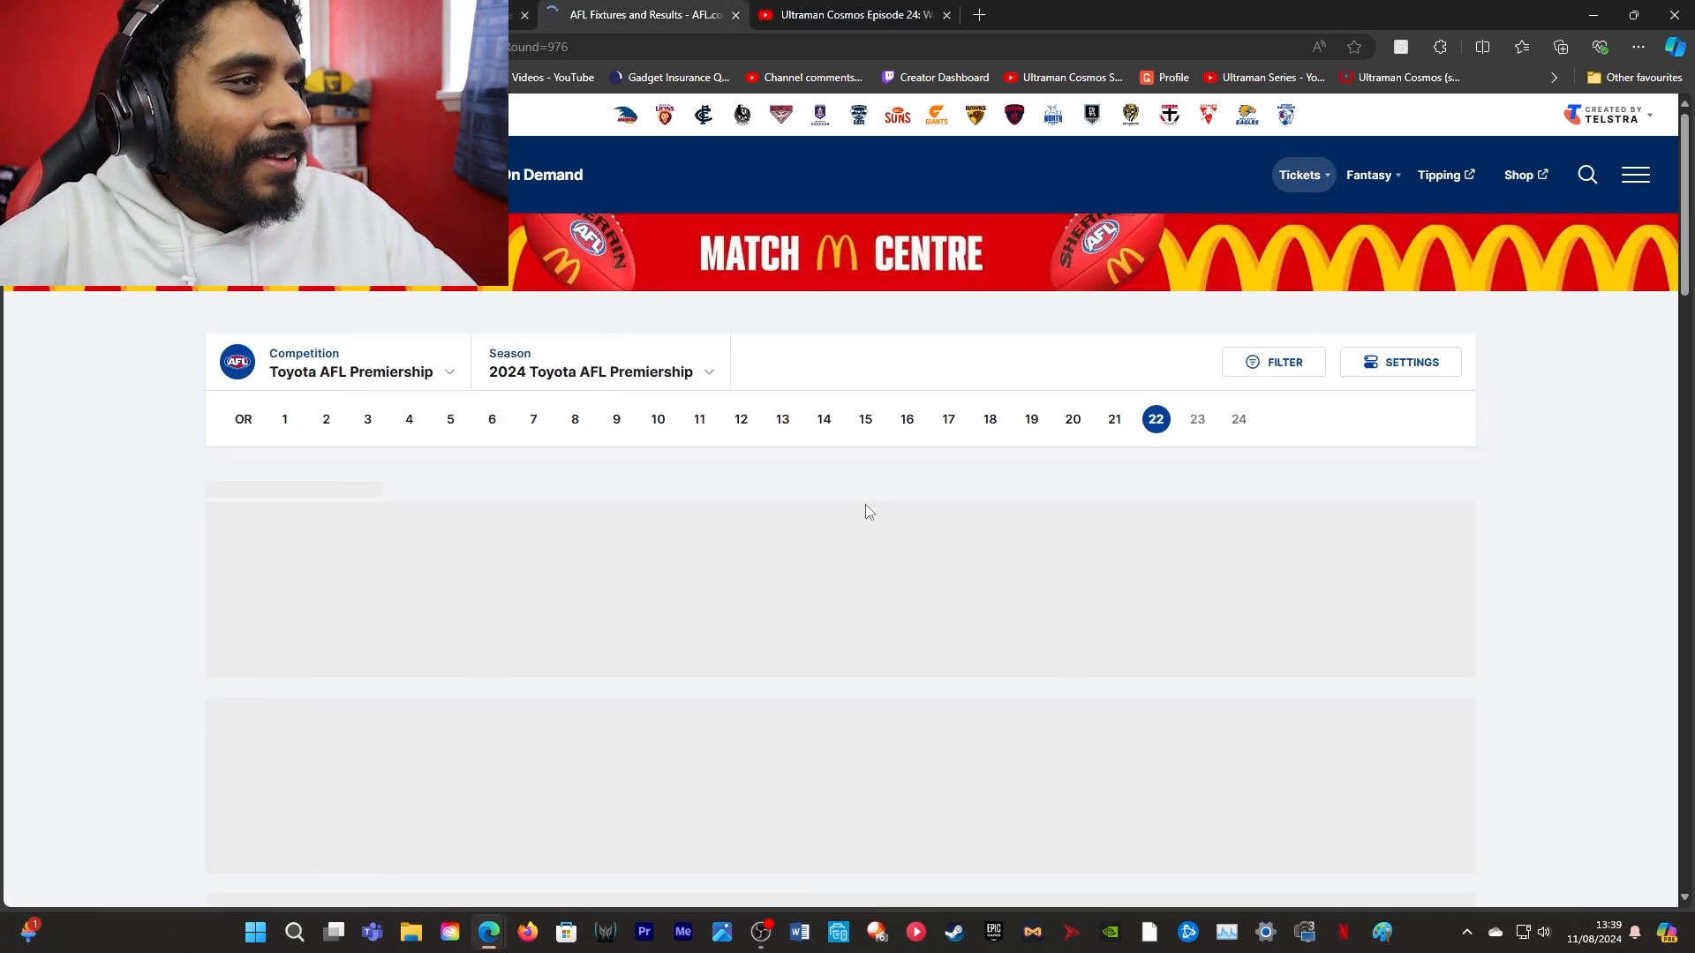
Scroll the round 22 results, including Sydney Swans over Collingwood by 3, then return to the tips comment
{"action": "scroll", "scroll_direction": "down", "scroll_amount": 3}
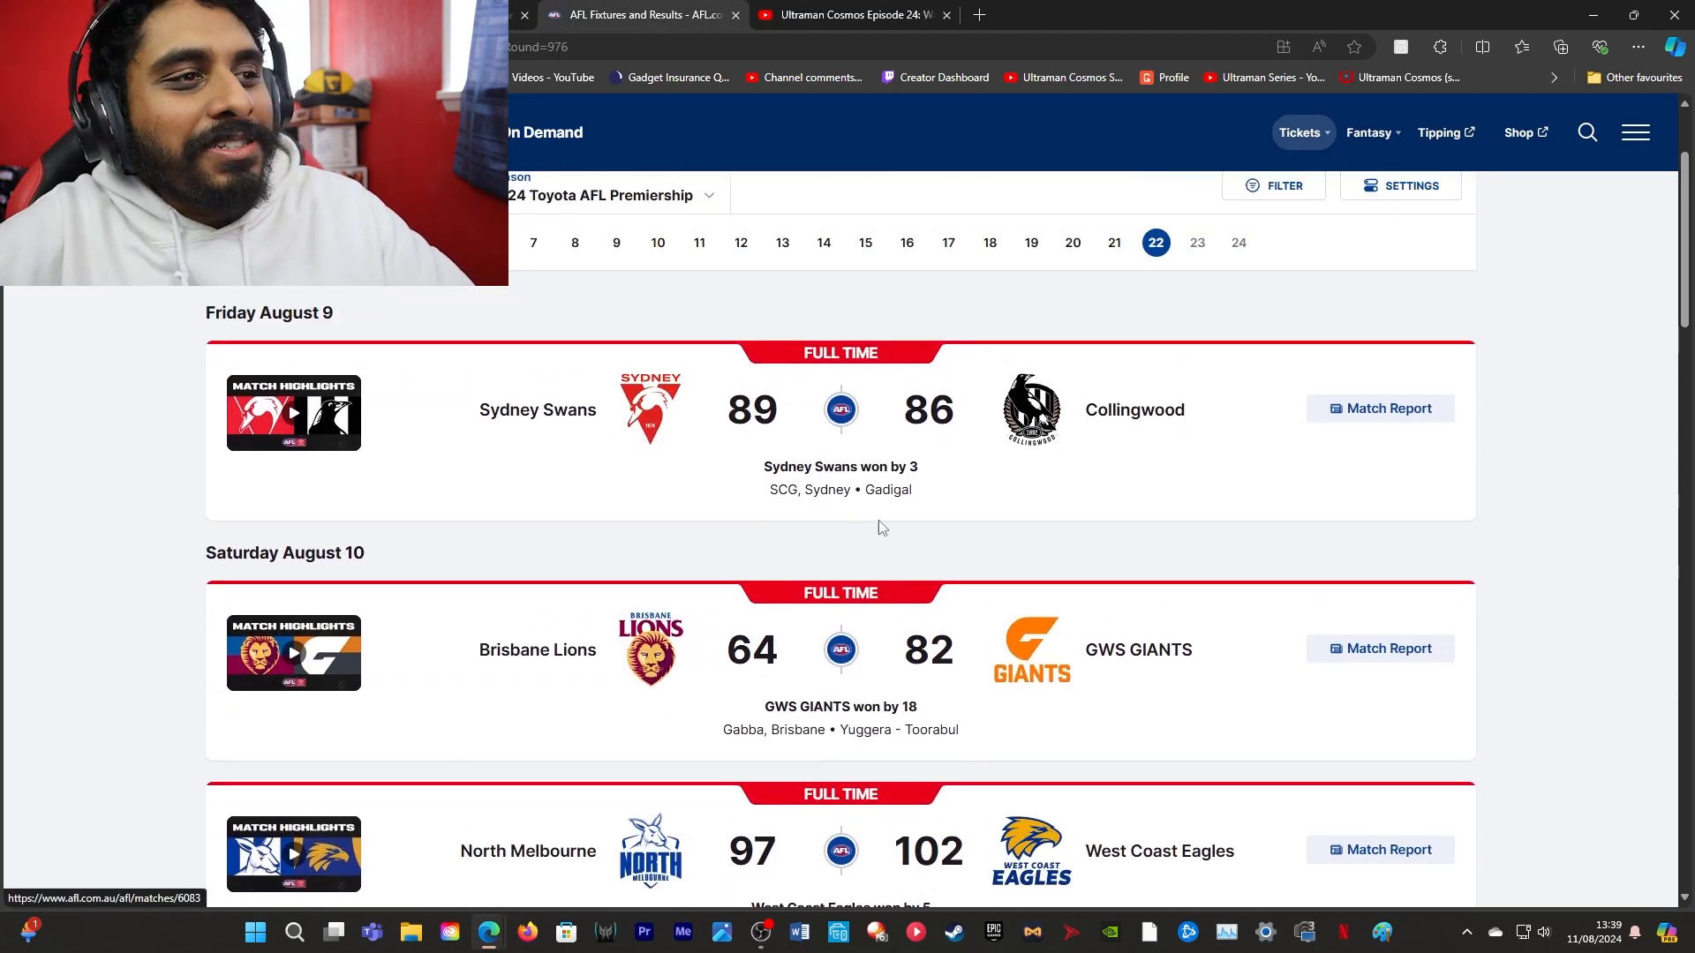
{"action": "mouse_move", "coordinate": [896, 537]}
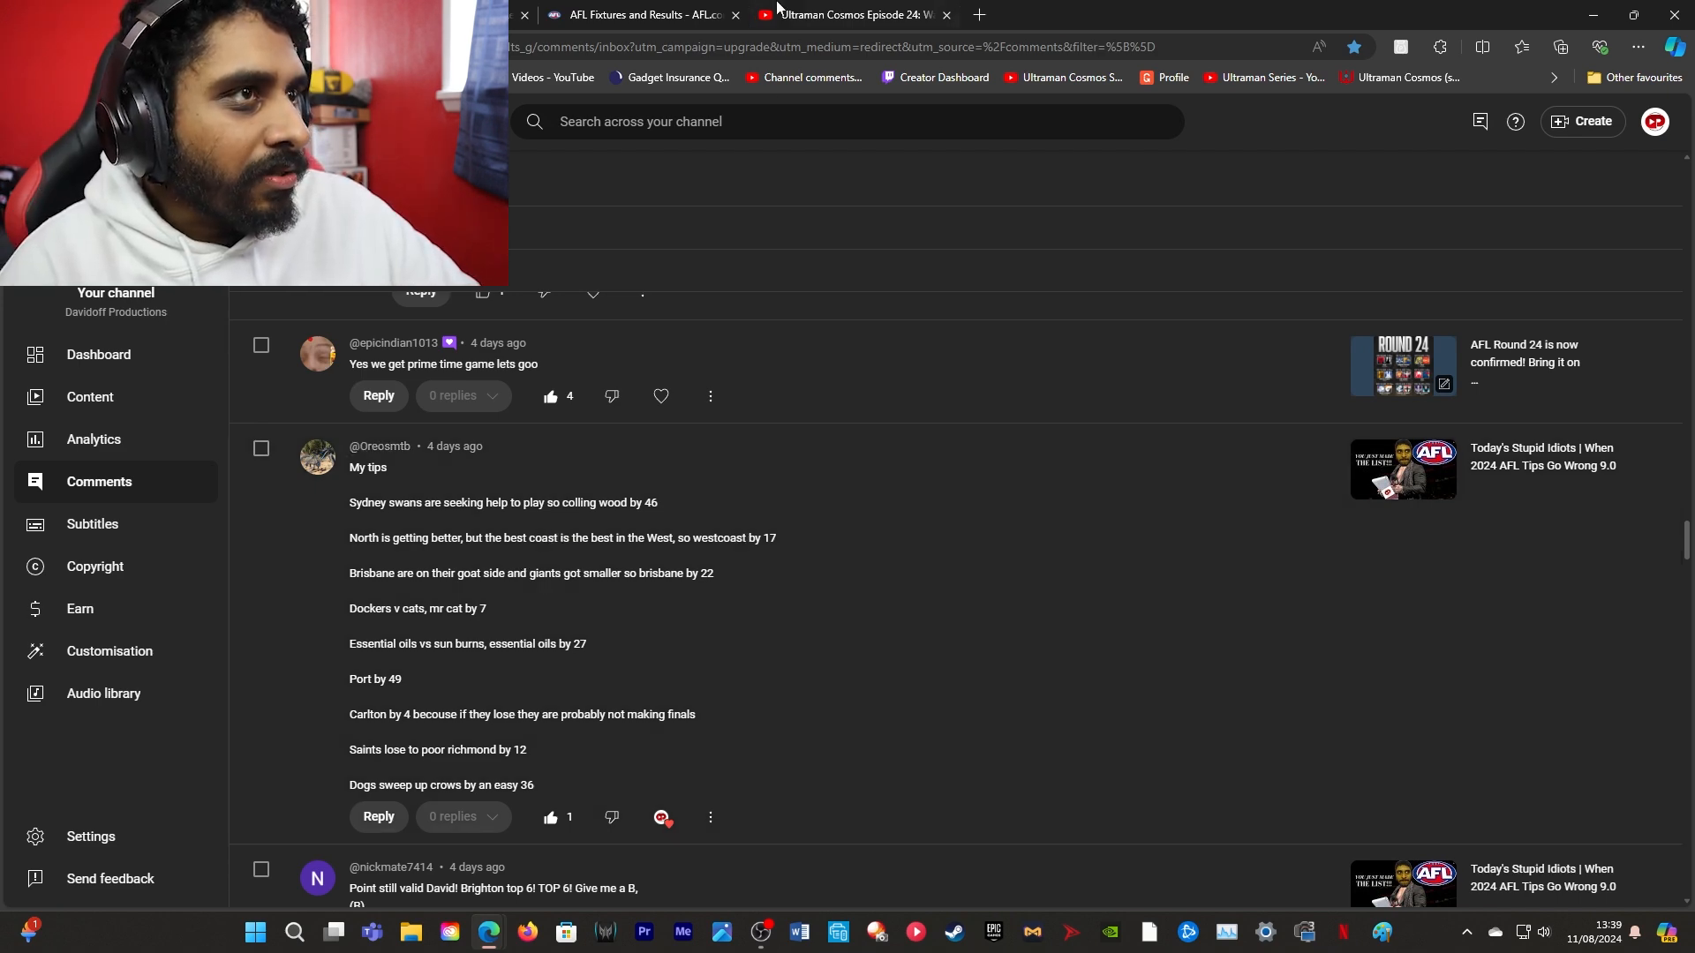
{"action": "left_click", "coordinate": [638, 15]}
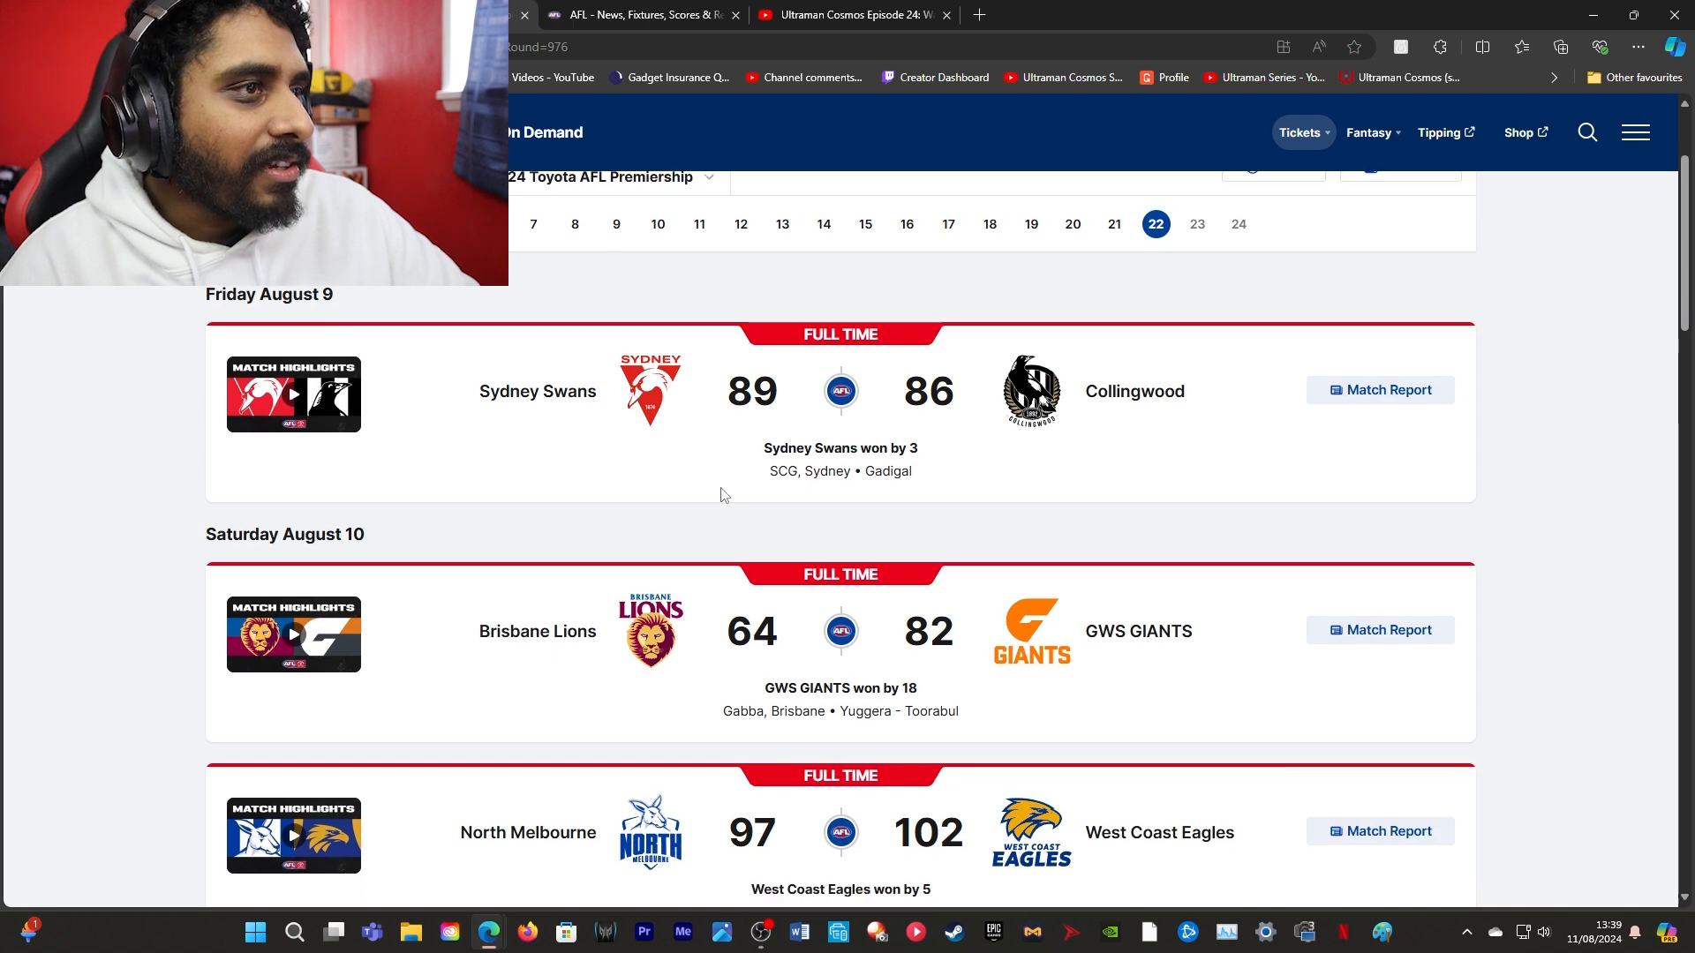
{"action": "scroll", "scroll_direction": "down", "scroll_amount": 3}
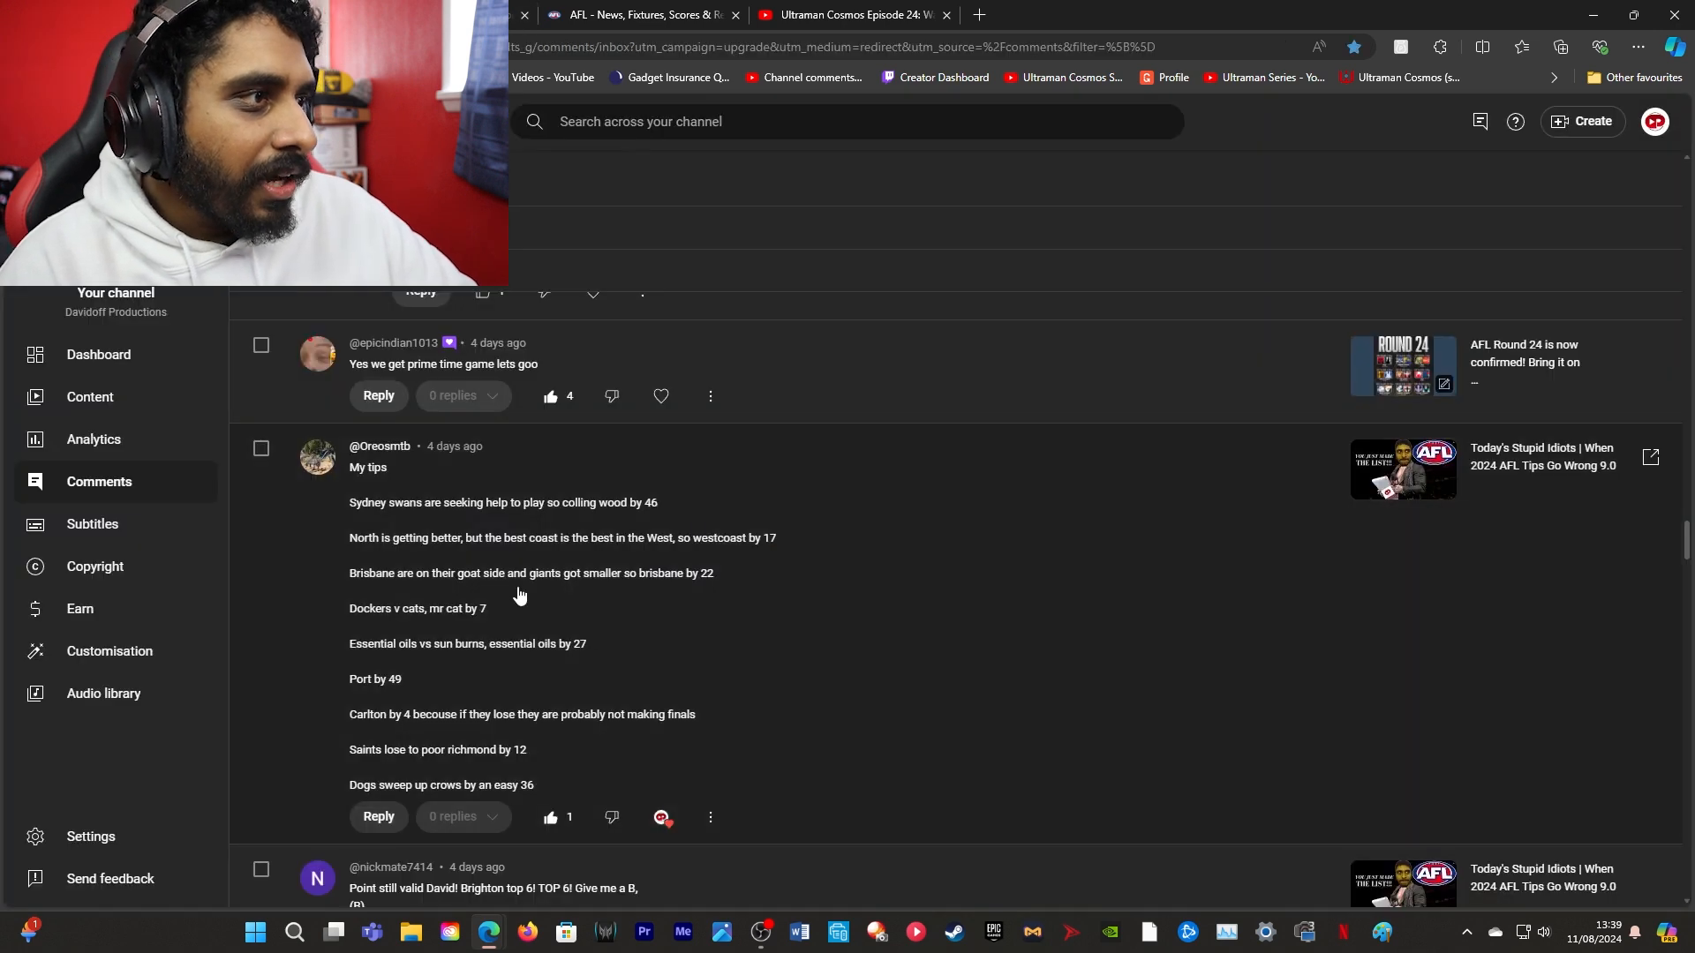
{"action": "mouse_move", "coordinate": [473, 593]}
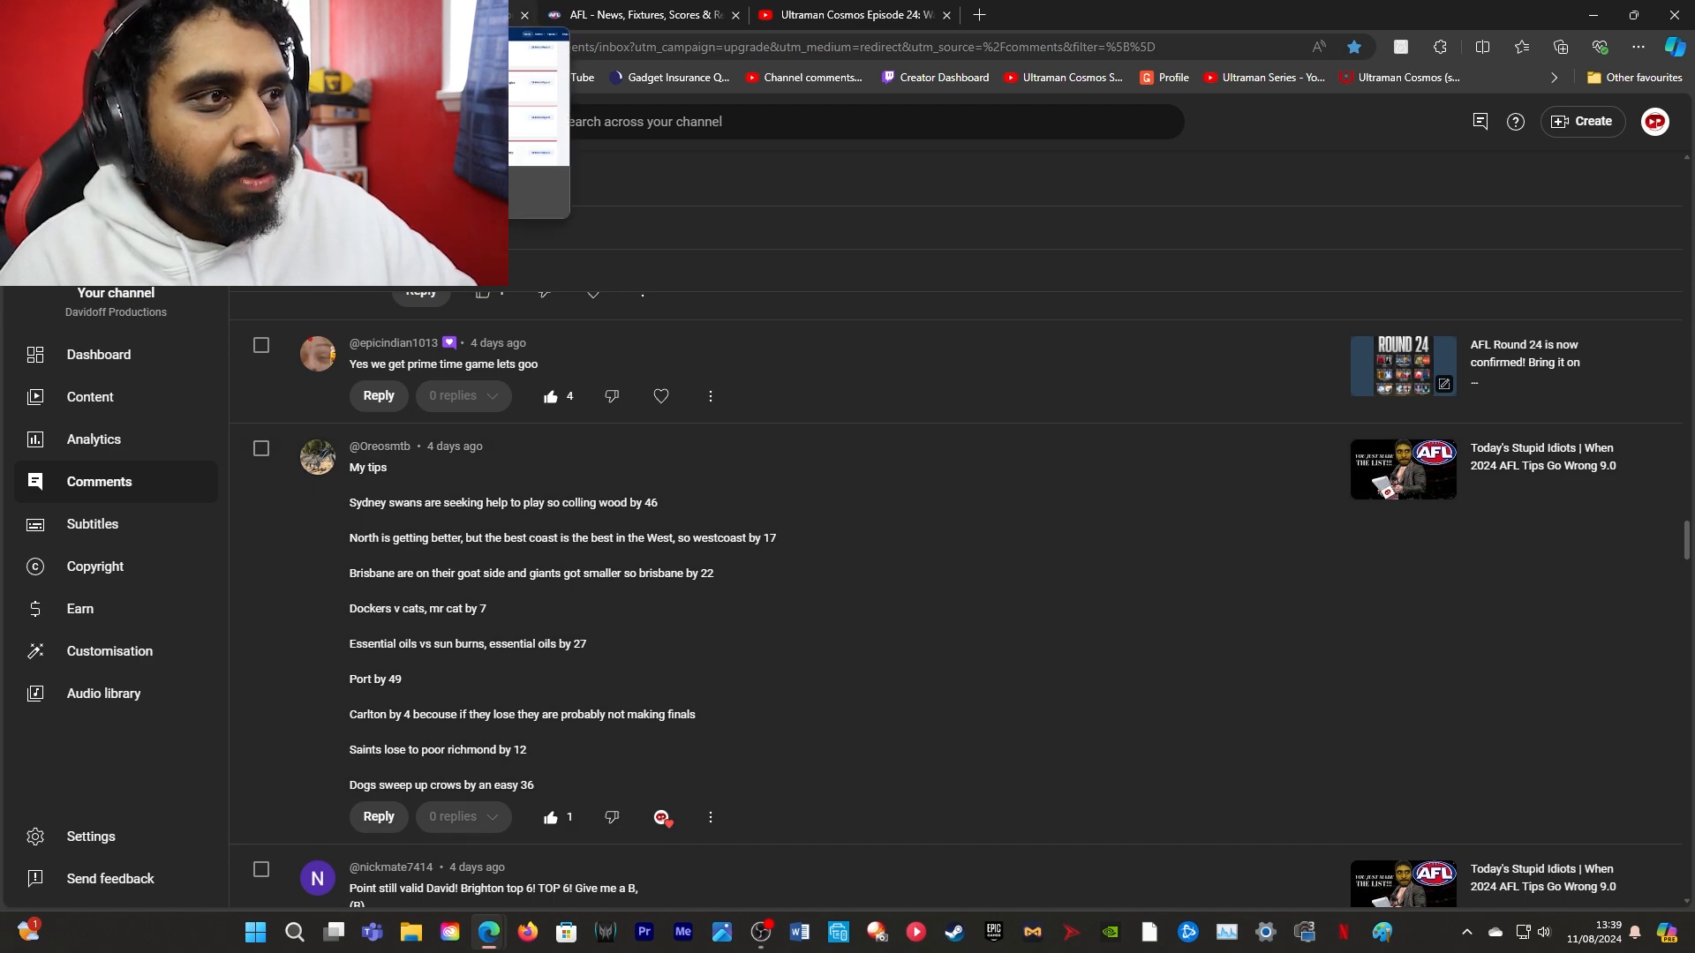
Read the viewer's 'My tips' comment alongside the AFL round 22 results
{"action": "left_click", "coordinate": [637, 16]}
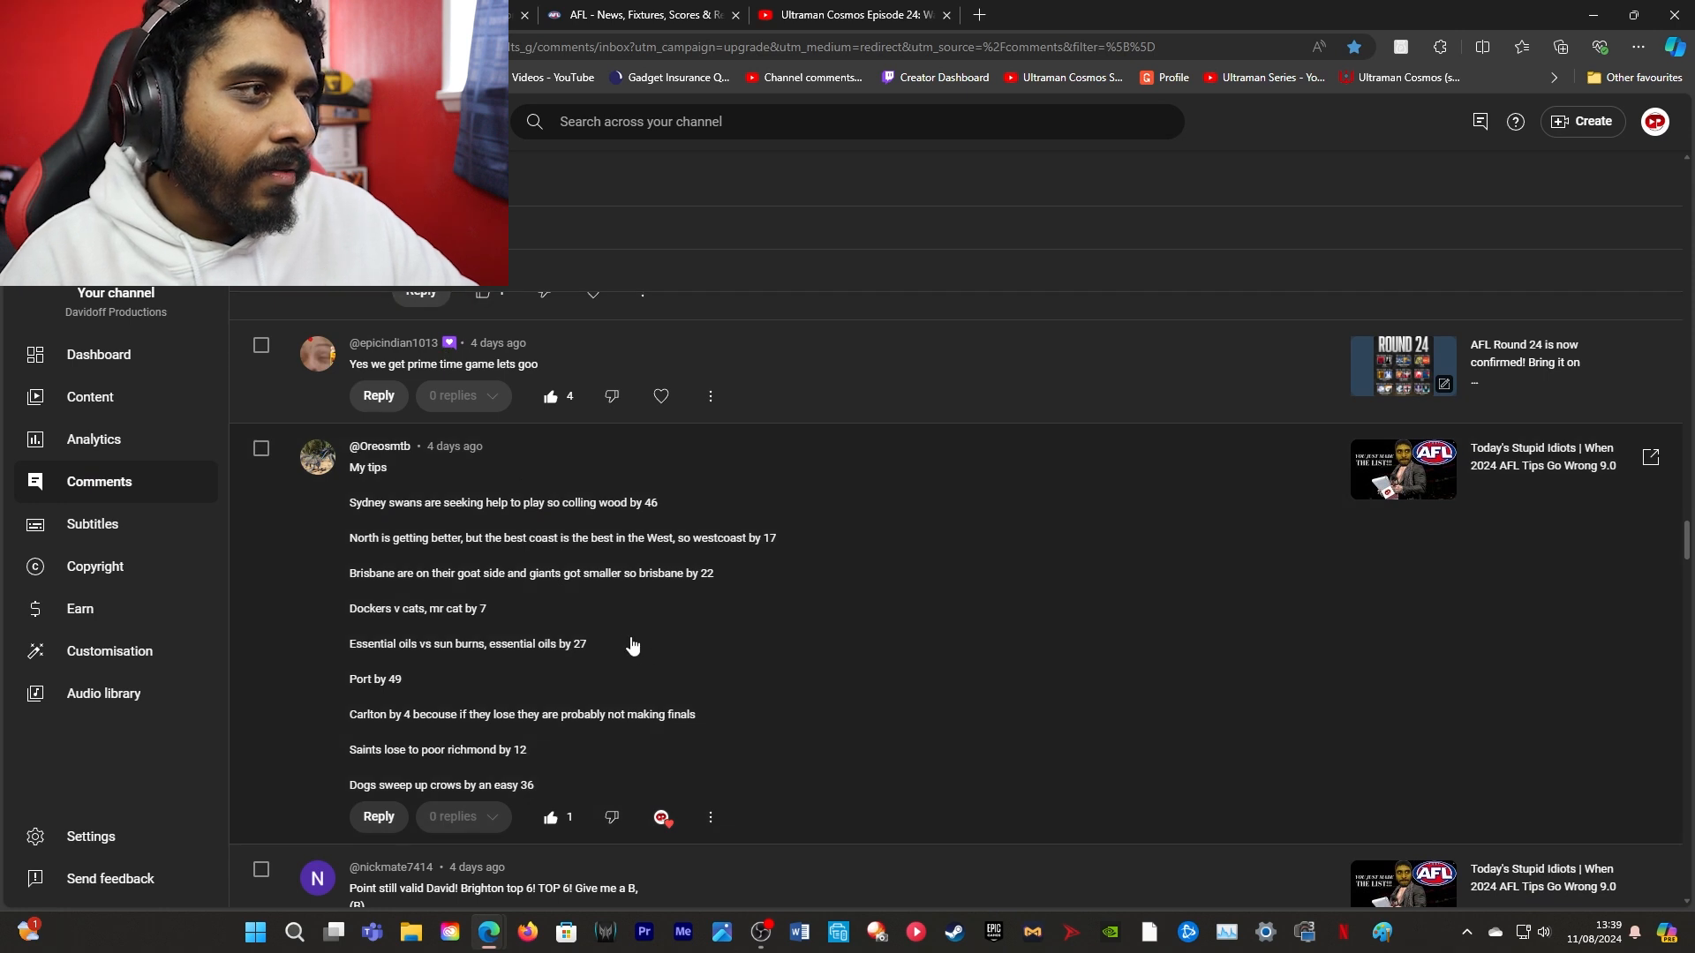
{"action": "scroll", "scroll_direction": "down", "scroll_amount": 3}
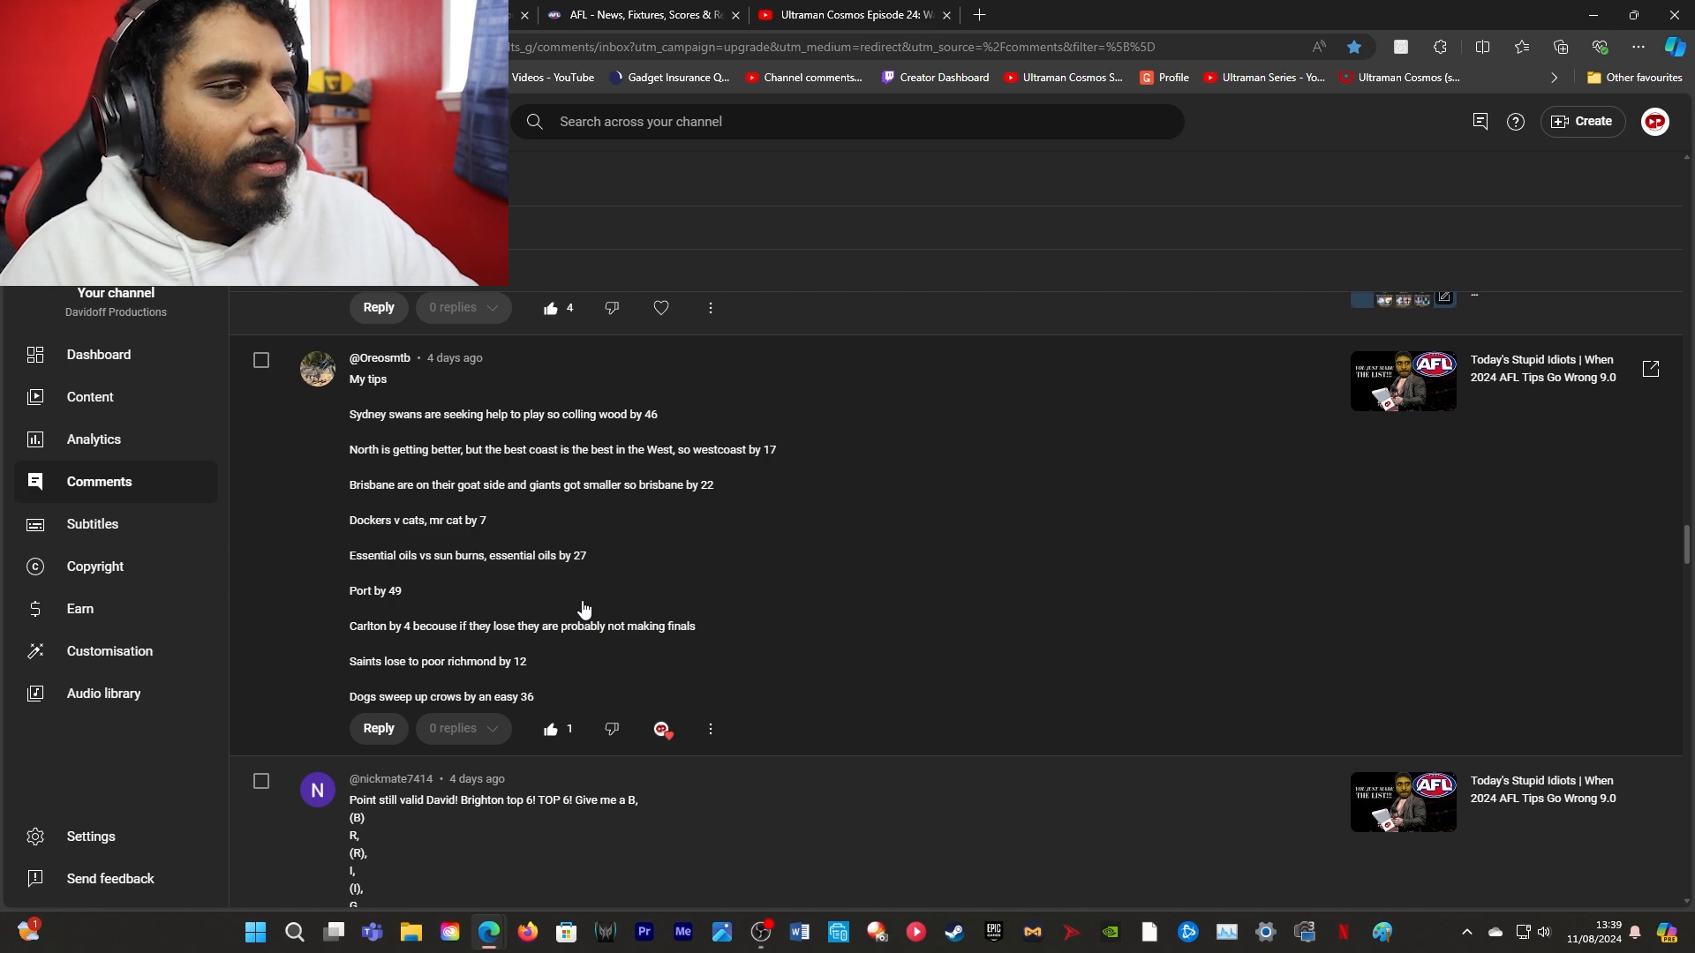
{"action": "left_click", "coordinate": [637, 14]}
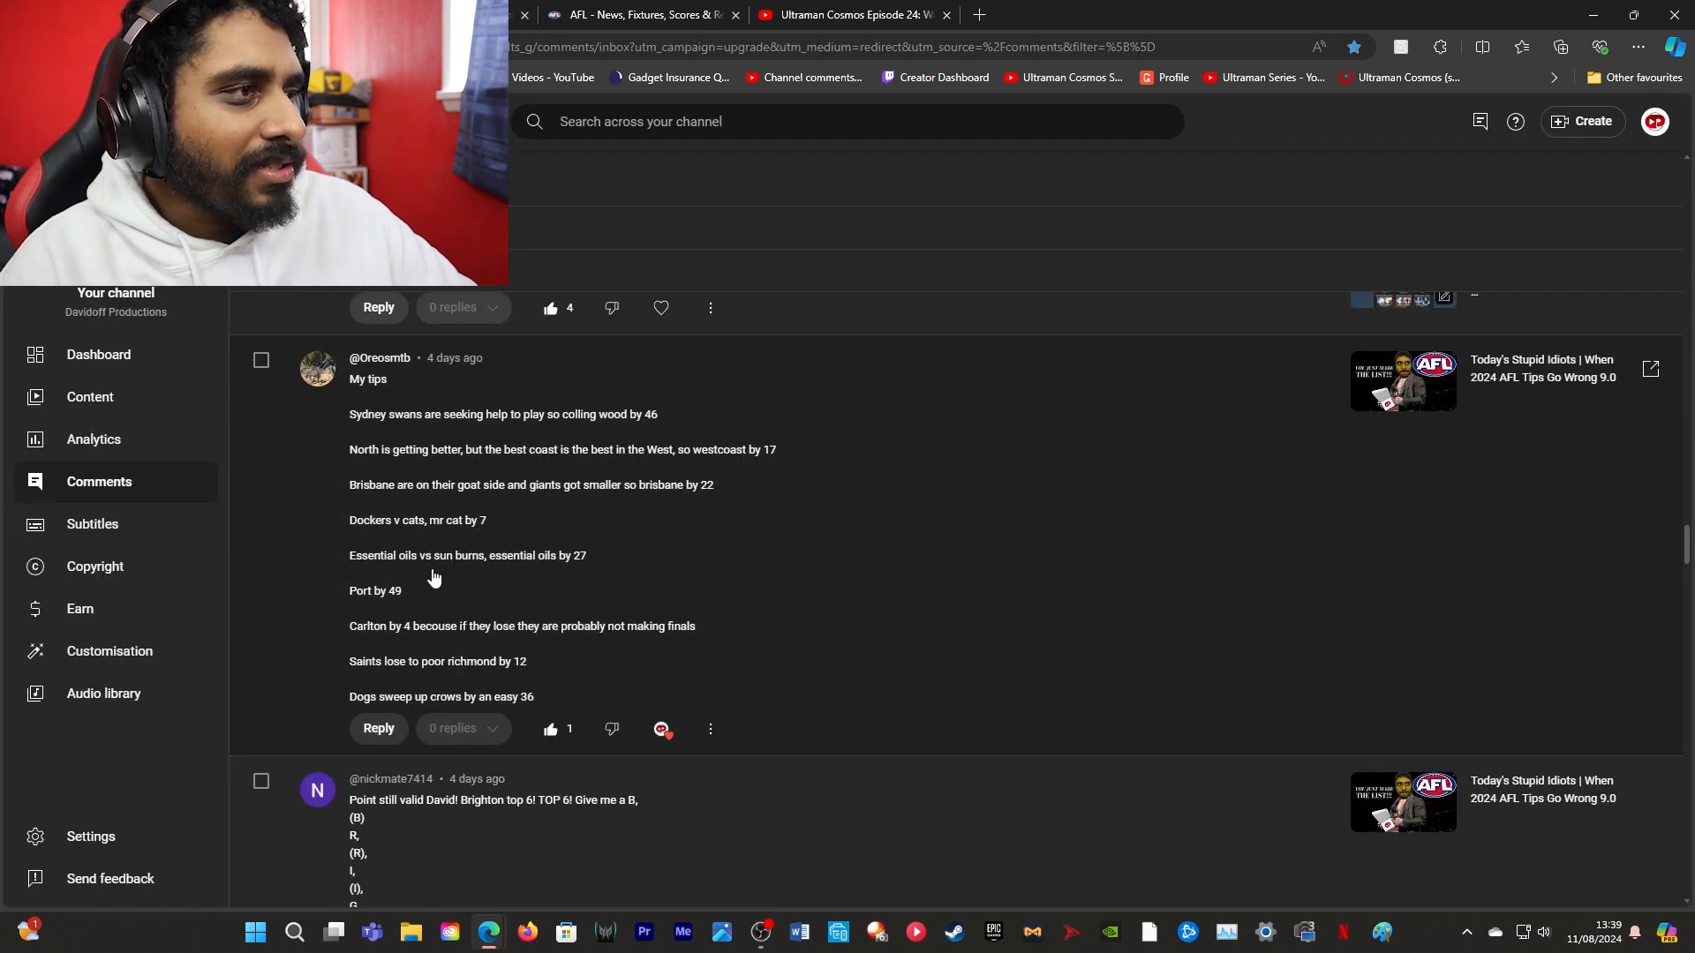
{"action": "mouse_move", "coordinate": [422, 584]}
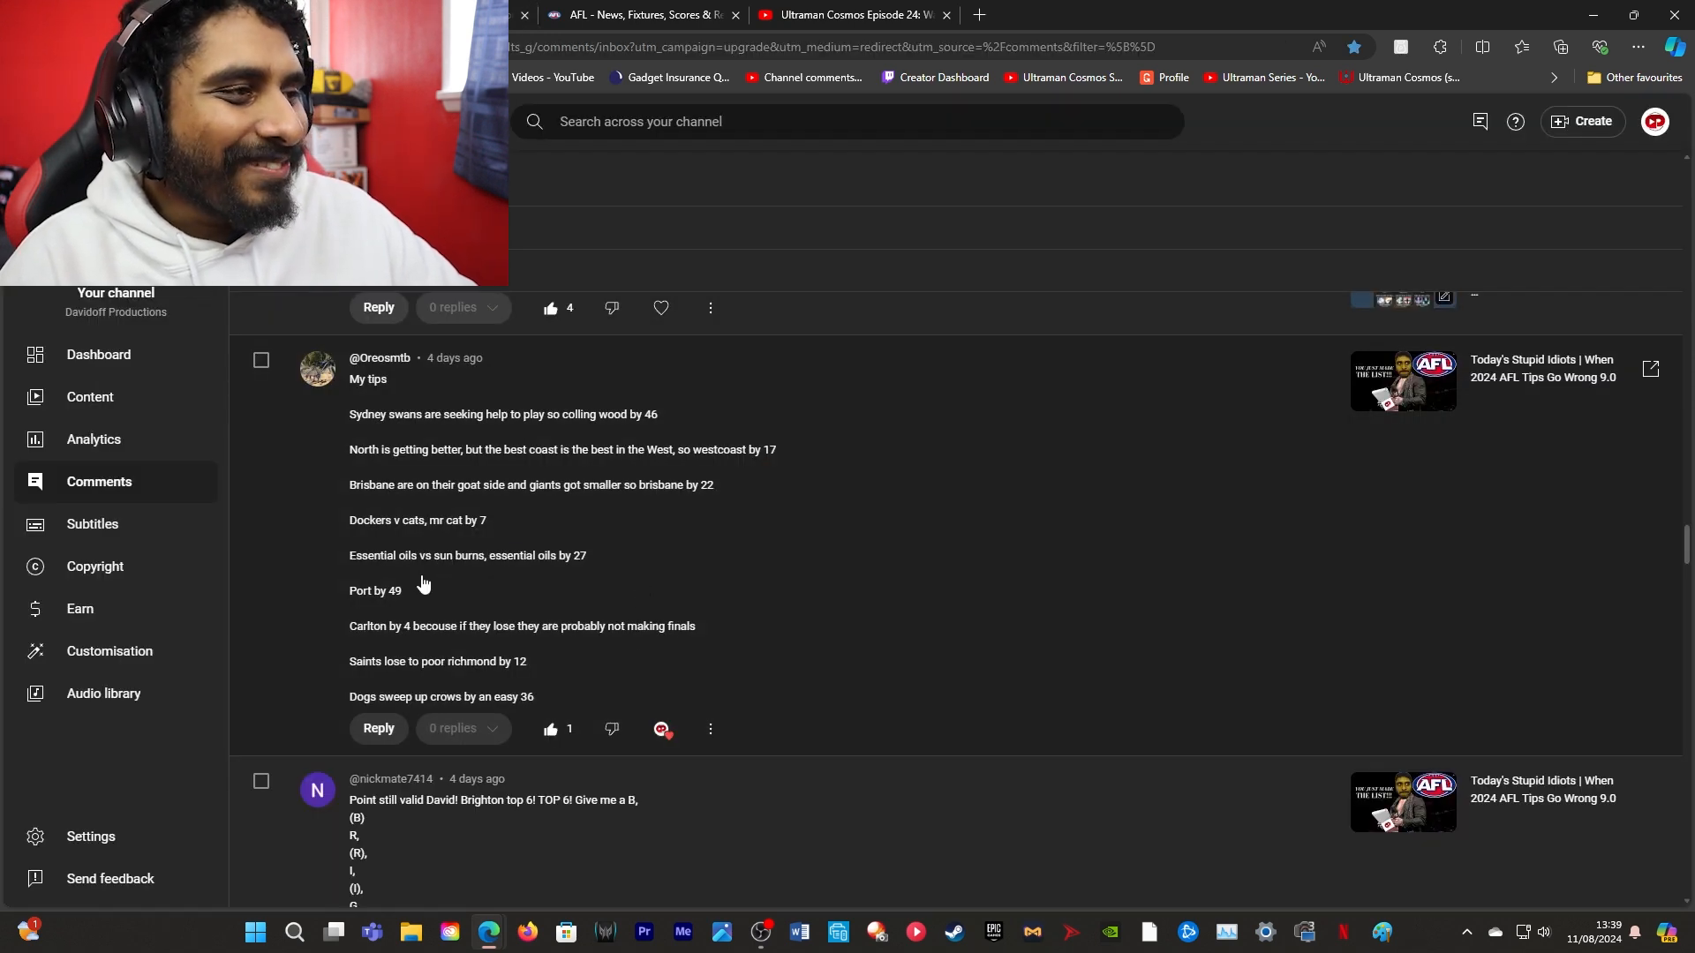
{"action": "mouse_move", "coordinate": [567, 604]}
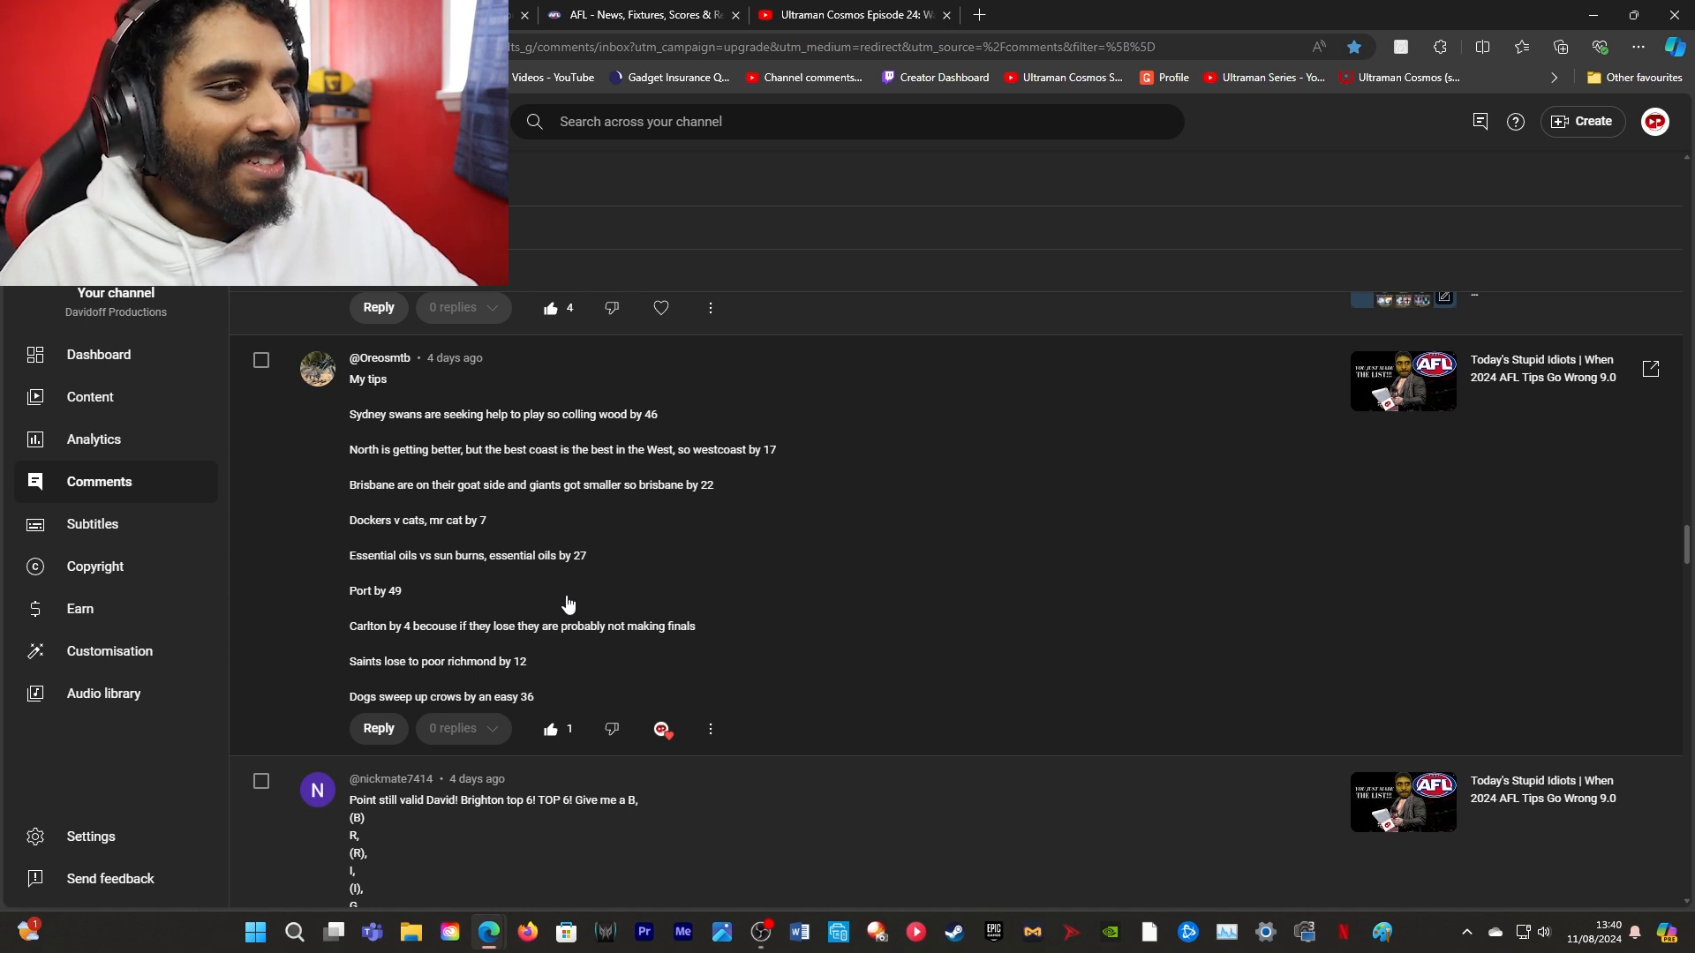
{"action": "mouse_move", "coordinate": [697, 631]}
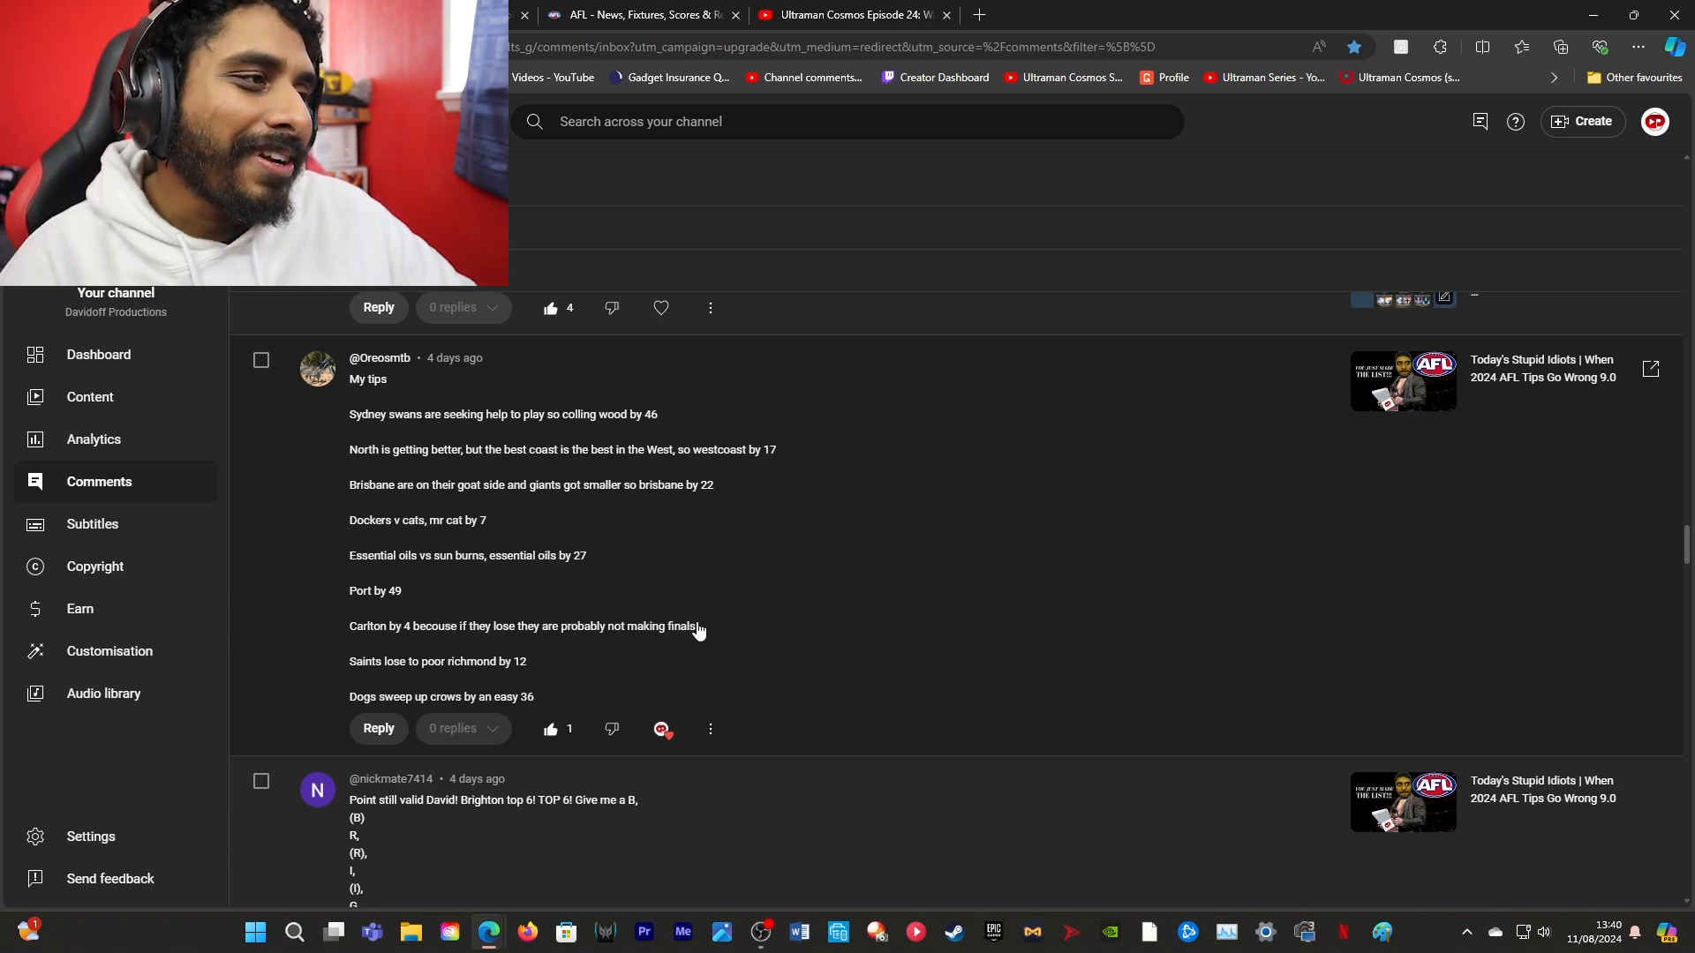
Recheck the round 22 results and bring up the Carlton v Hawthorn match centre
{"action": "left_click", "coordinate": [638, 14]}
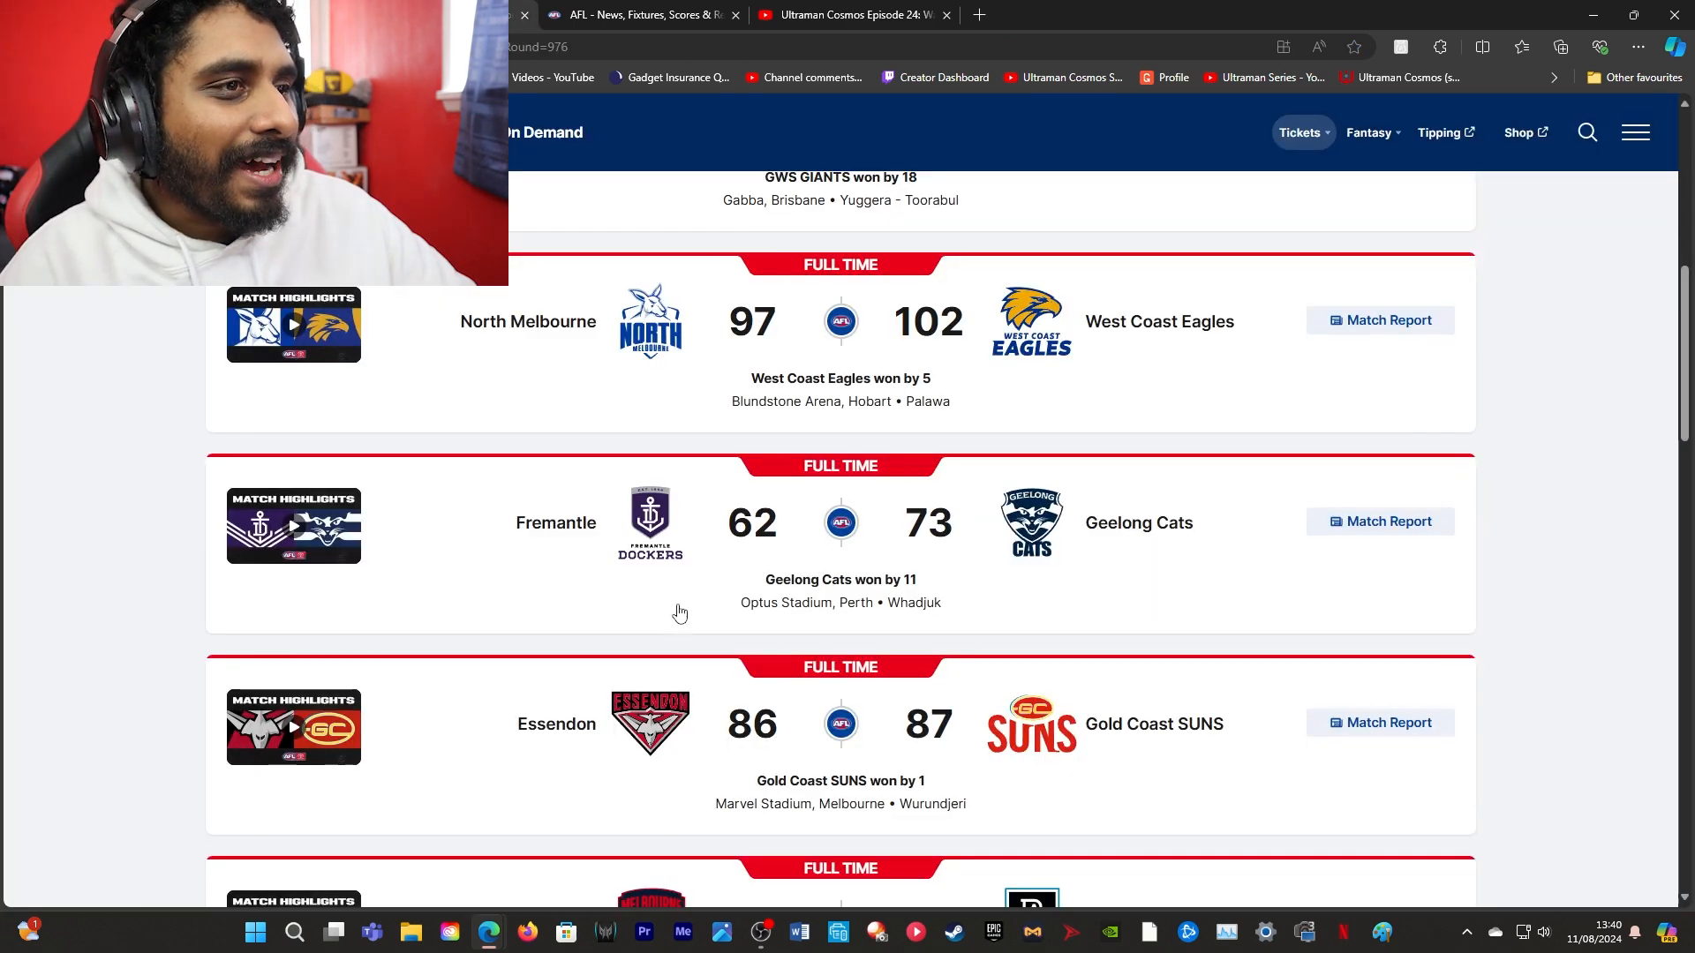
{"action": "scroll", "scroll_direction": "down", "scroll_amount": 3}
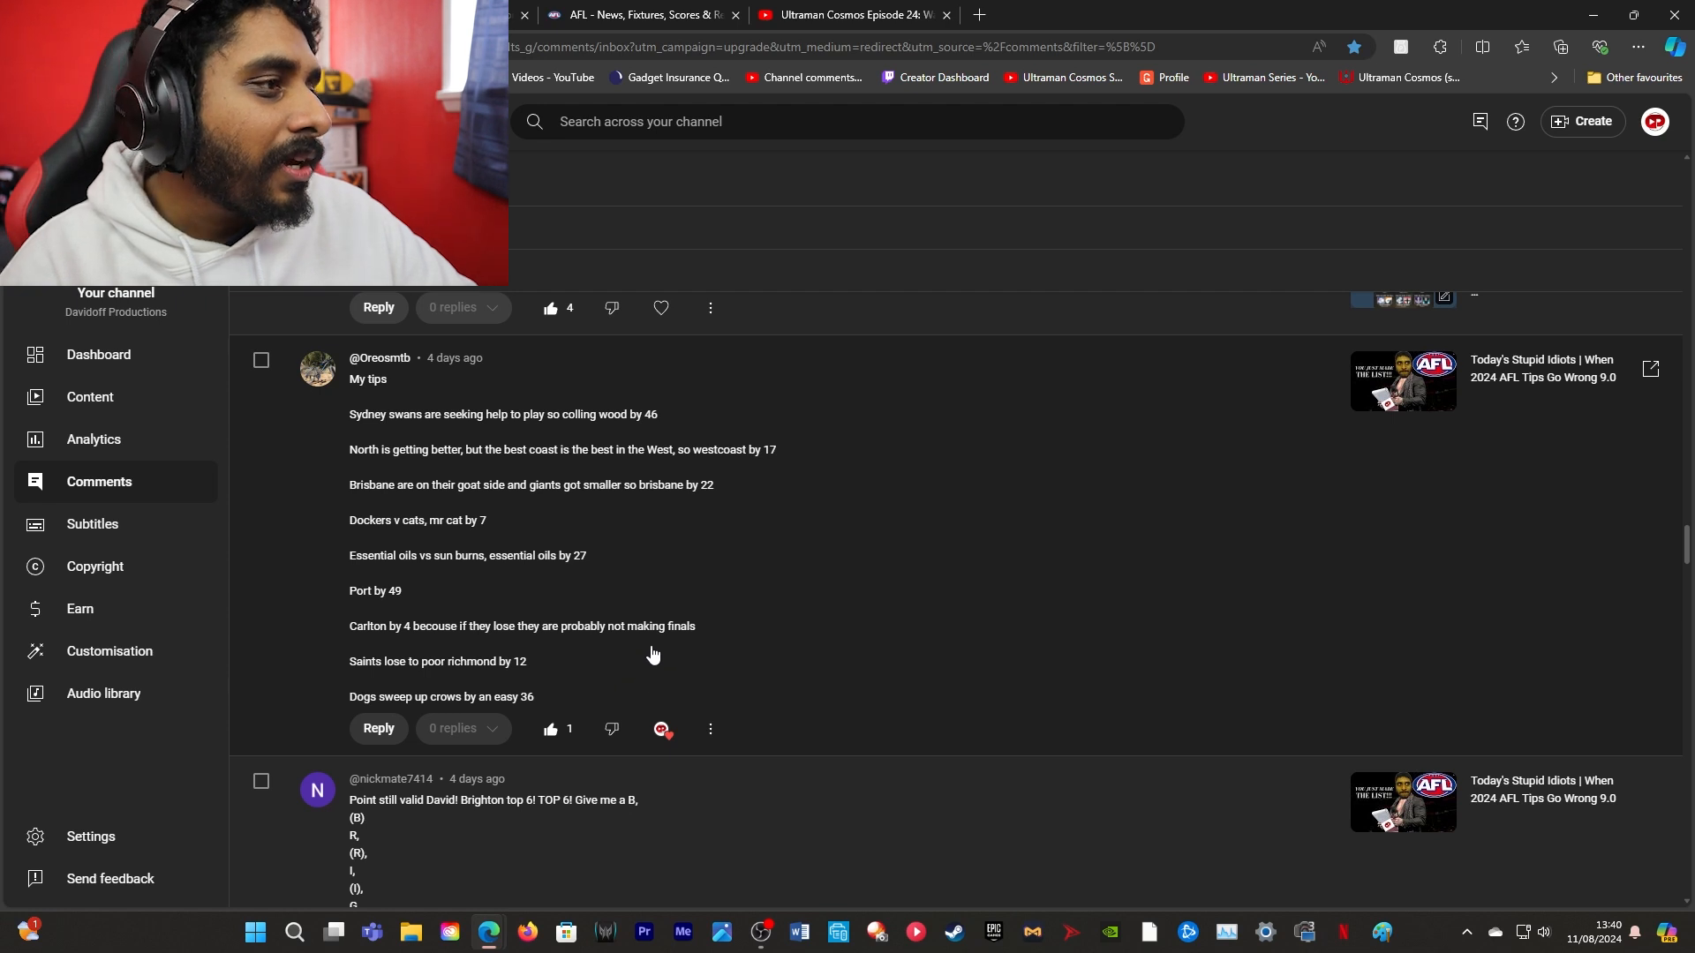
{"action": "mouse_move", "coordinate": [422, 643]}
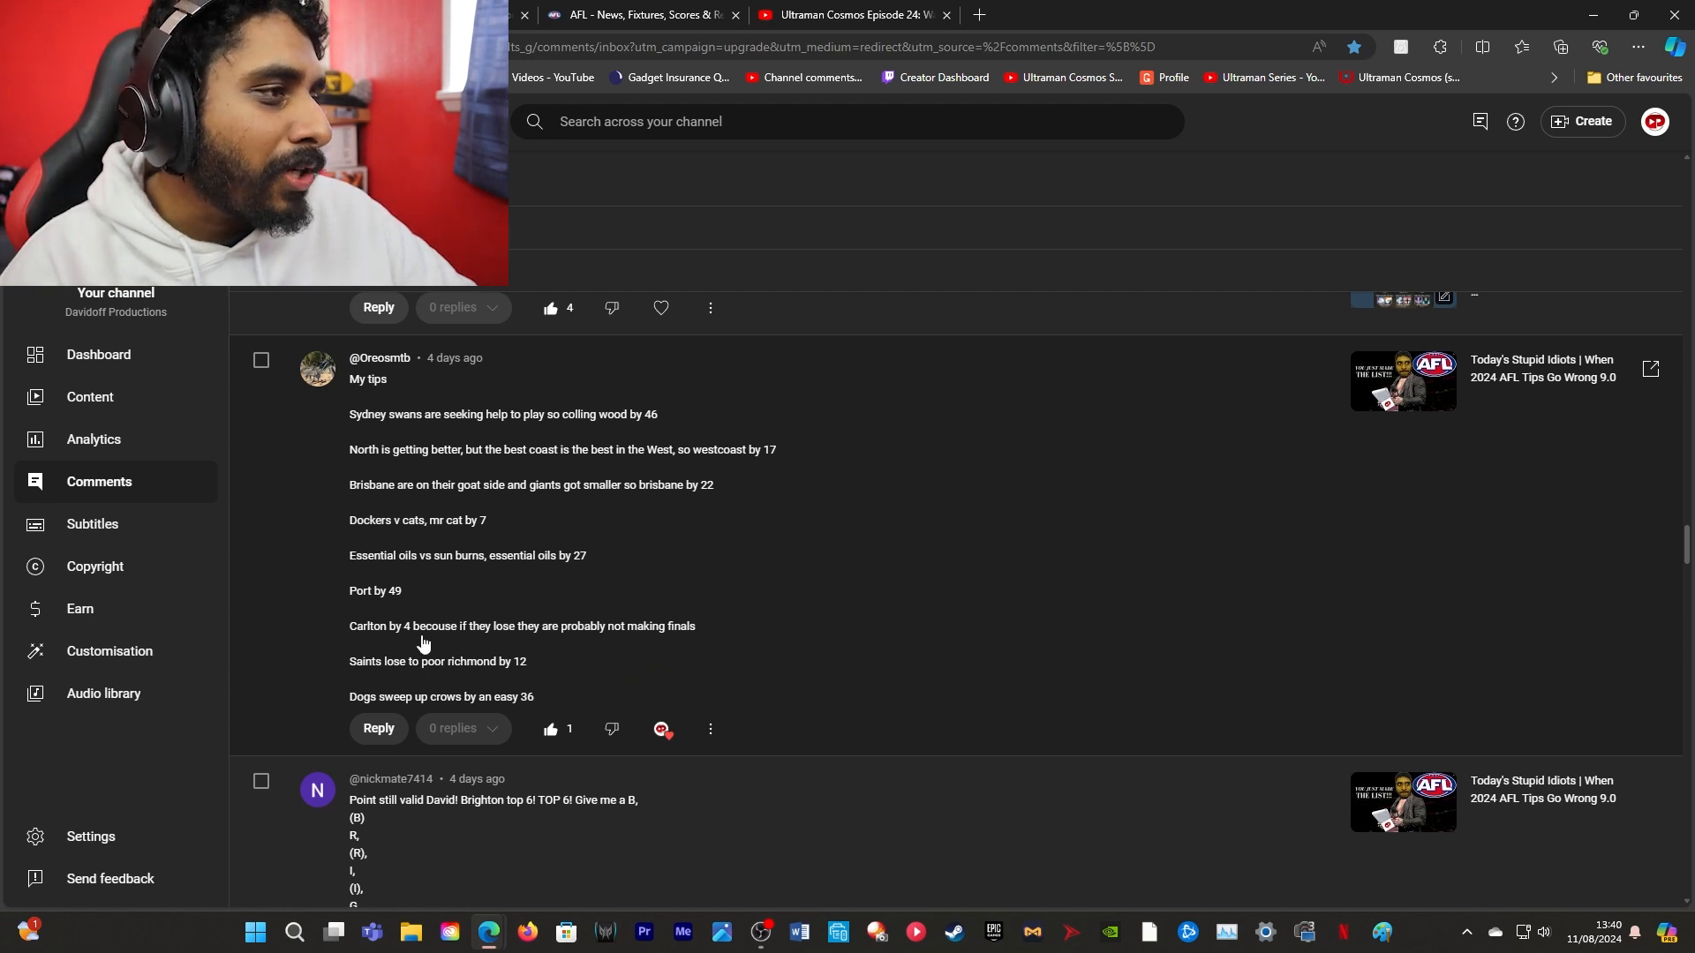
{"action": "mouse_move", "coordinate": [430, 637]}
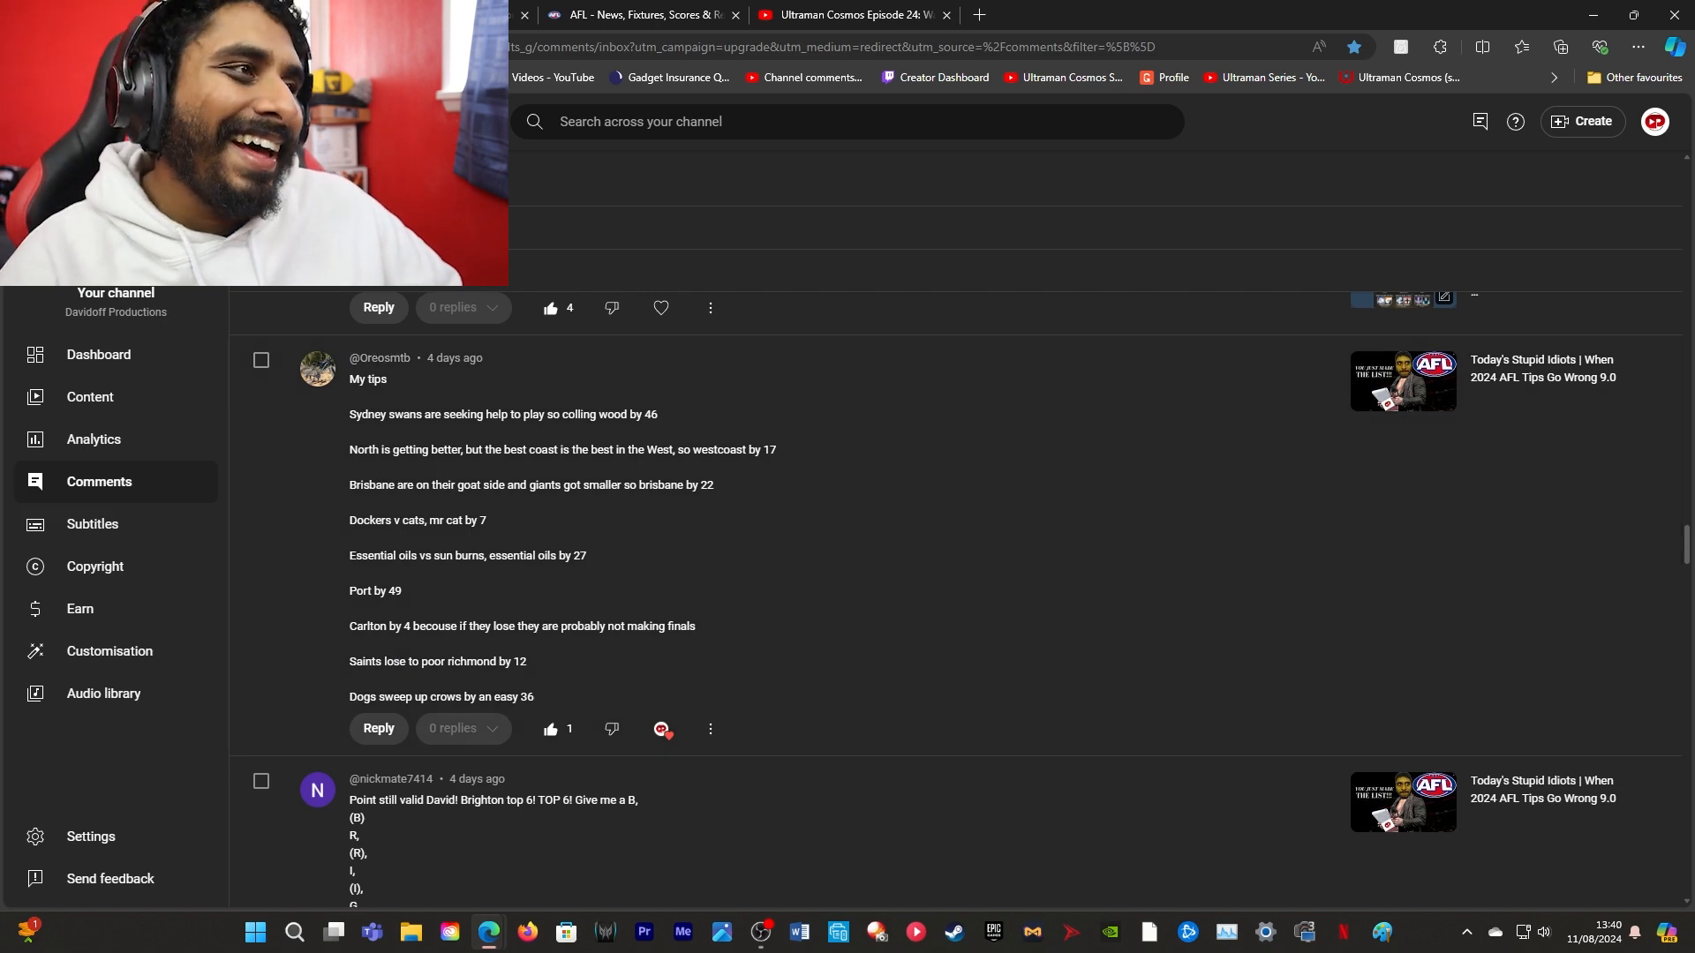
{"action": "left_click", "coordinate": [641, 15]}
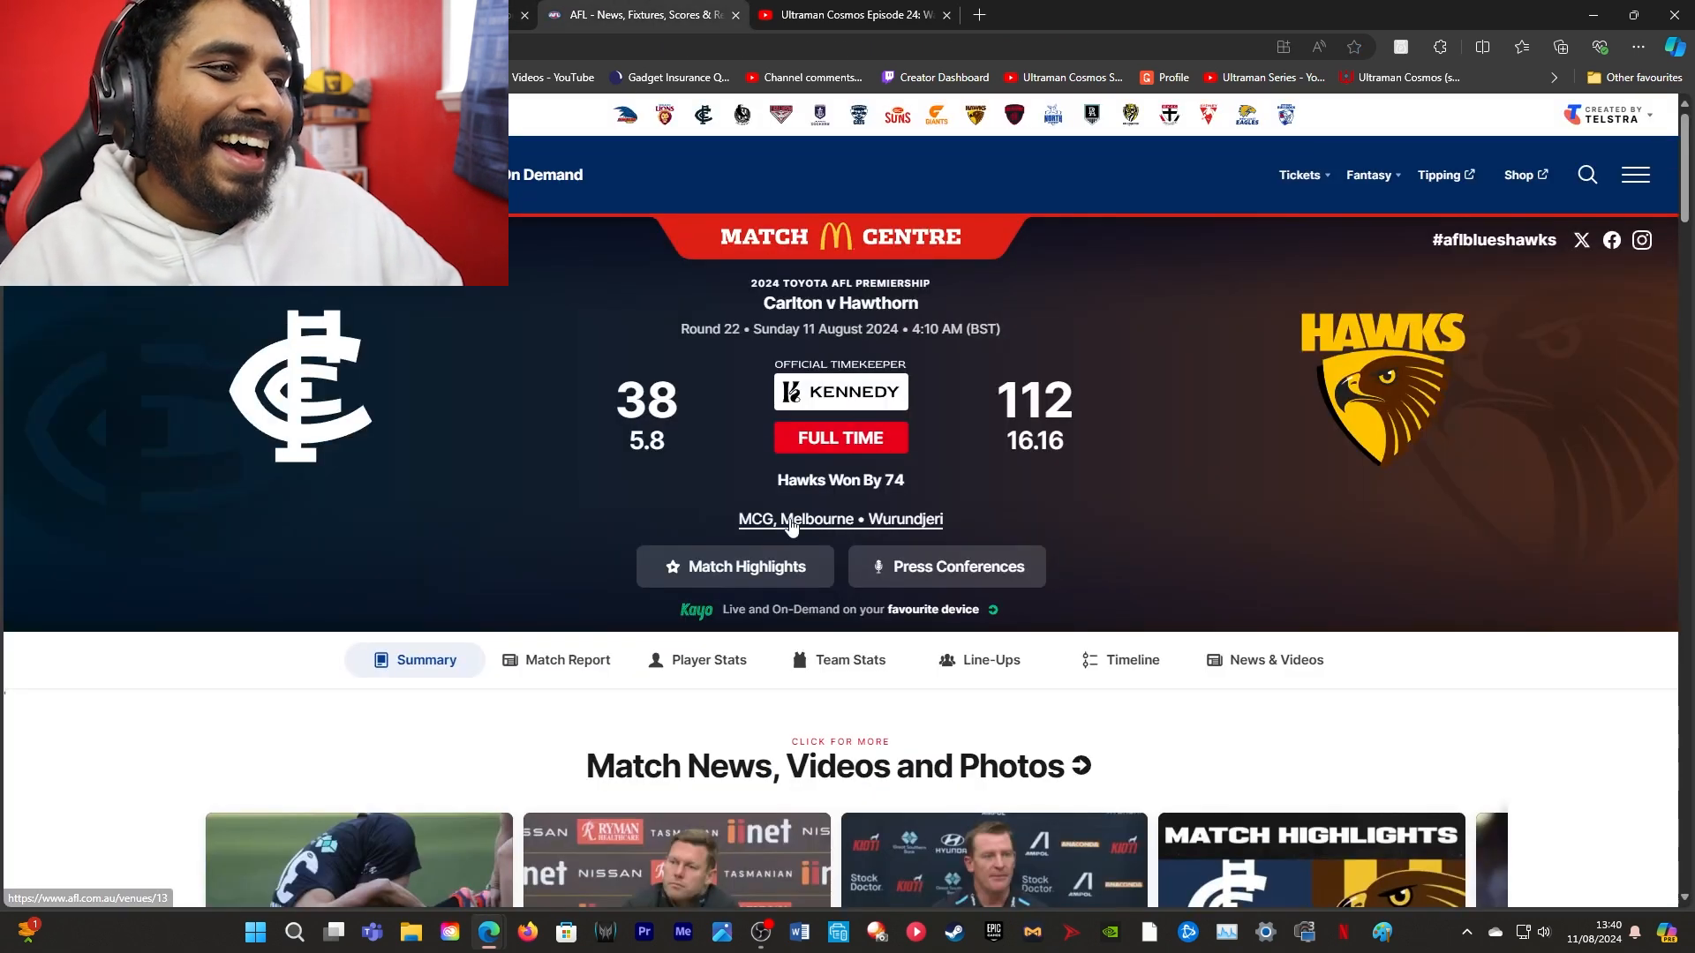
{"action": "mouse_move", "coordinate": [971, 484]}
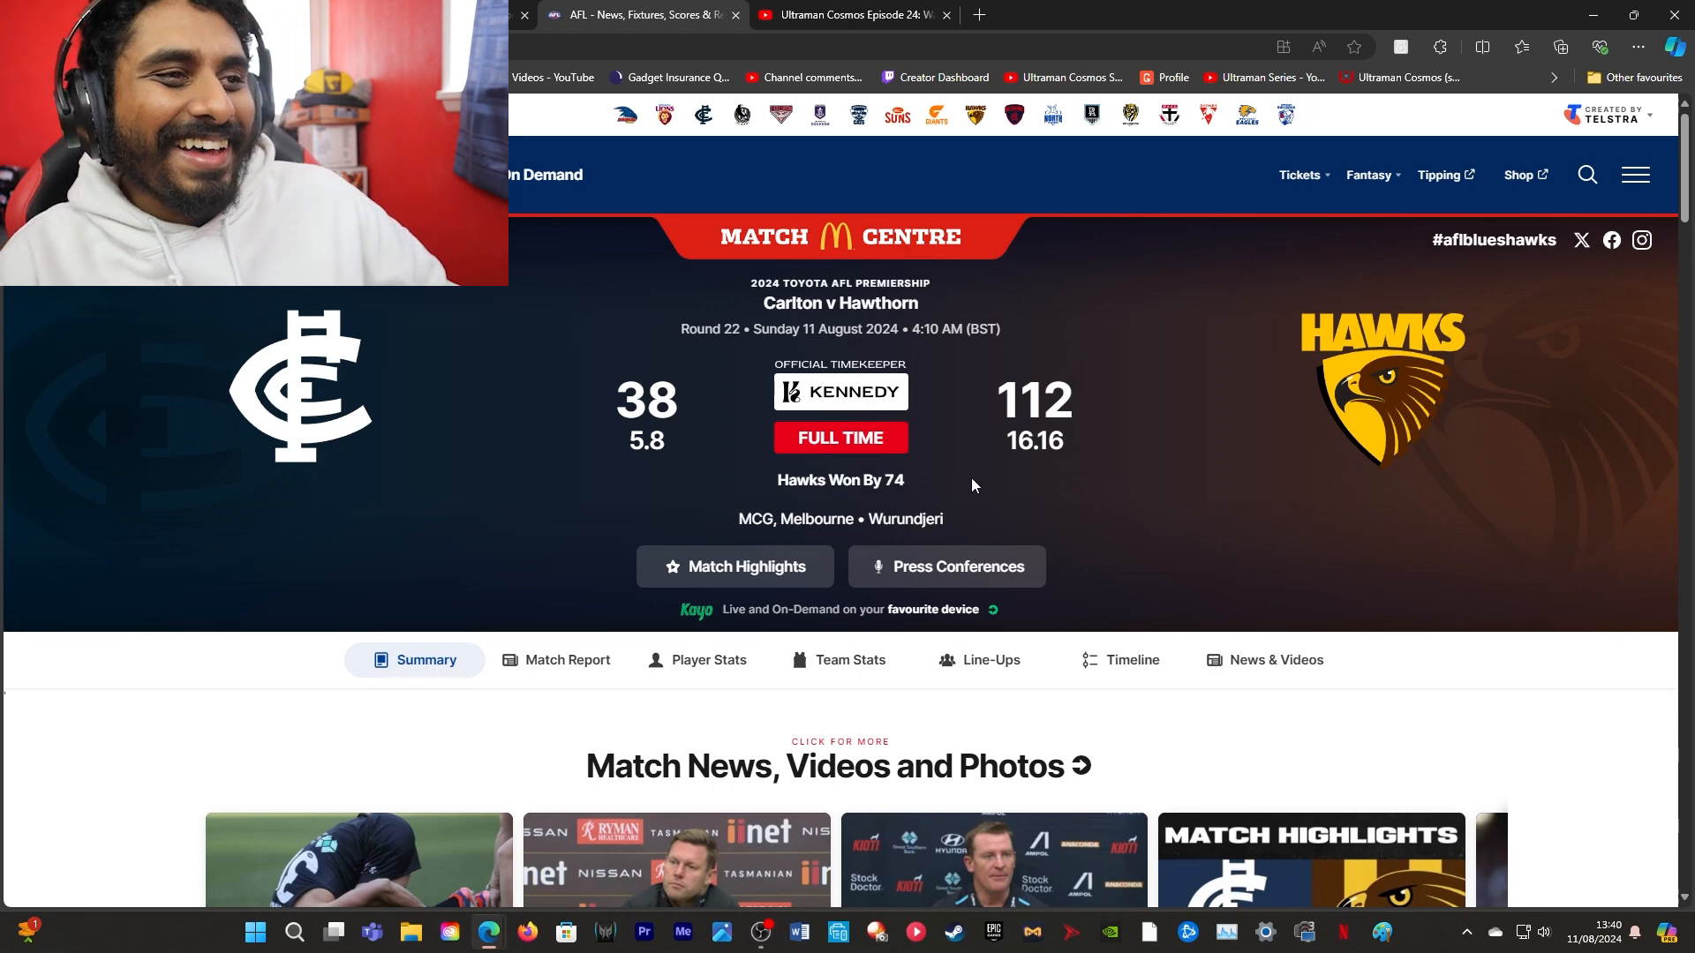
{"action": "mouse_move", "coordinate": [992, 466]}
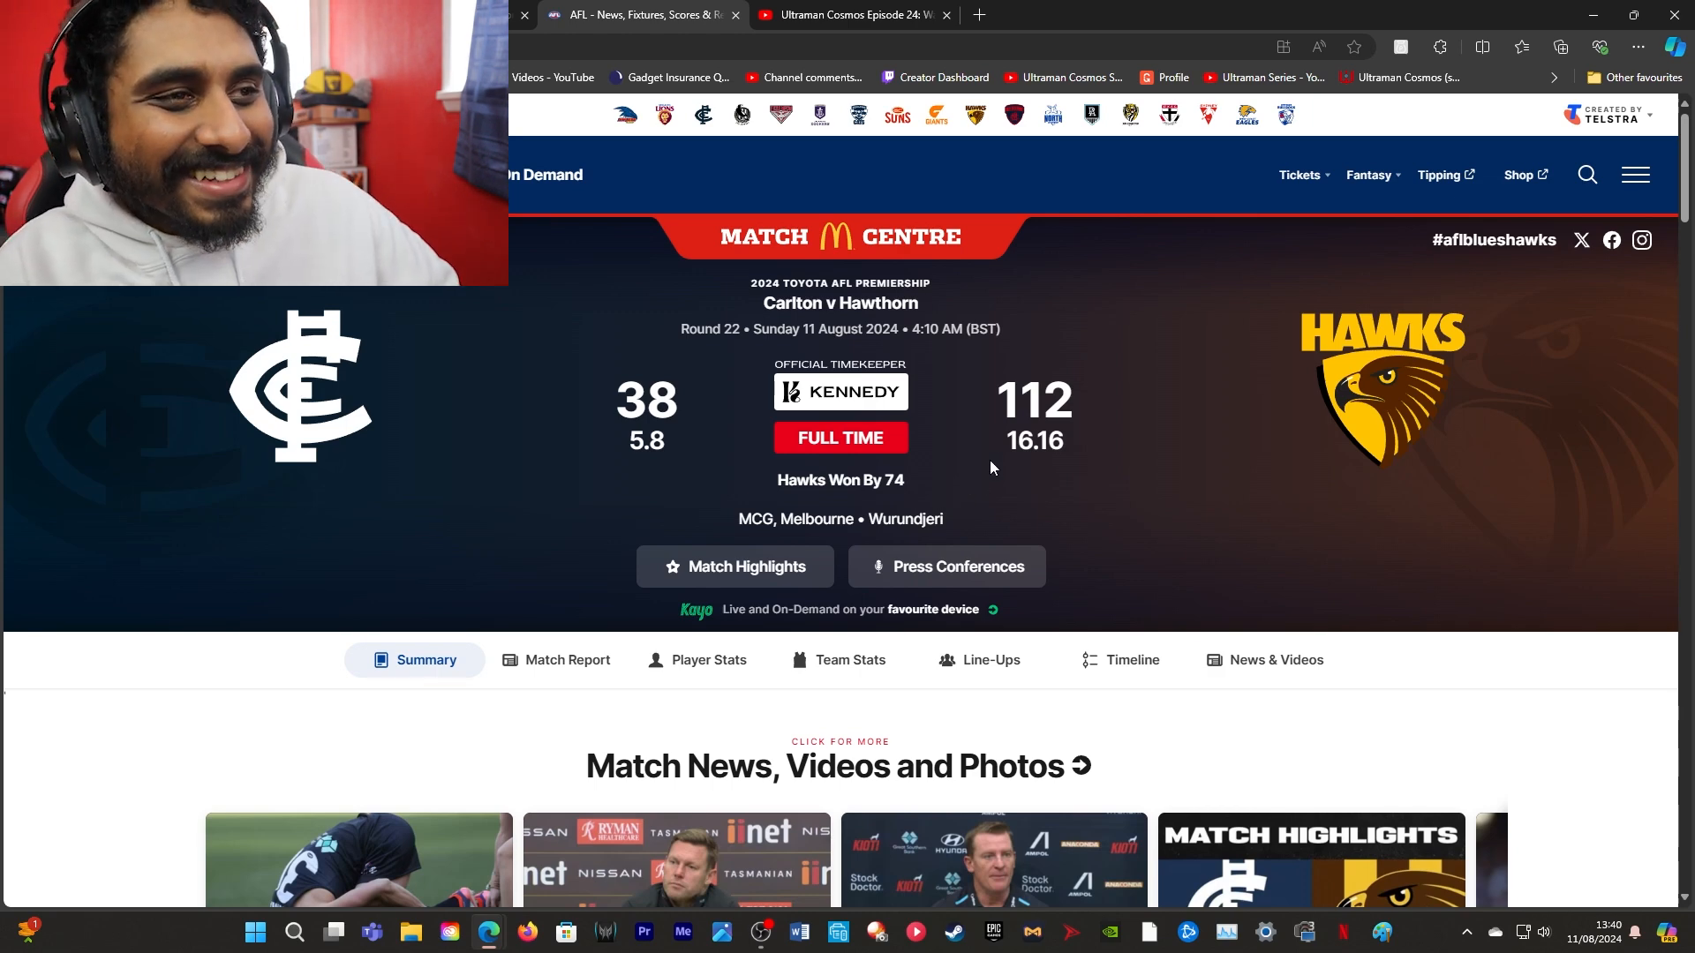
{"action": "mouse_move", "coordinate": [874, 497]}
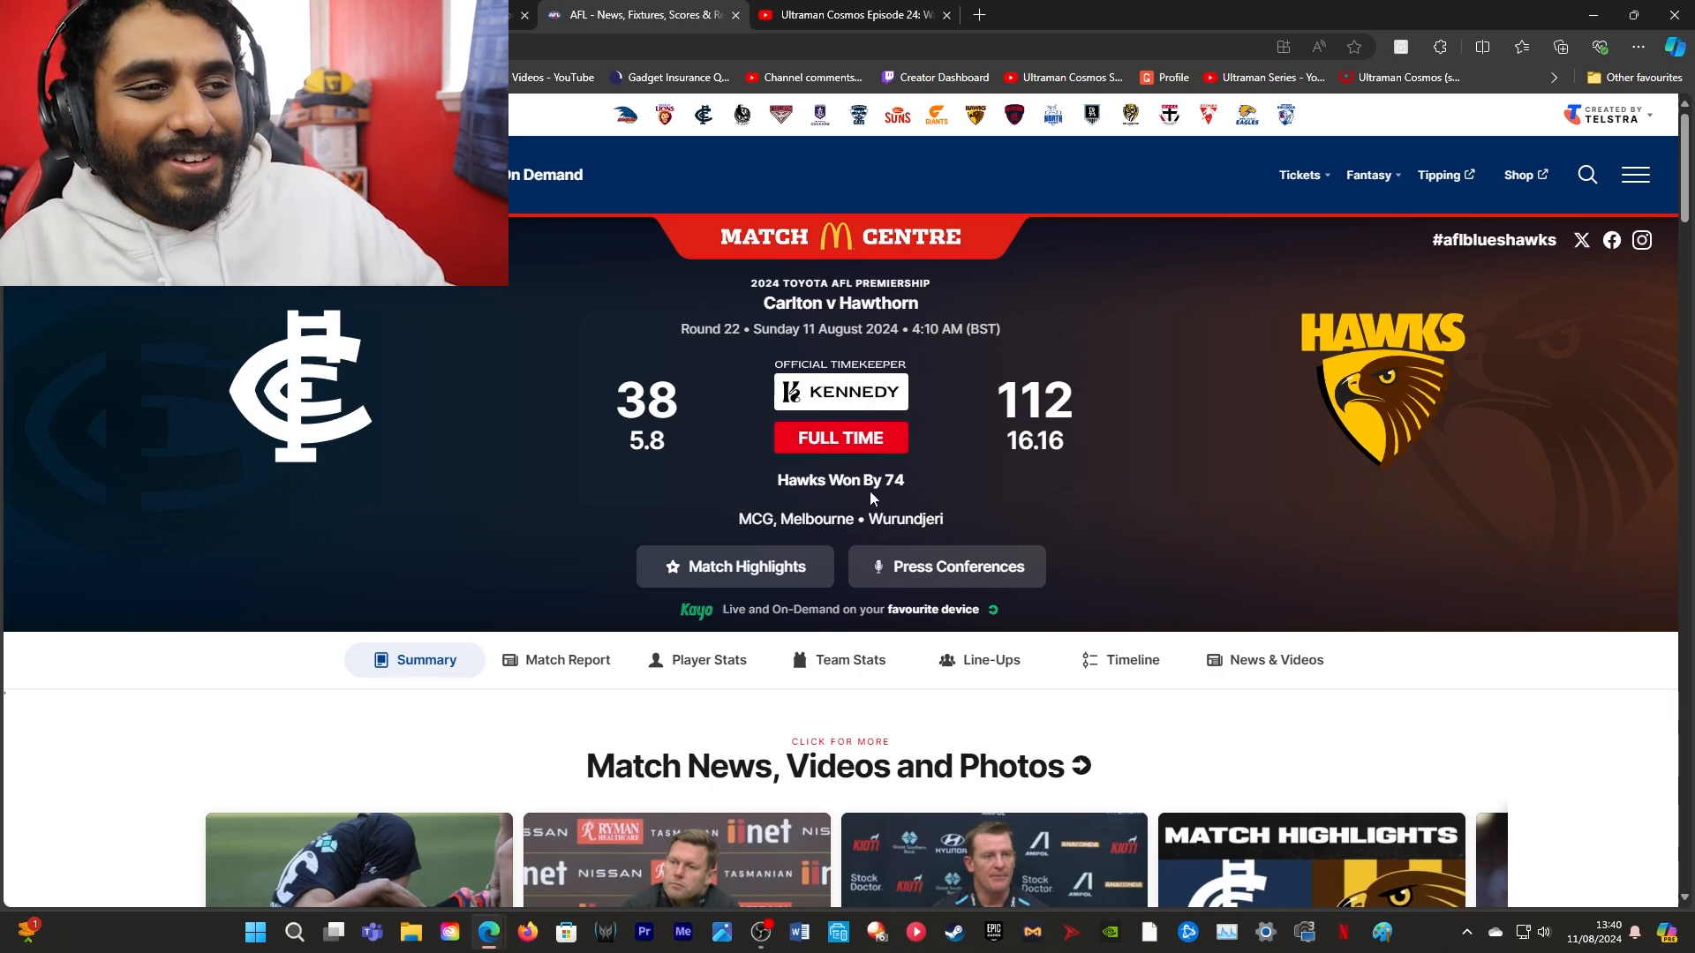
{"action": "mouse_move", "coordinate": [890, 519]}
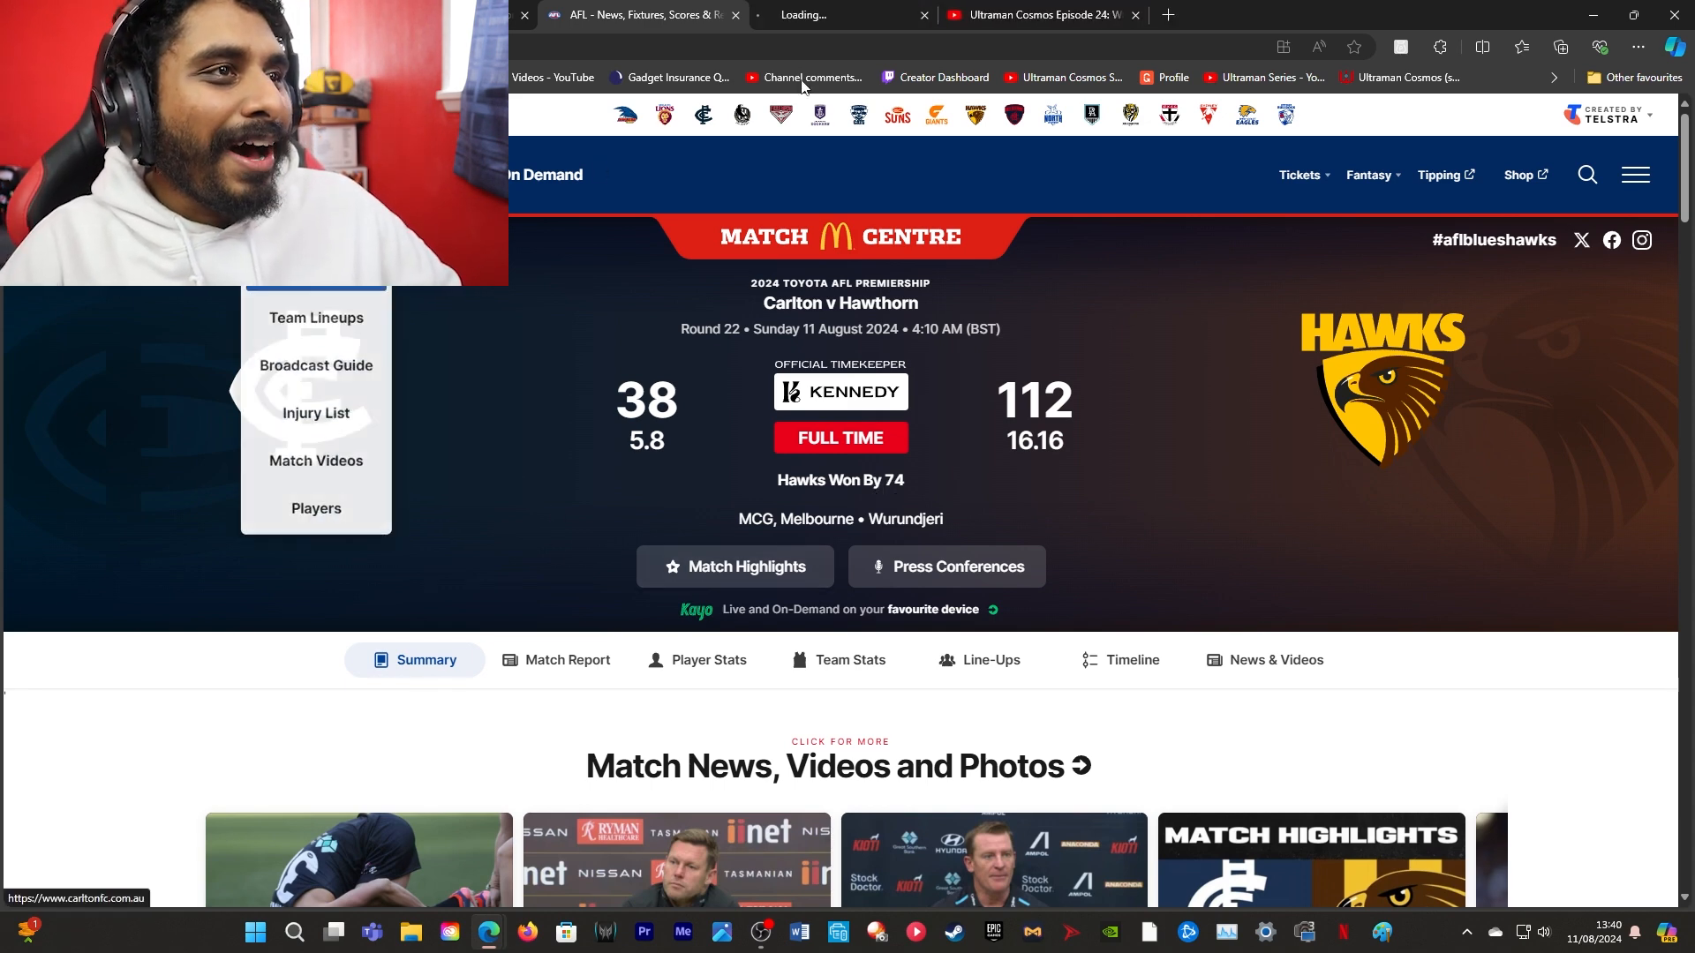
Bring up the AFL Season Ladder in a separate tab
{"action": "left_click", "coordinate": [855, 14]}
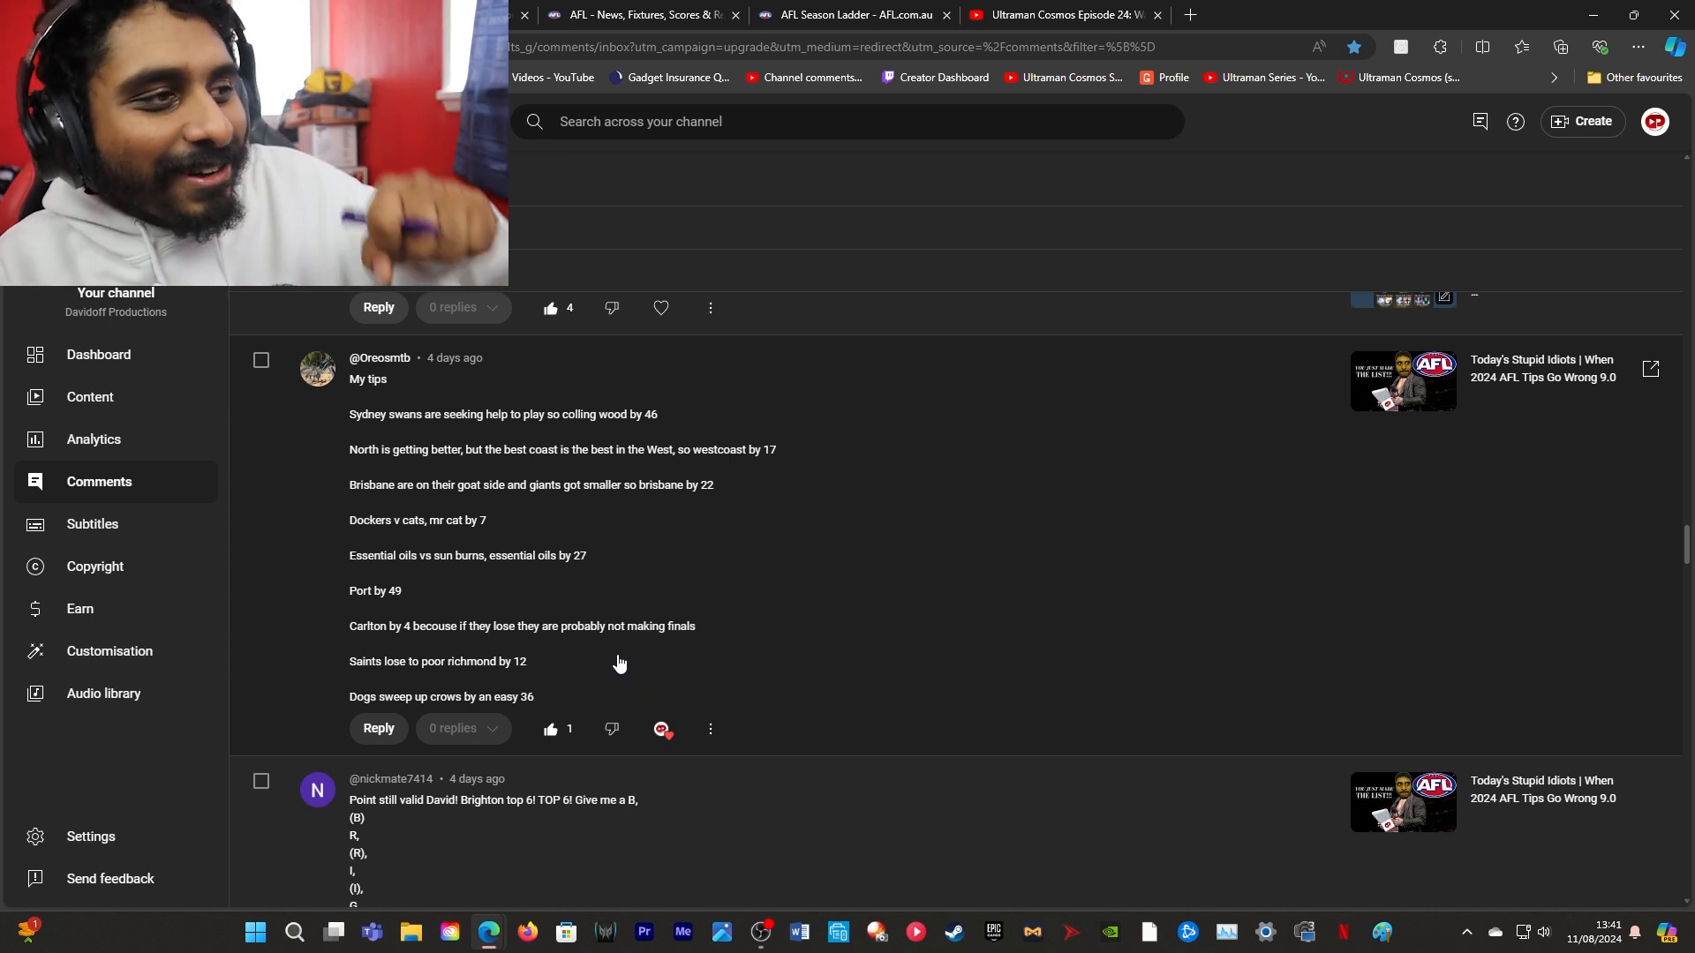
{"action": "mouse_move", "coordinate": [441, 641]}
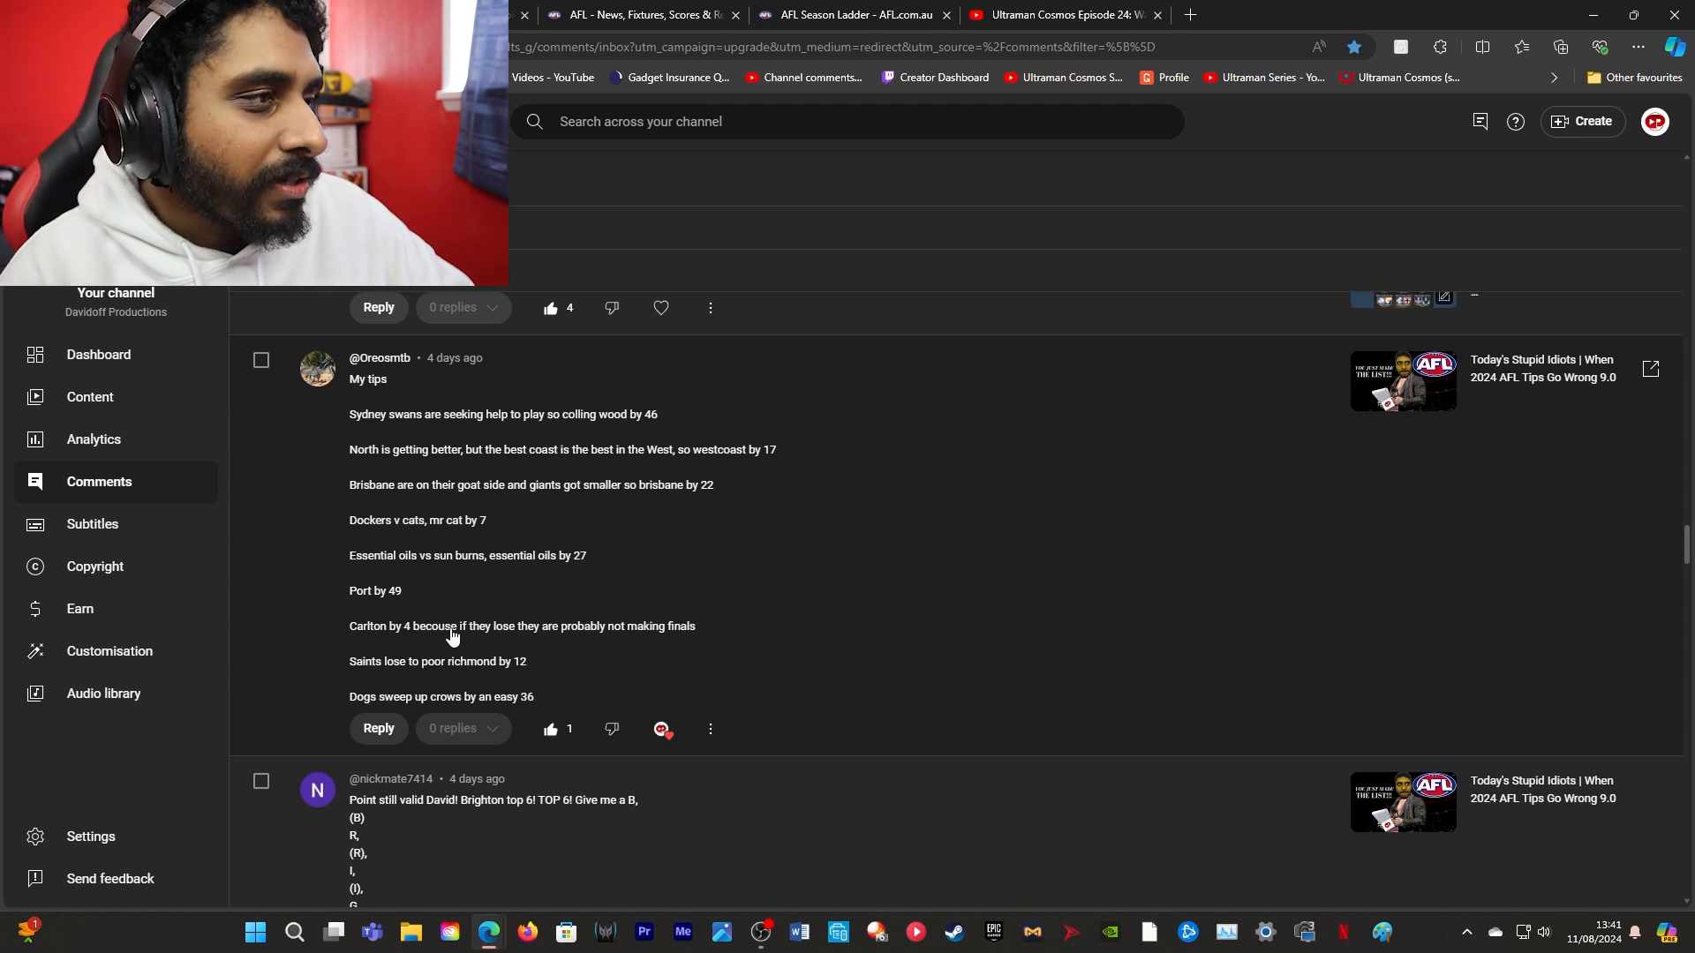
{"action": "mouse_move", "coordinate": [530, 657]}
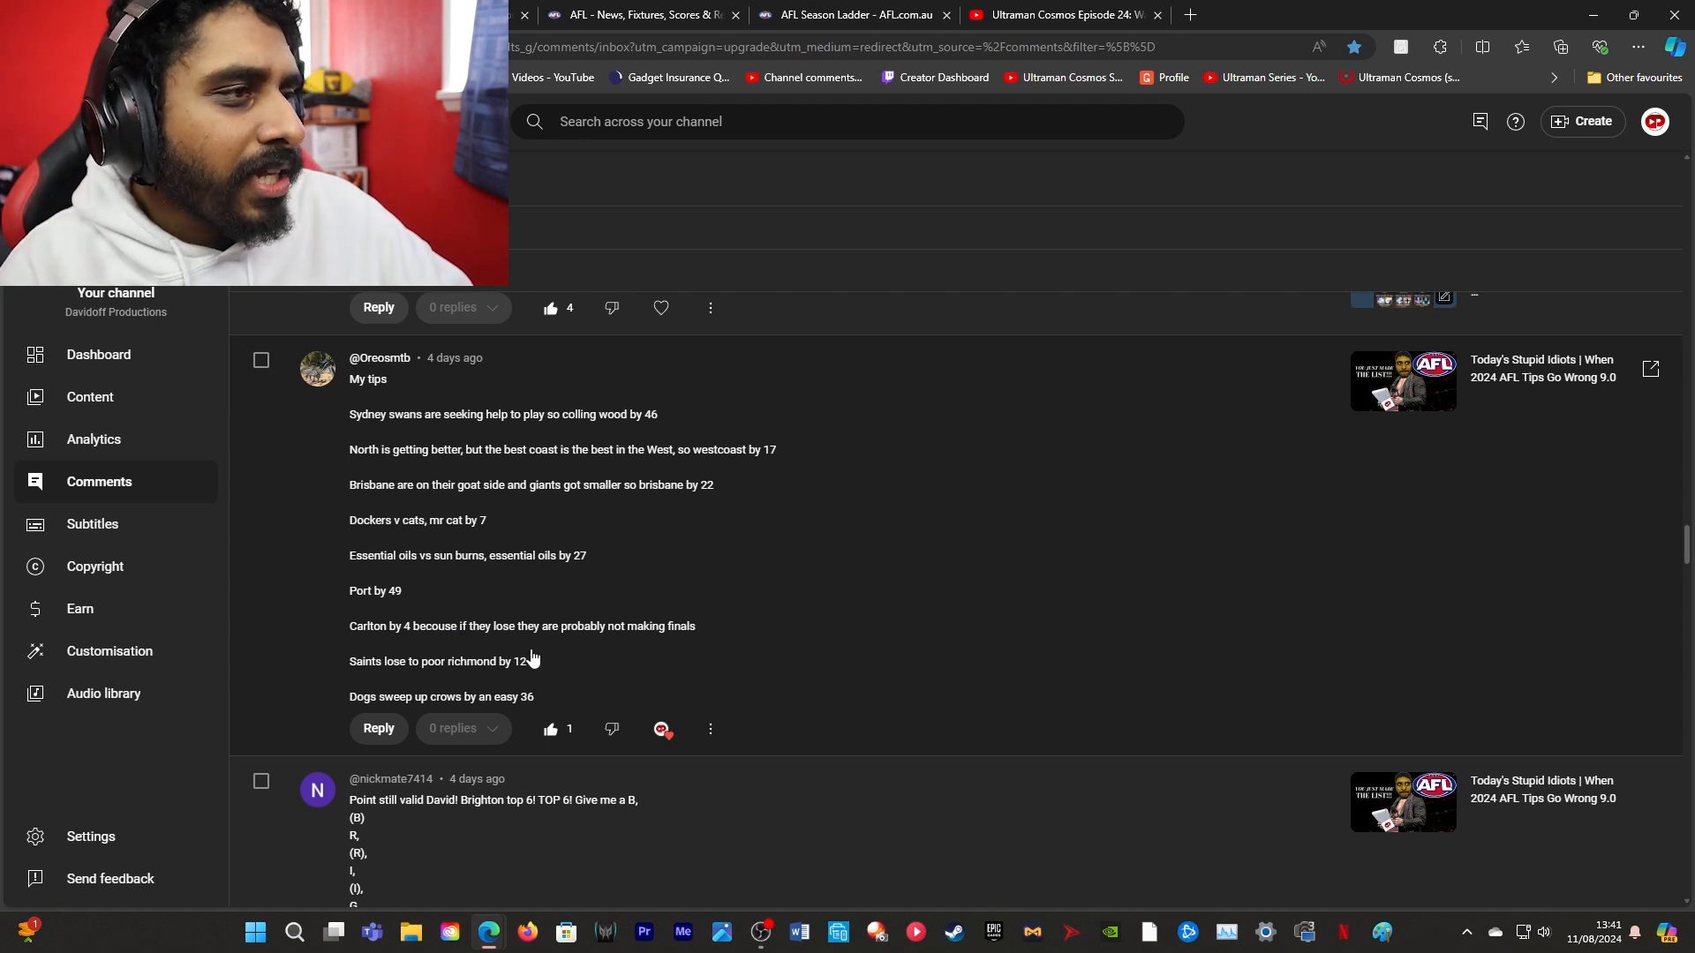
{"action": "mouse_move", "coordinate": [570, 656]}
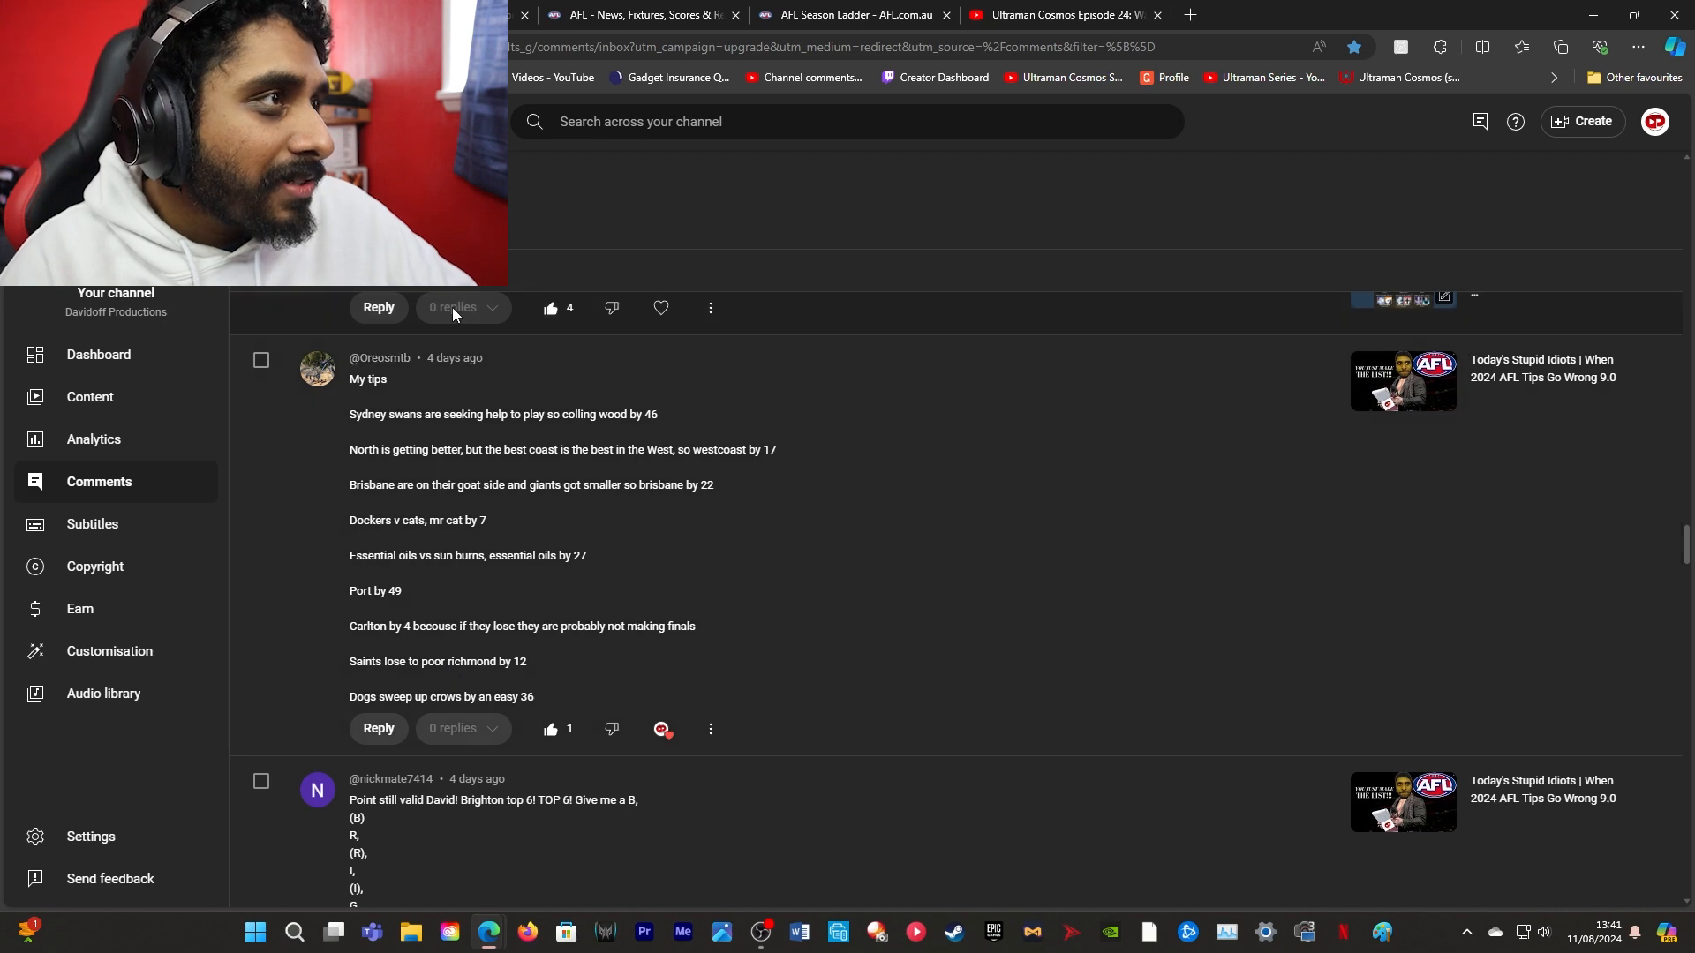
Return to the channel's comments and check the remaining tips, Carlton through Dogs v Crows
{"action": "left_click", "coordinate": [636, 14]}
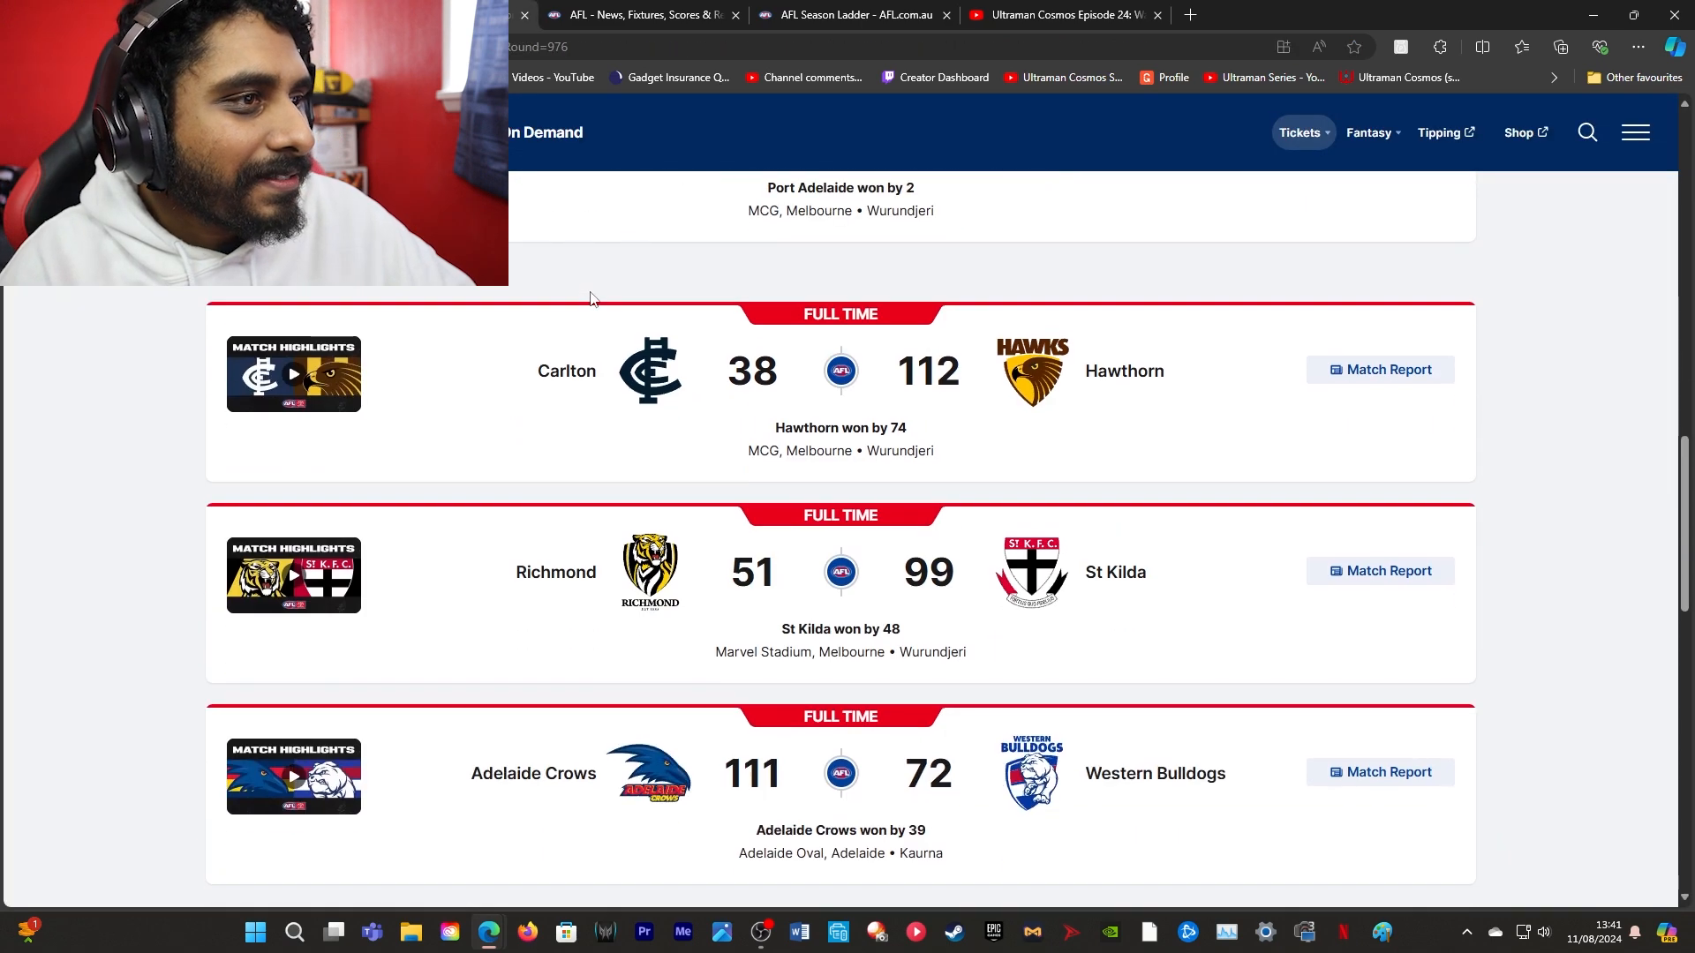
{"action": "scroll", "scroll_direction": "down", "scroll_amount": 3}
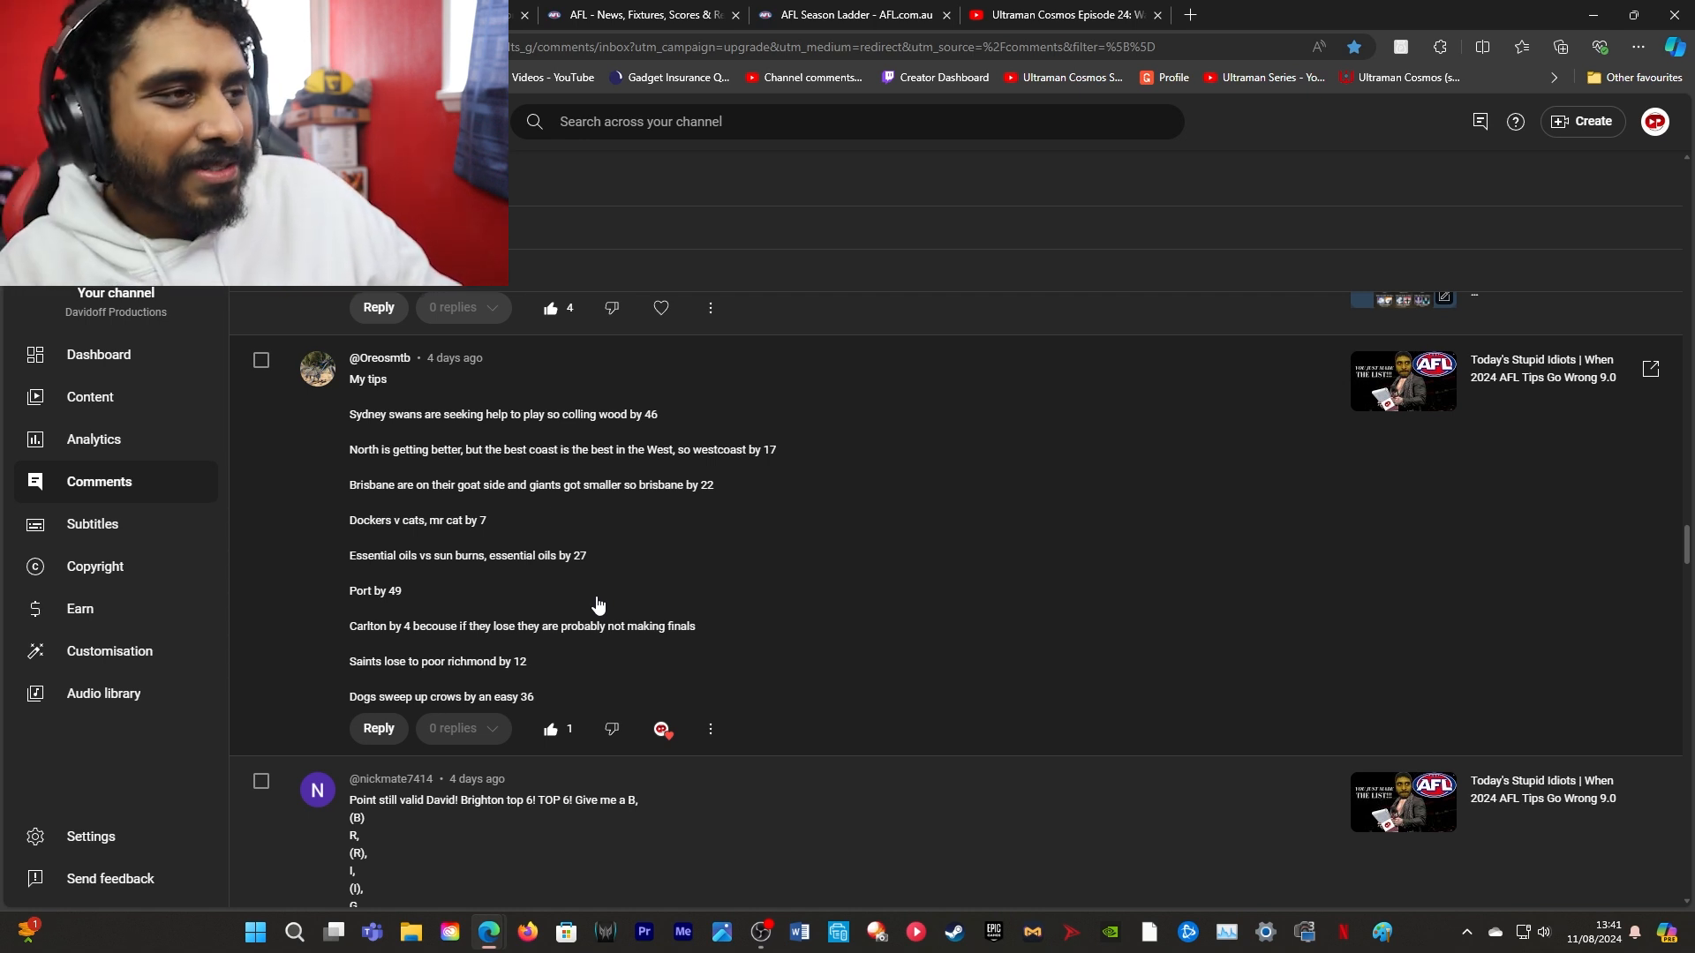
{"action": "mouse_move", "coordinate": [565, 724]}
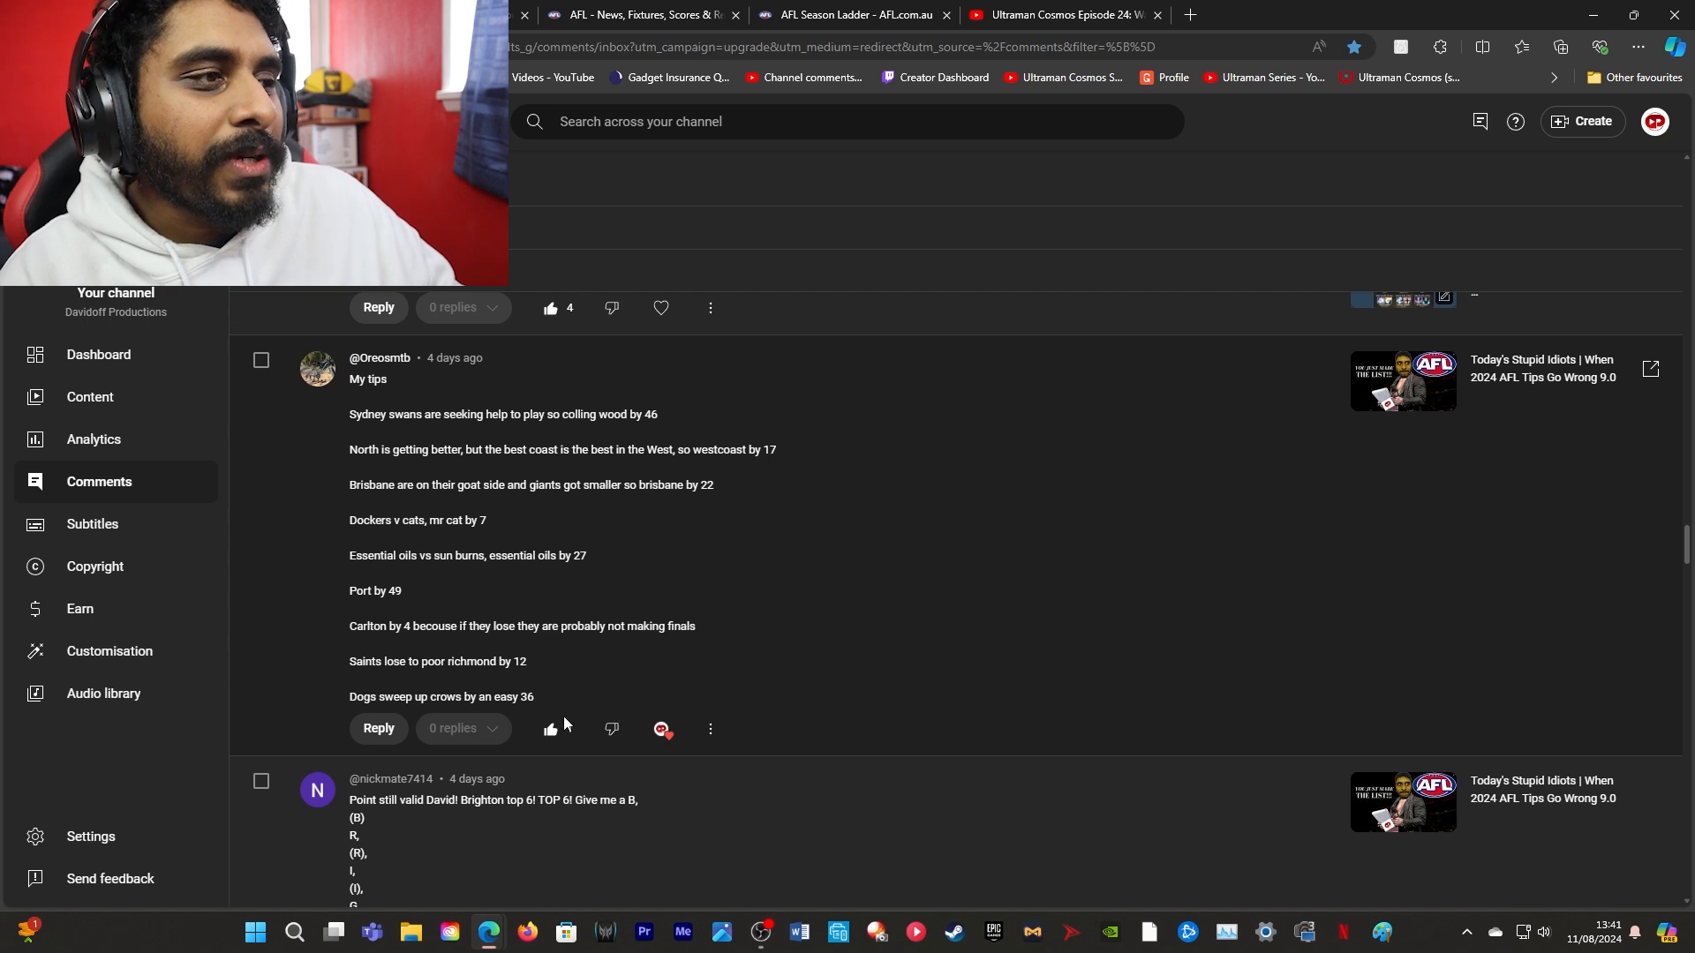
{"action": "left_click", "coordinate": [550, 731]}
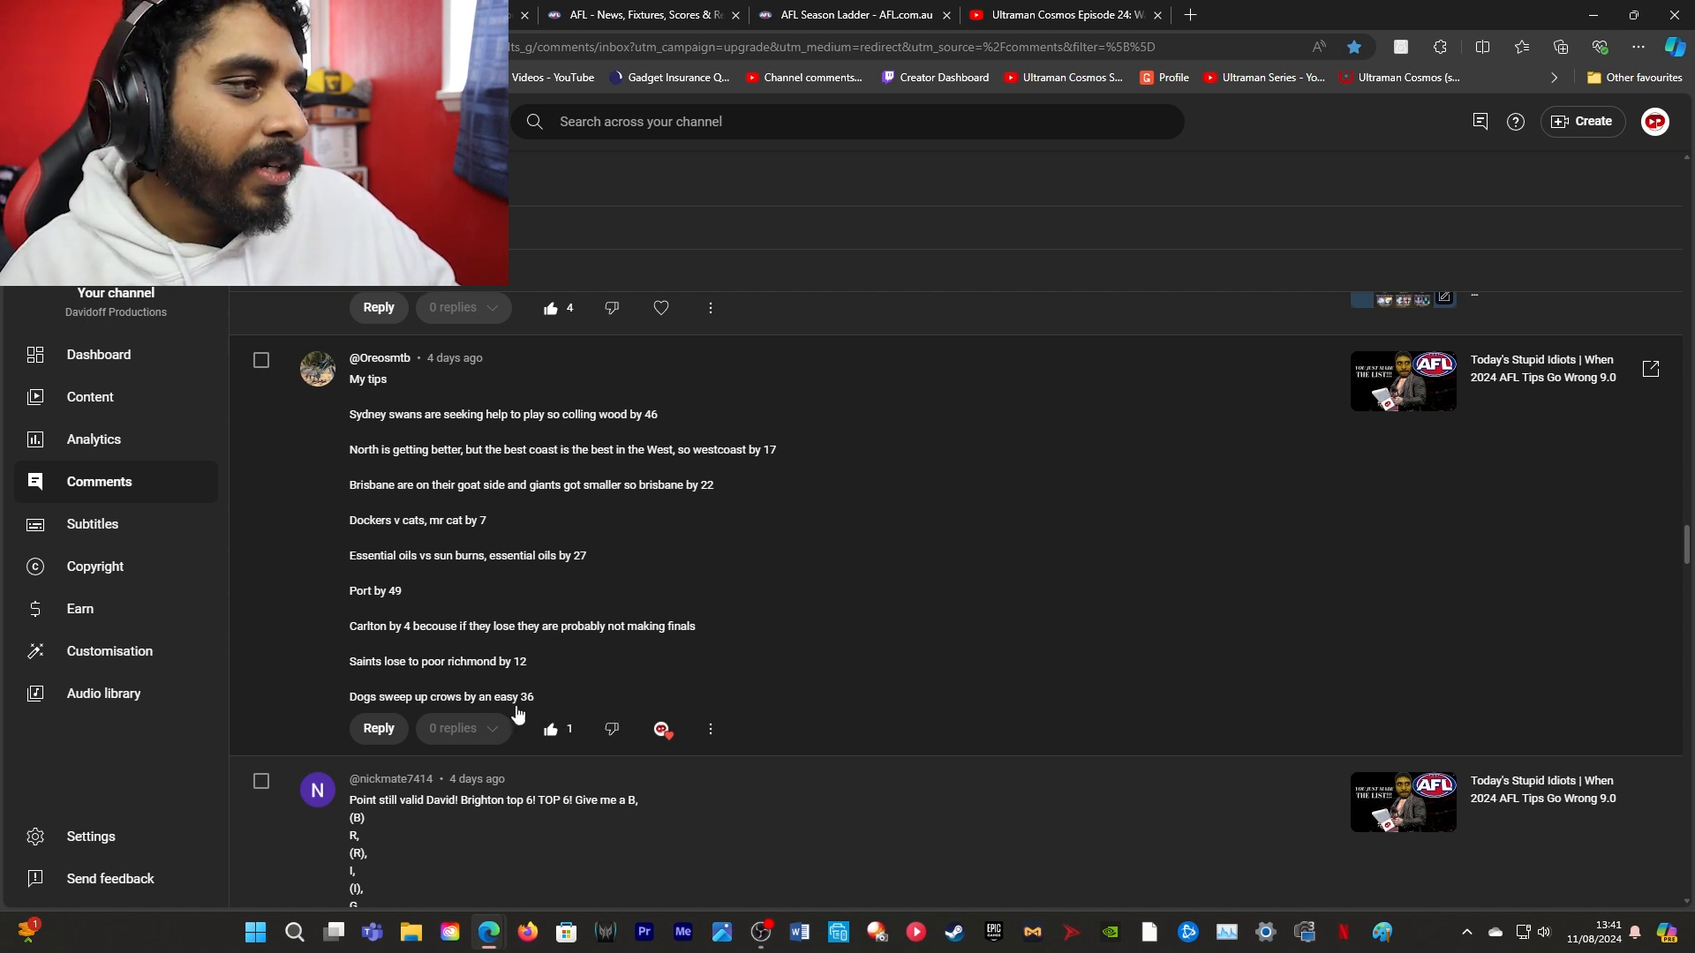
{"action": "mouse_move", "coordinate": [406, 717]}
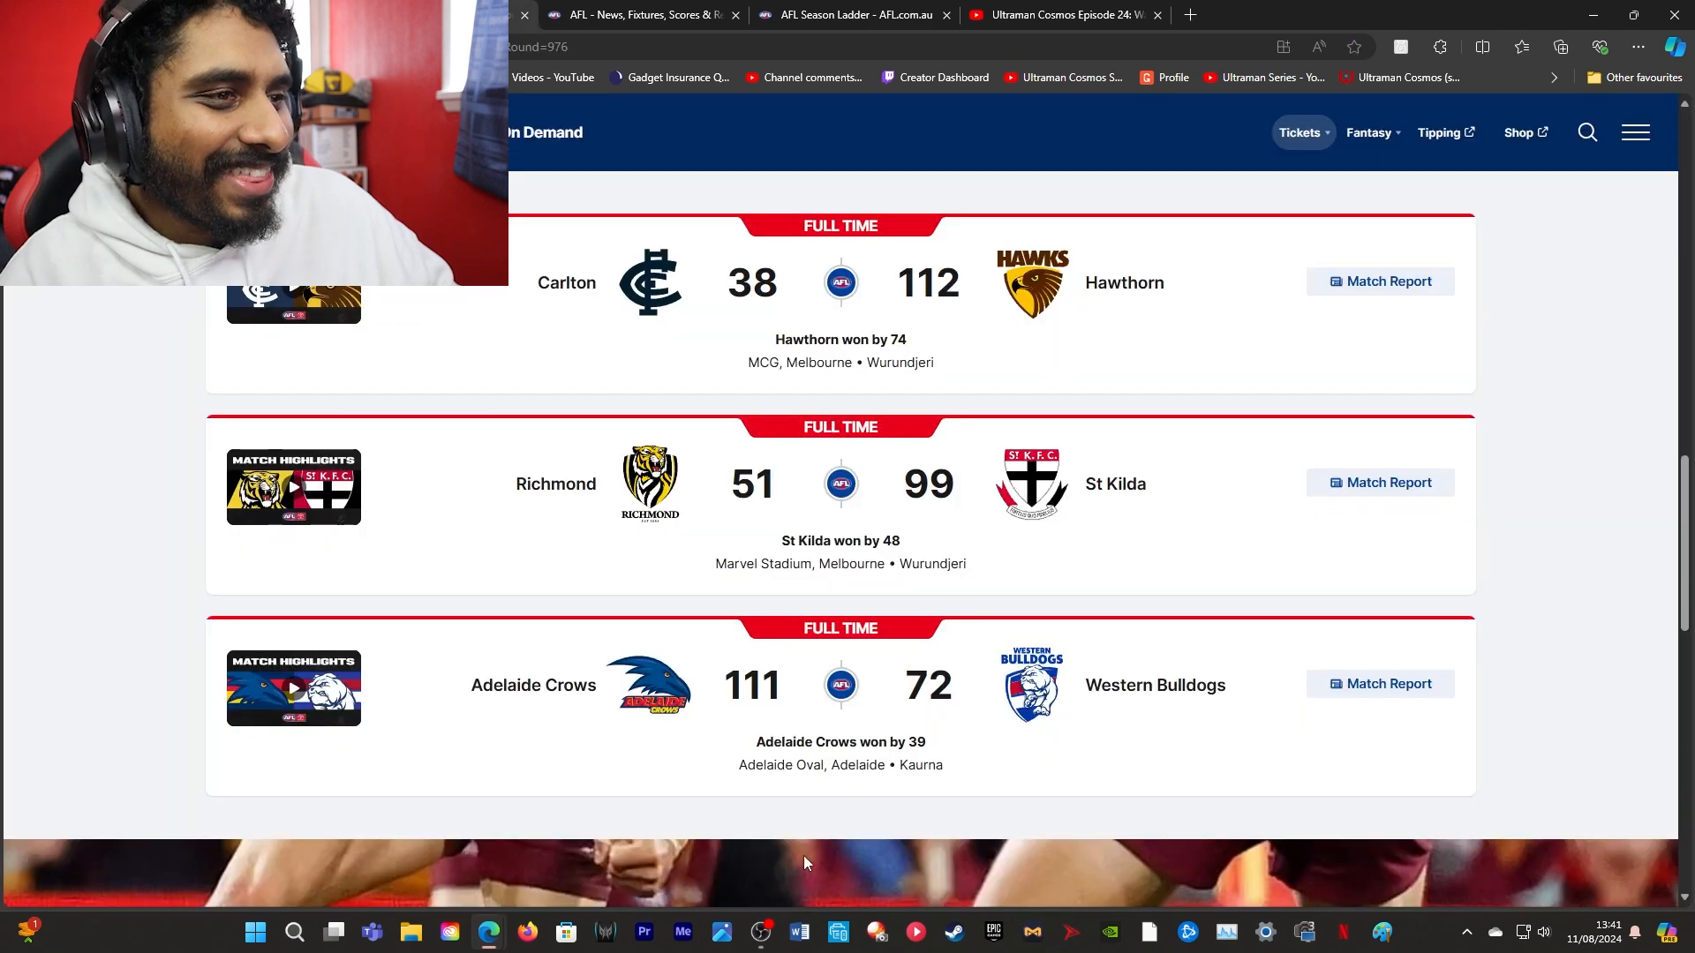
{"action": "mouse_move", "coordinate": [913, 763]}
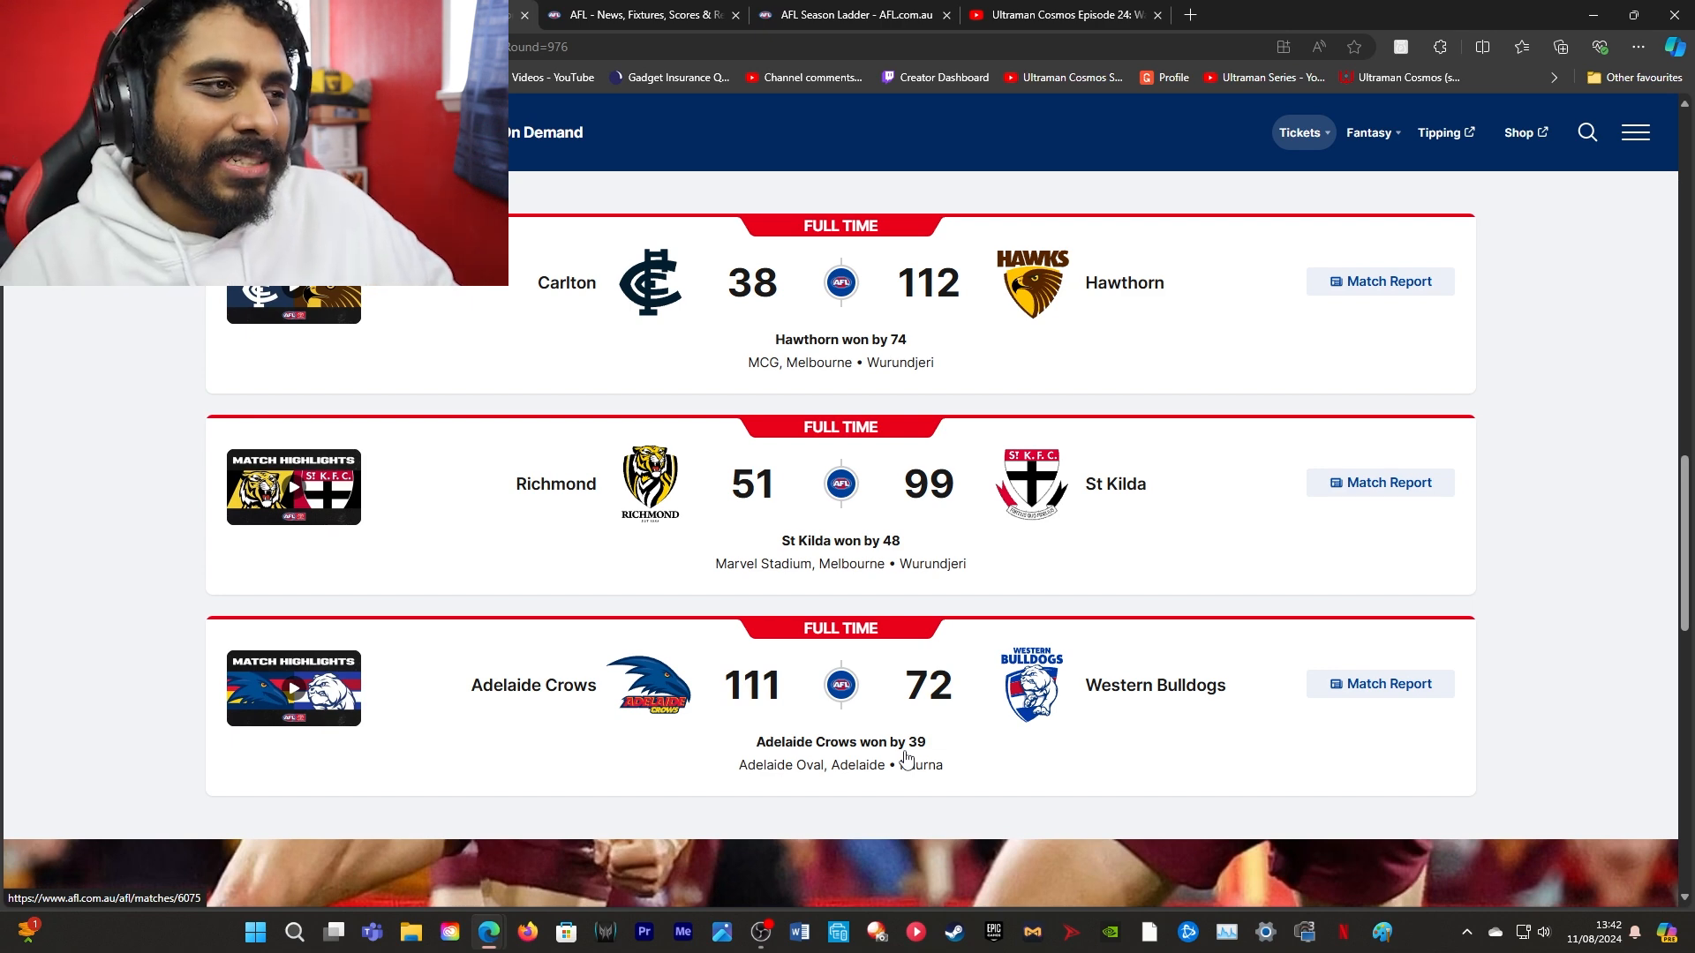
{"action": "mouse_move", "coordinate": [881, 549]}
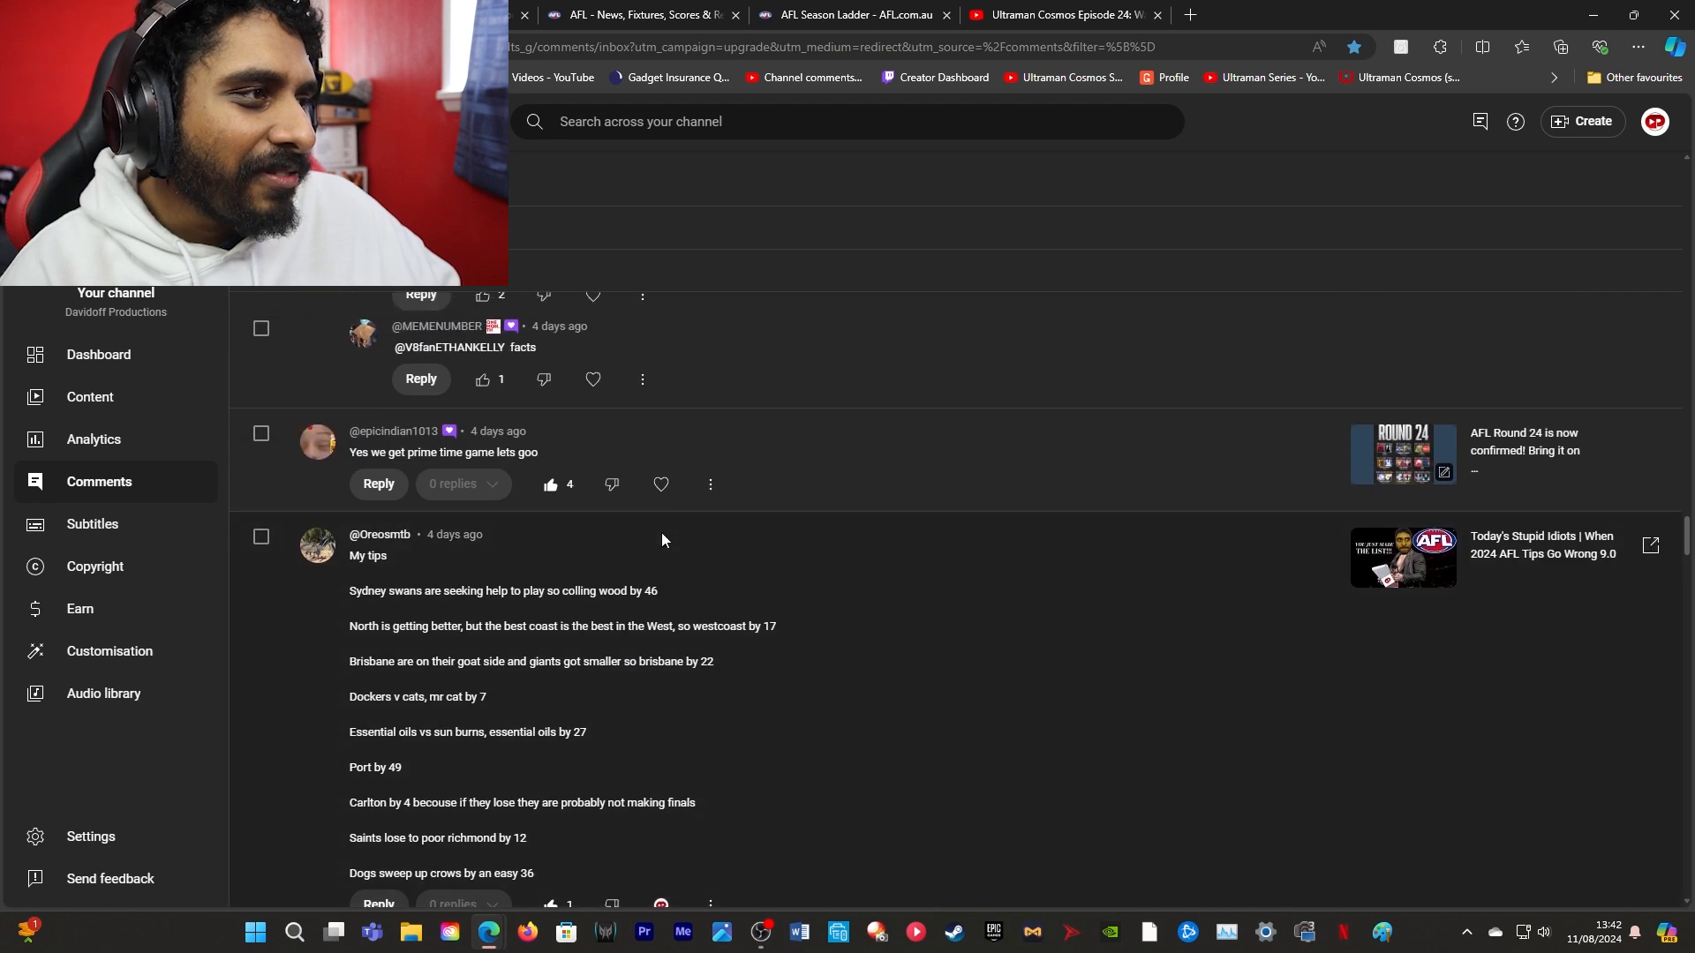
{"action": "mouse_move", "coordinate": [780, 782]}
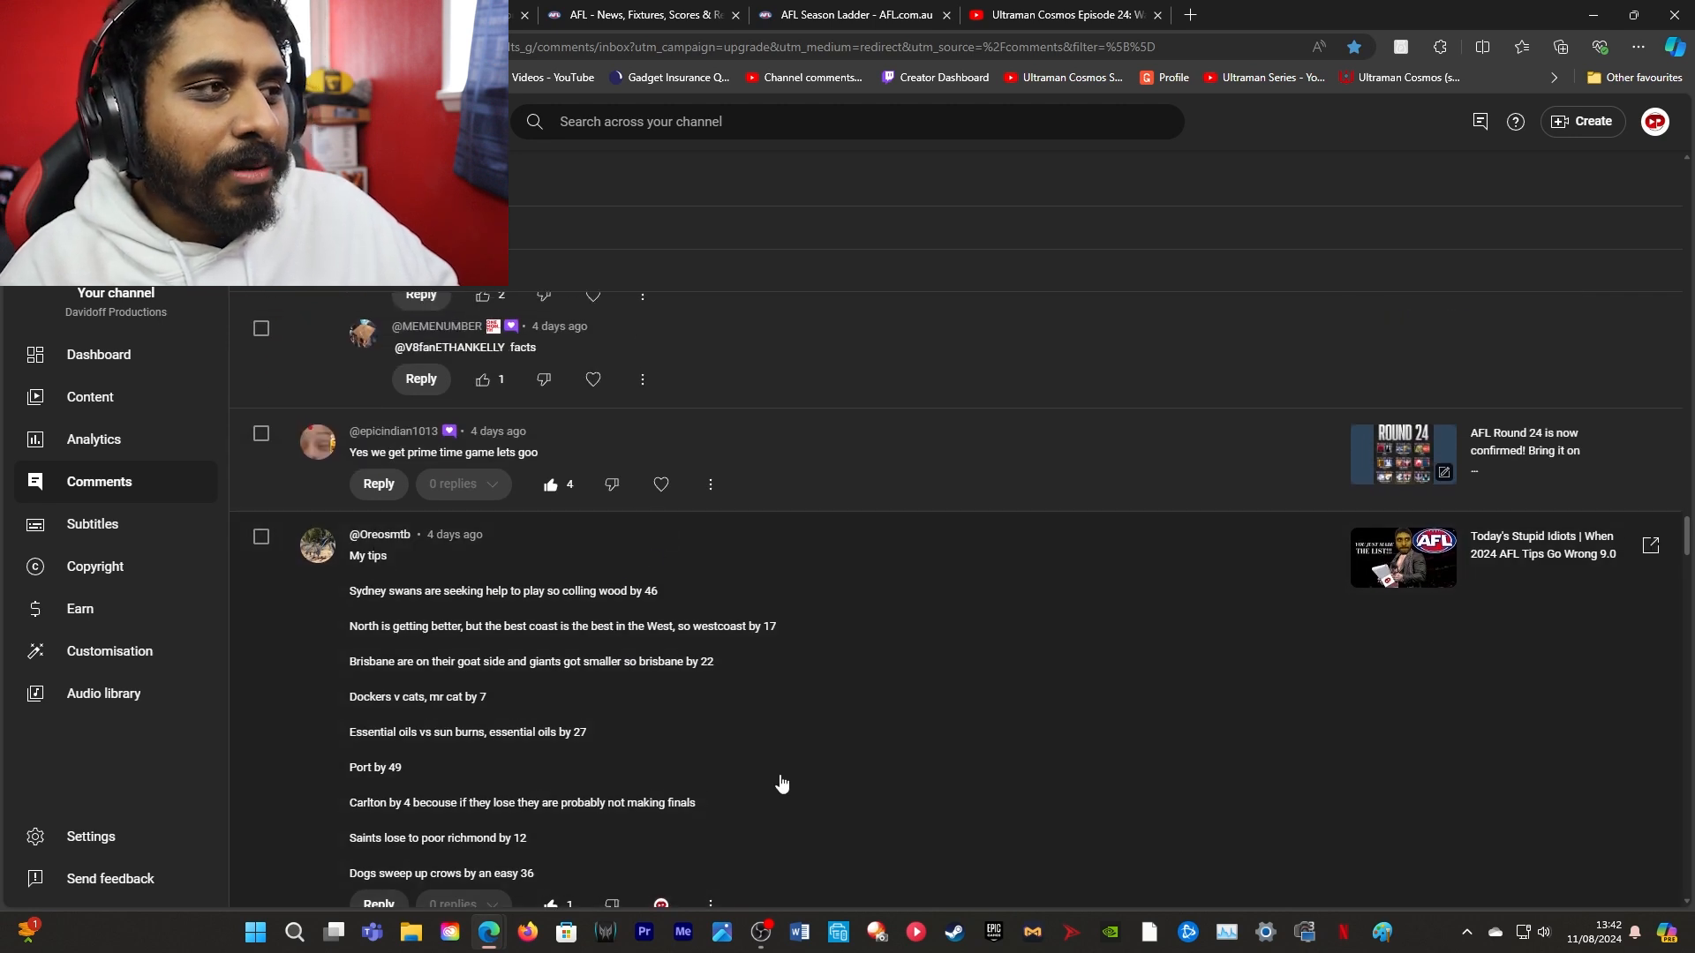
{"action": "mouse_move", "coordinate": [768, 780]}
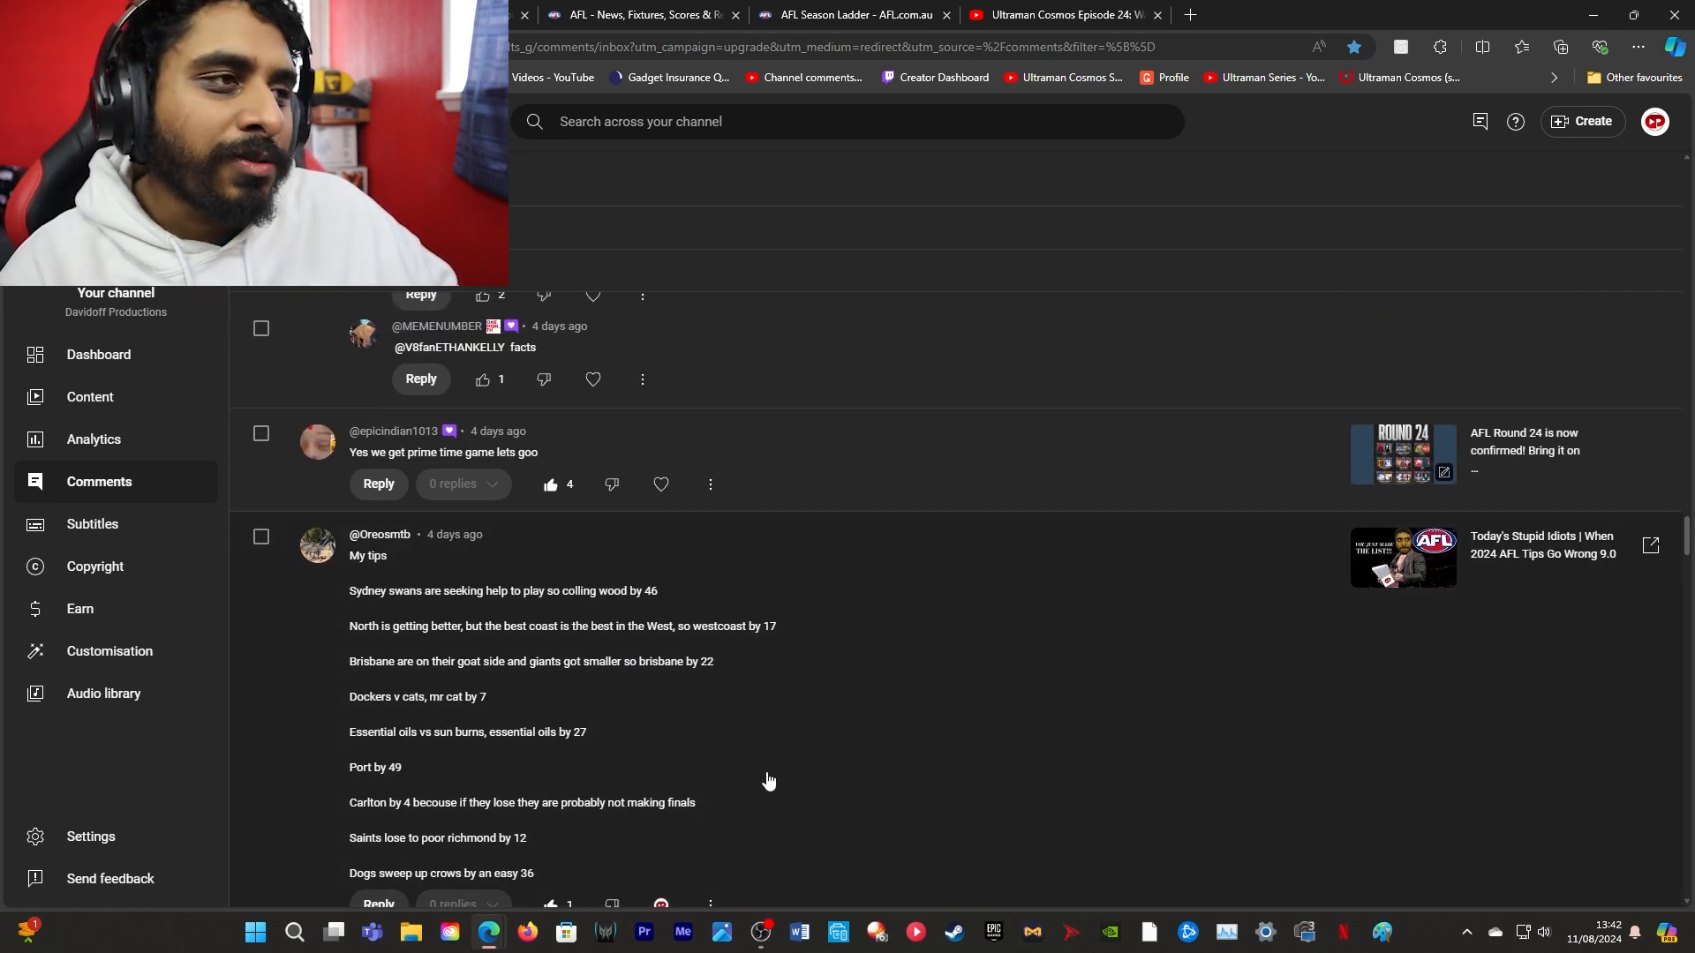
{"action": "scroll", "scroll_direction": "up", "scroll_amount": 3}
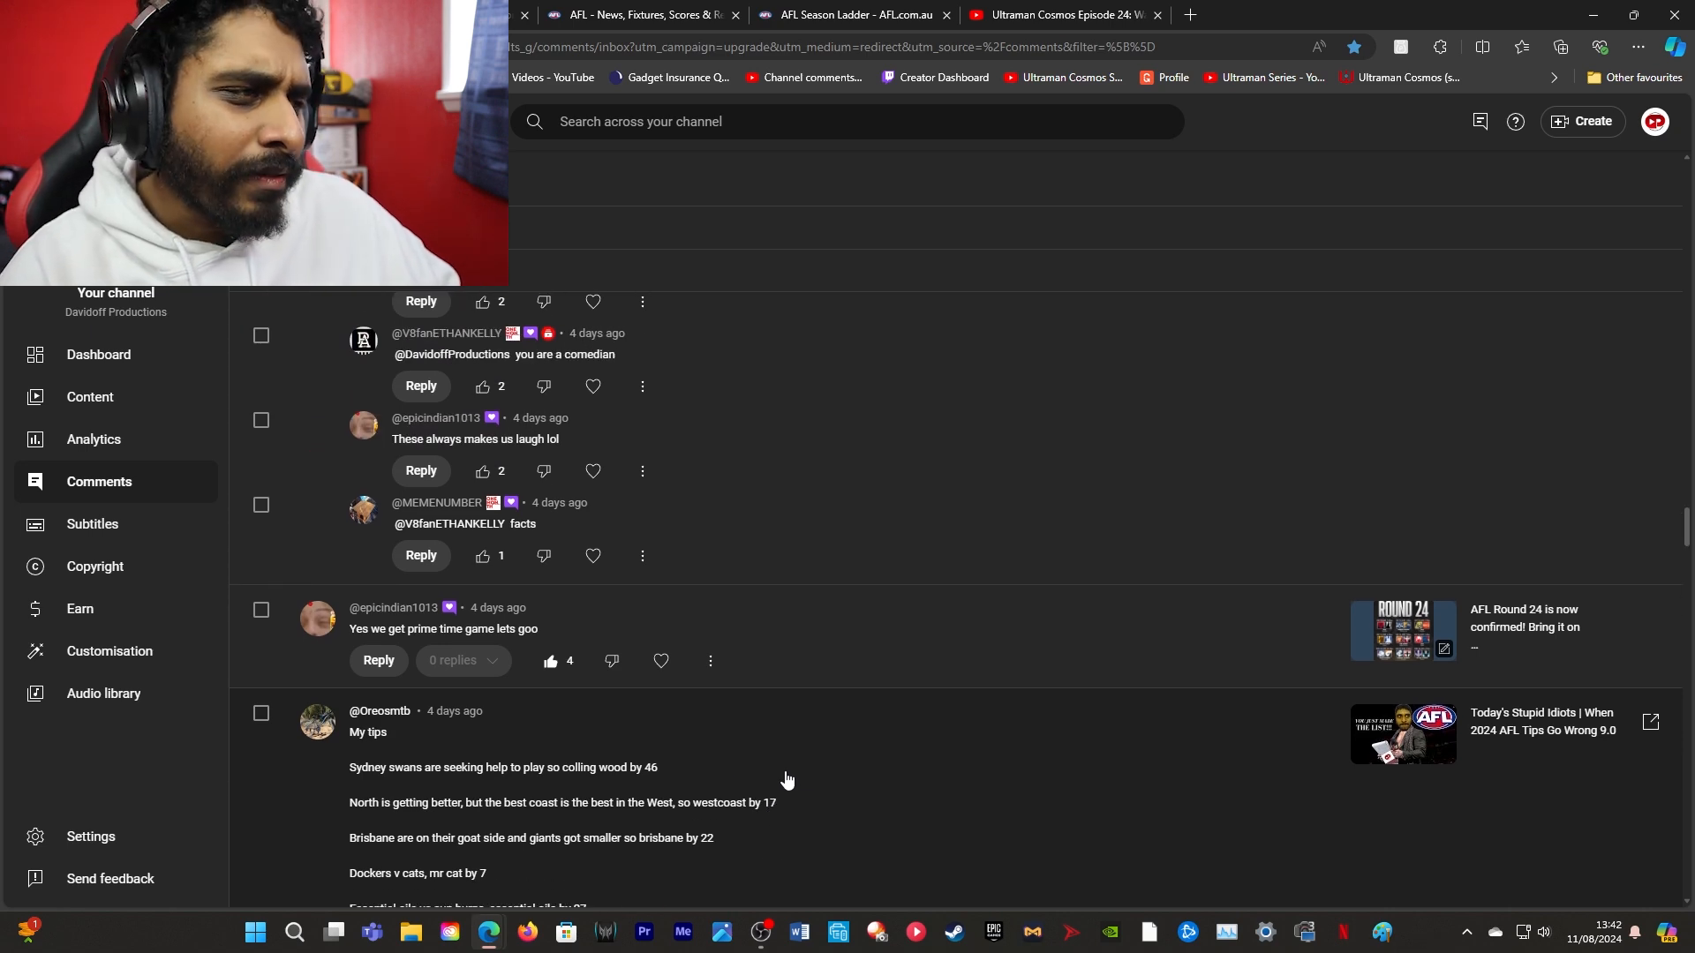
{"action": "scroll", "scroll_direction": "up", "scroll_amount": 3}
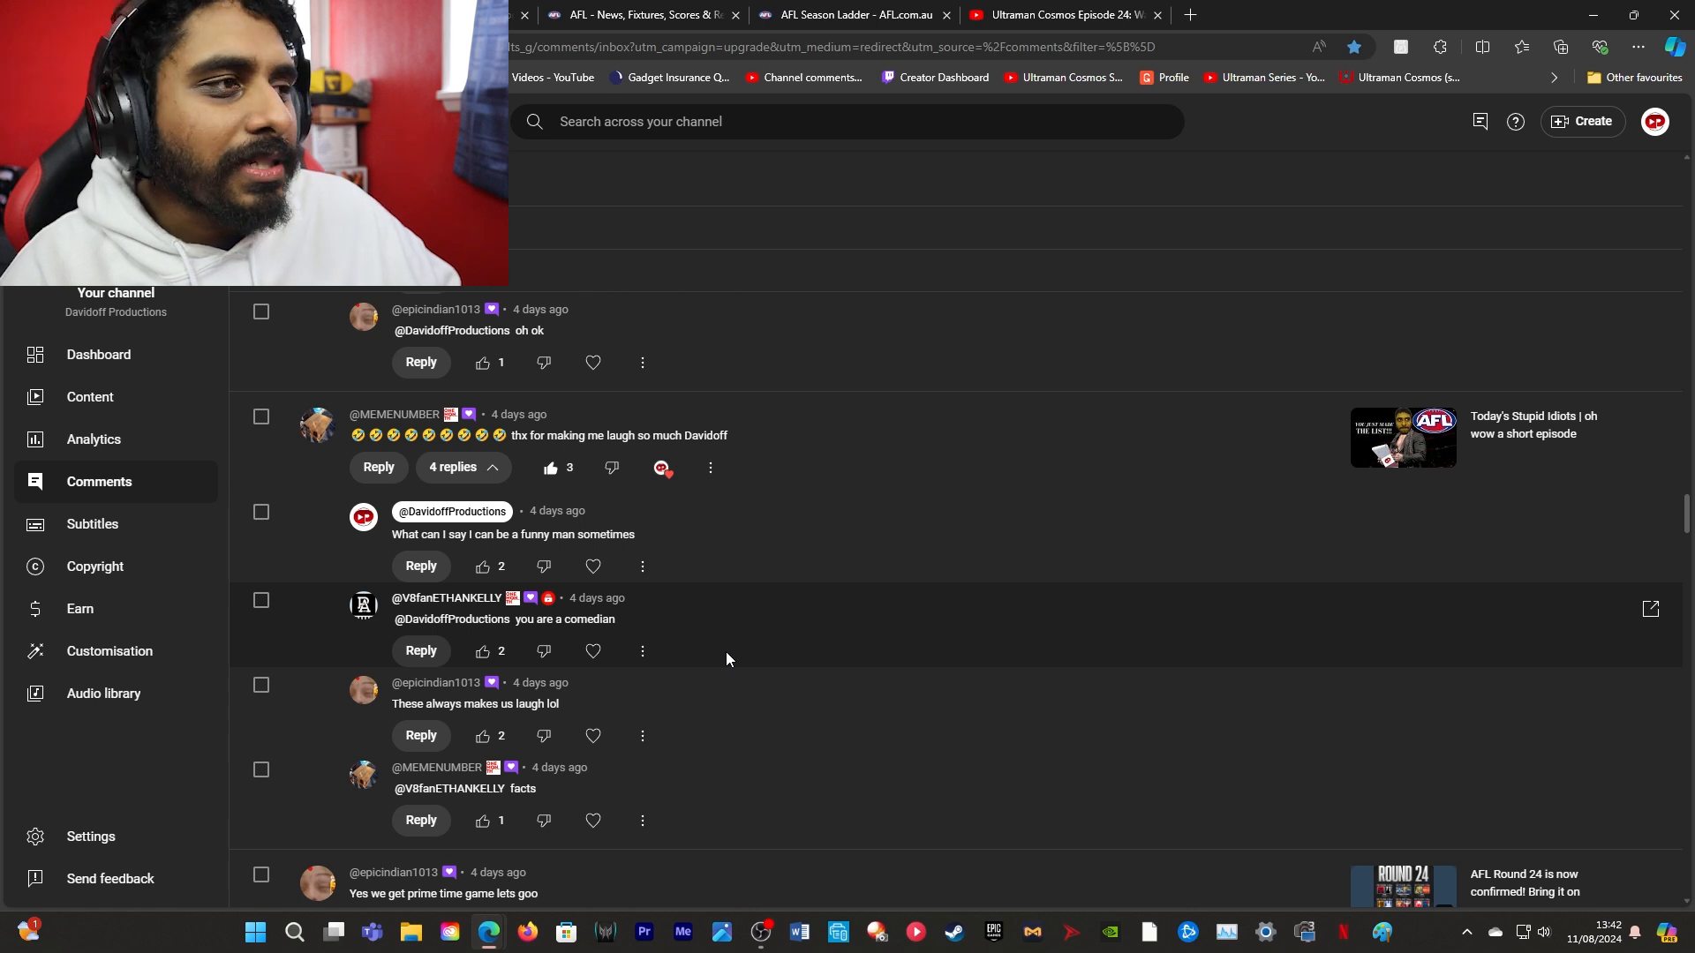
{"action": "scroll", "scroll_direction": "up", "scroll_amount": 3}
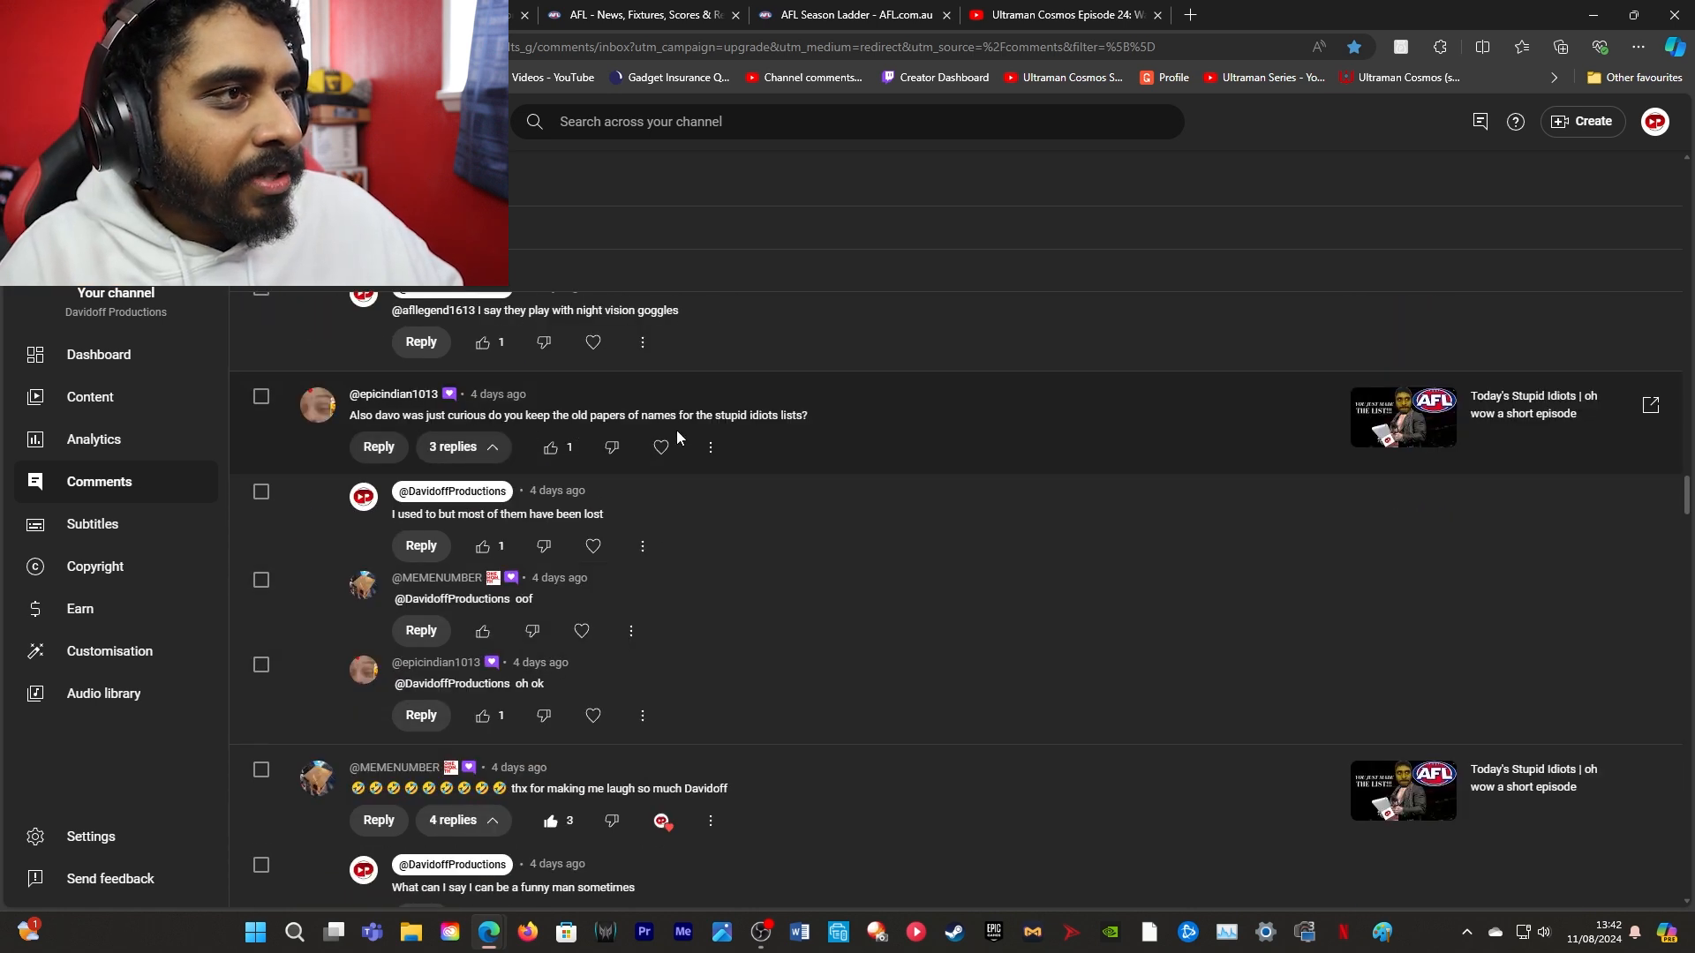
{"action": "mouse_move", "coordinate": [815, 475]}
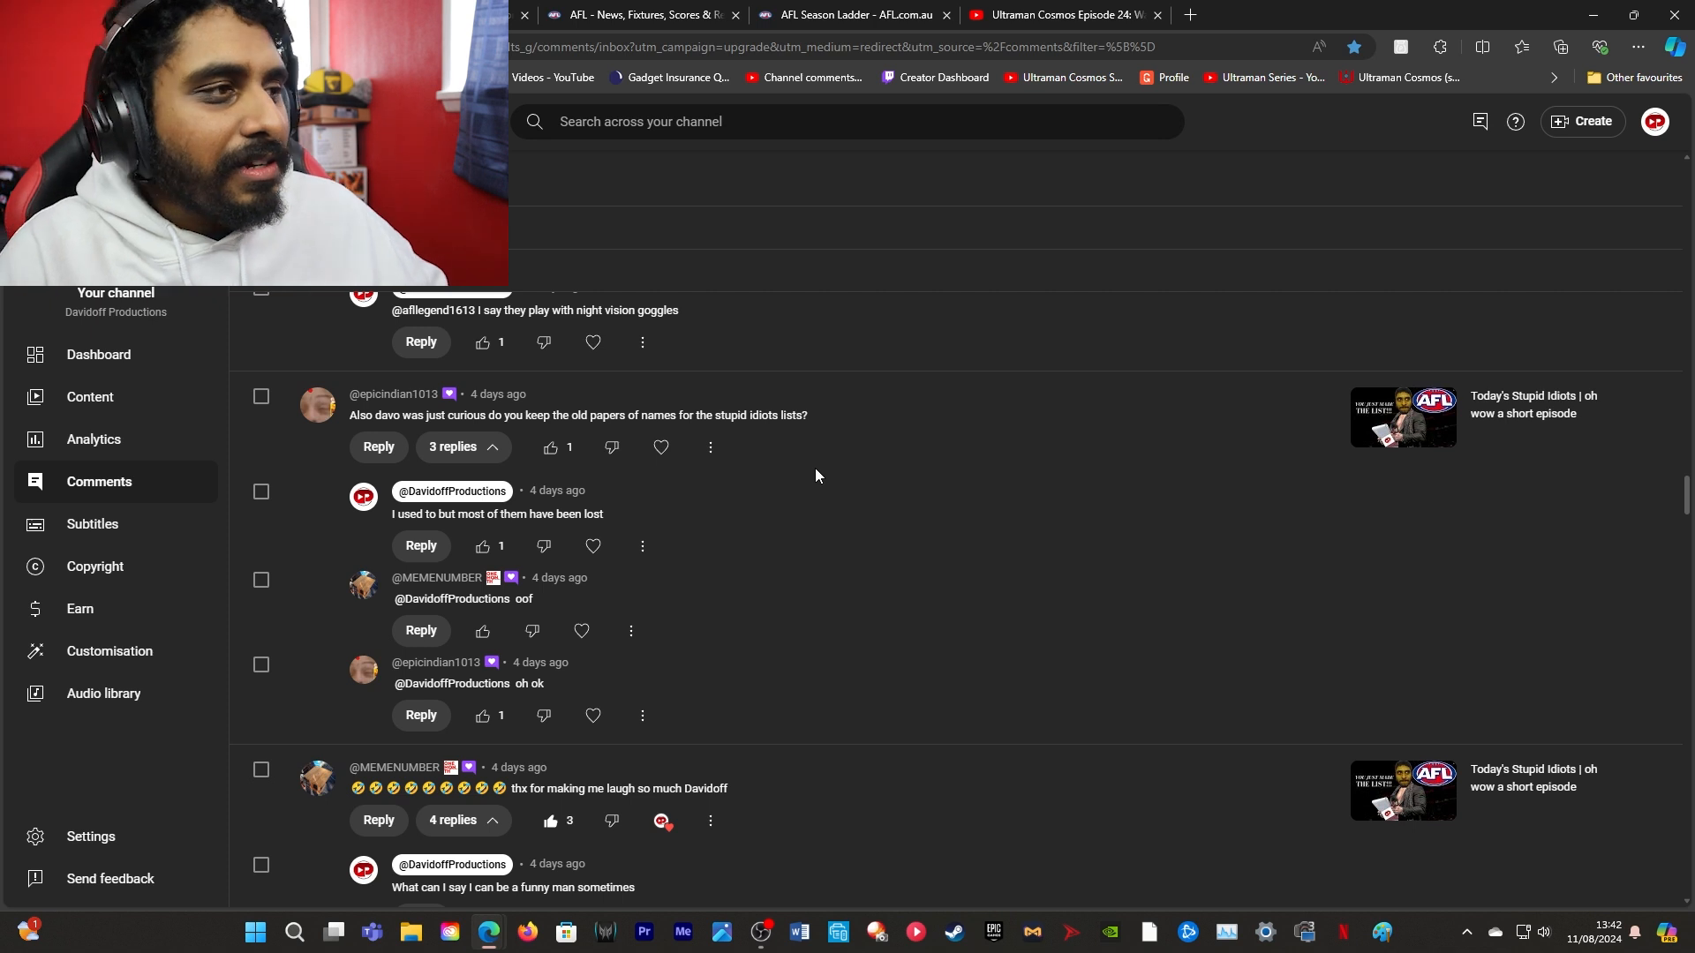
{"action": "scroll", "scroll_direction": "up", "scroll_amount": 3}
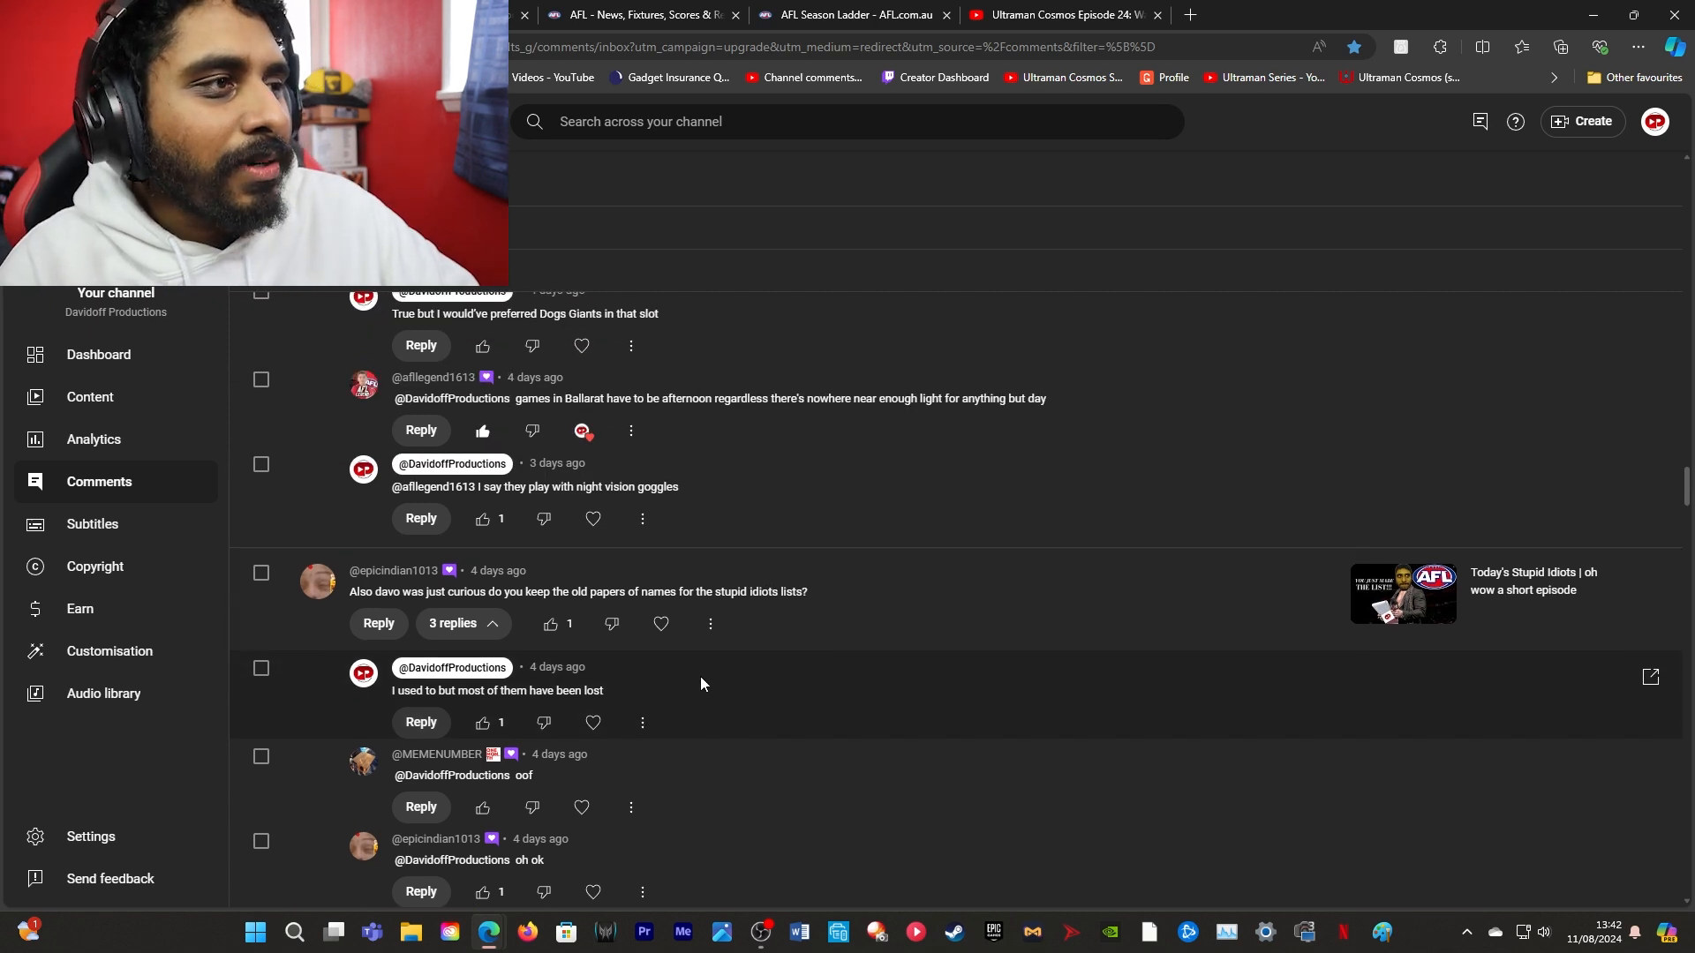
{"action": "mouse_move", "coordinate": [671, 691]}
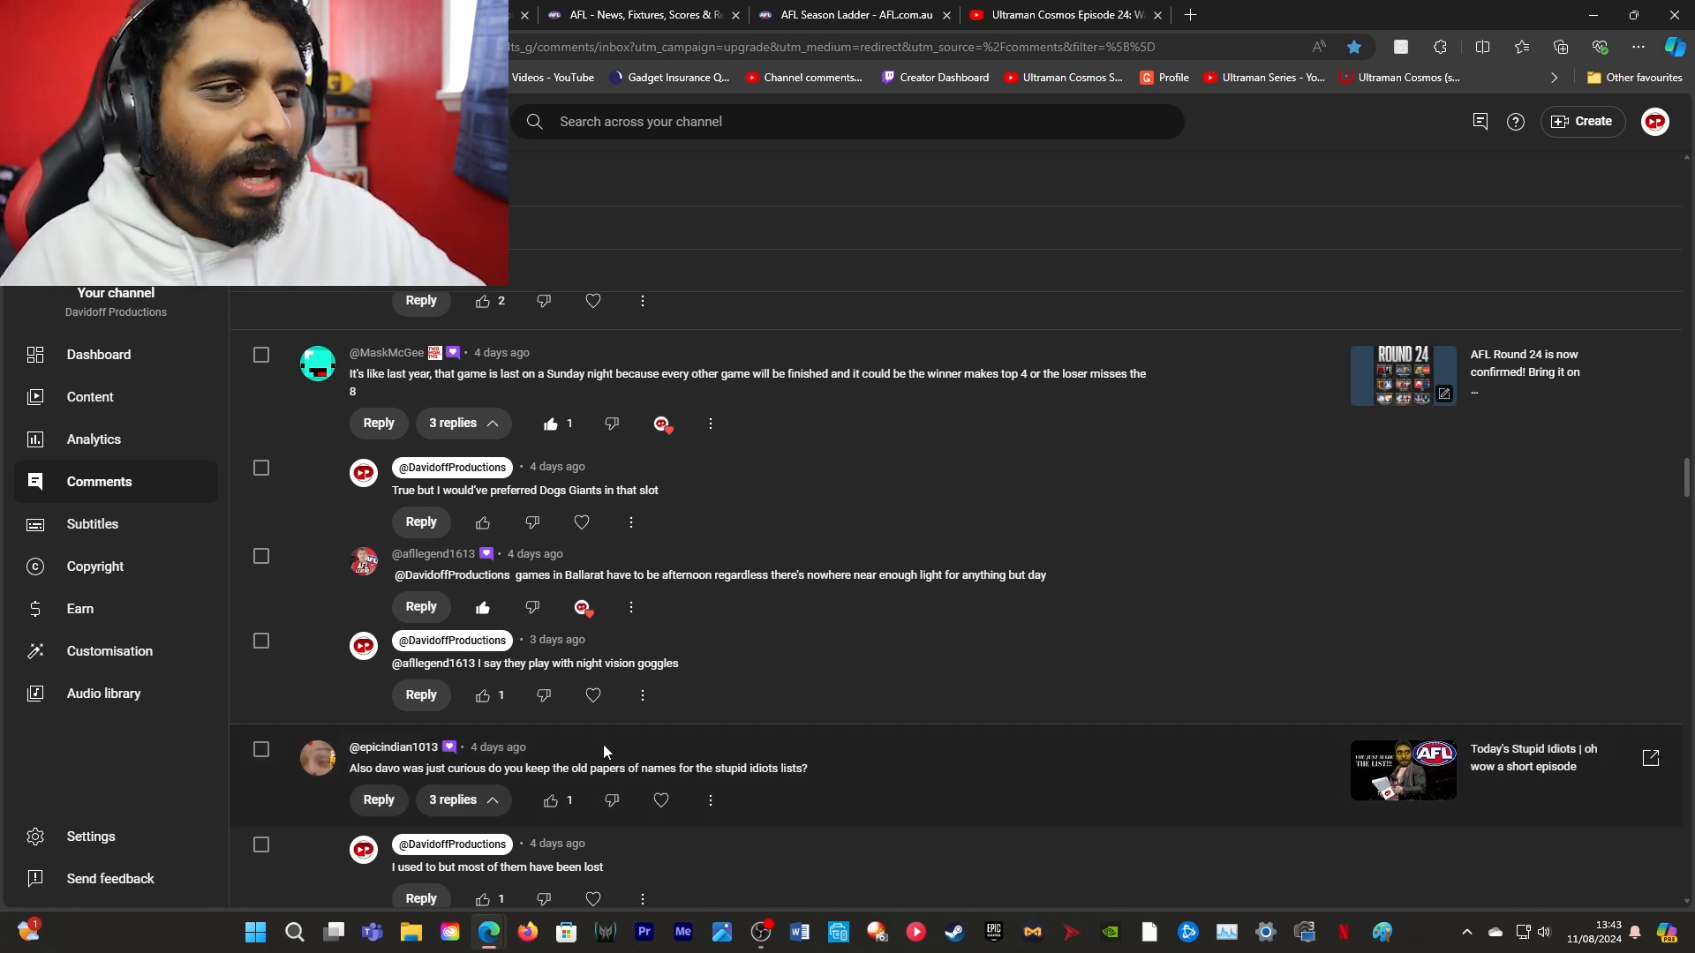
{"action": "mouse_move", "coordinate": [638, 678]}
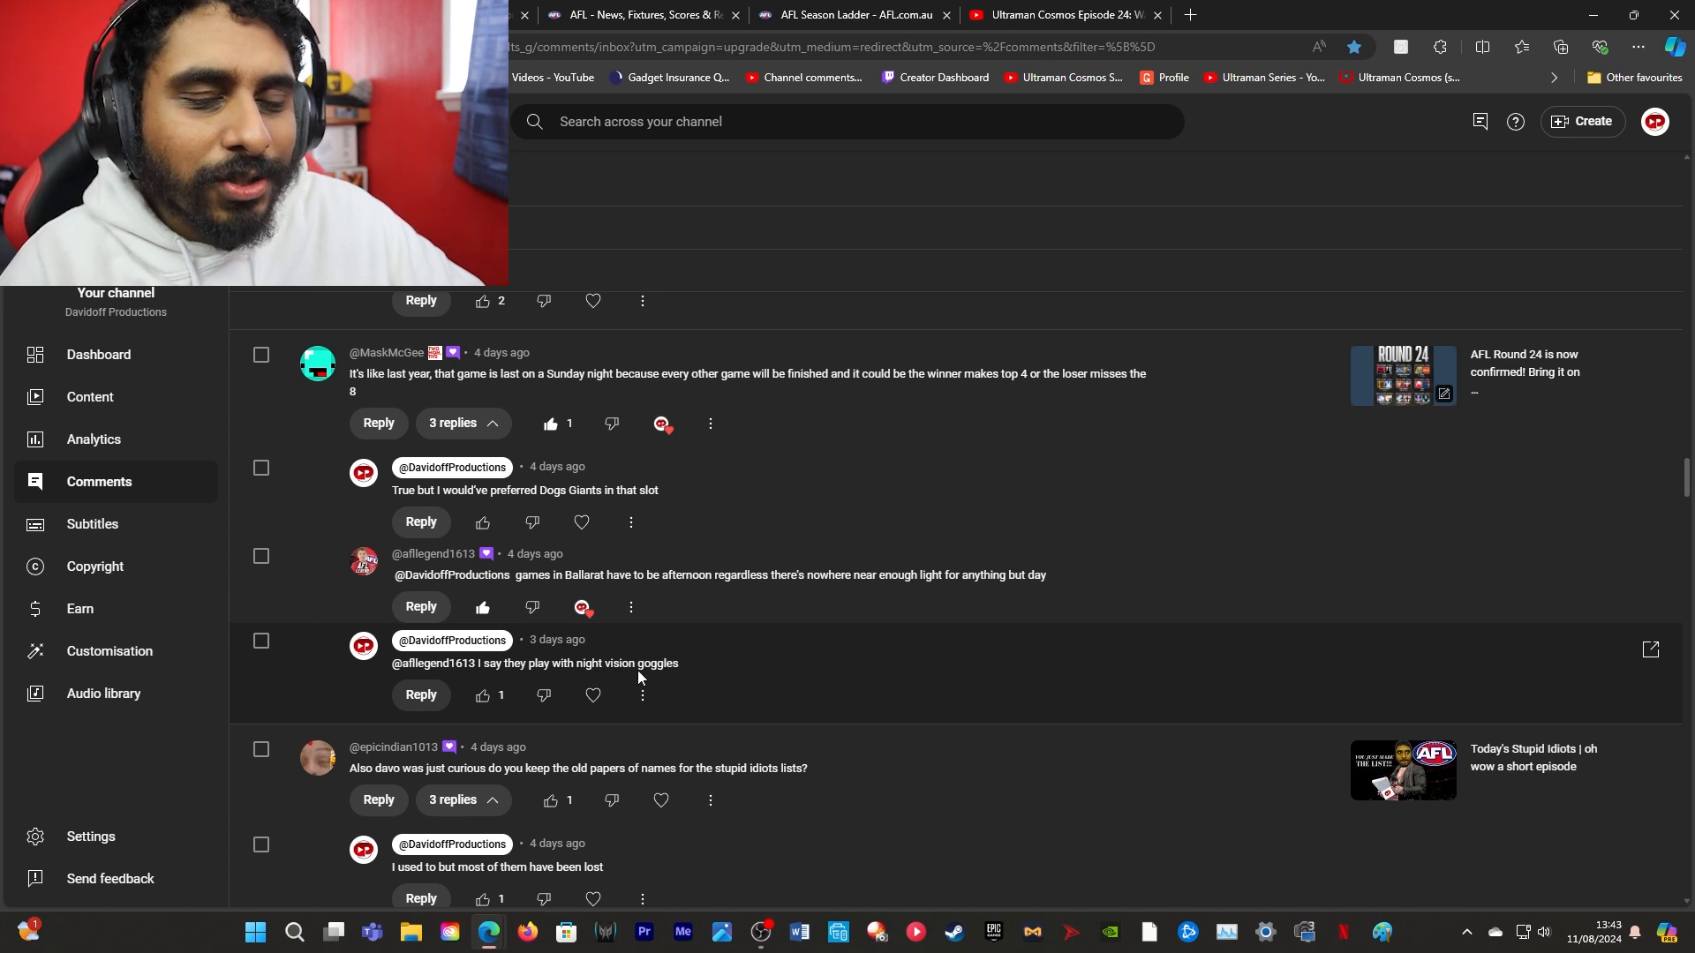
{"action": "mouse_move", "coordinate": [722, 671]}
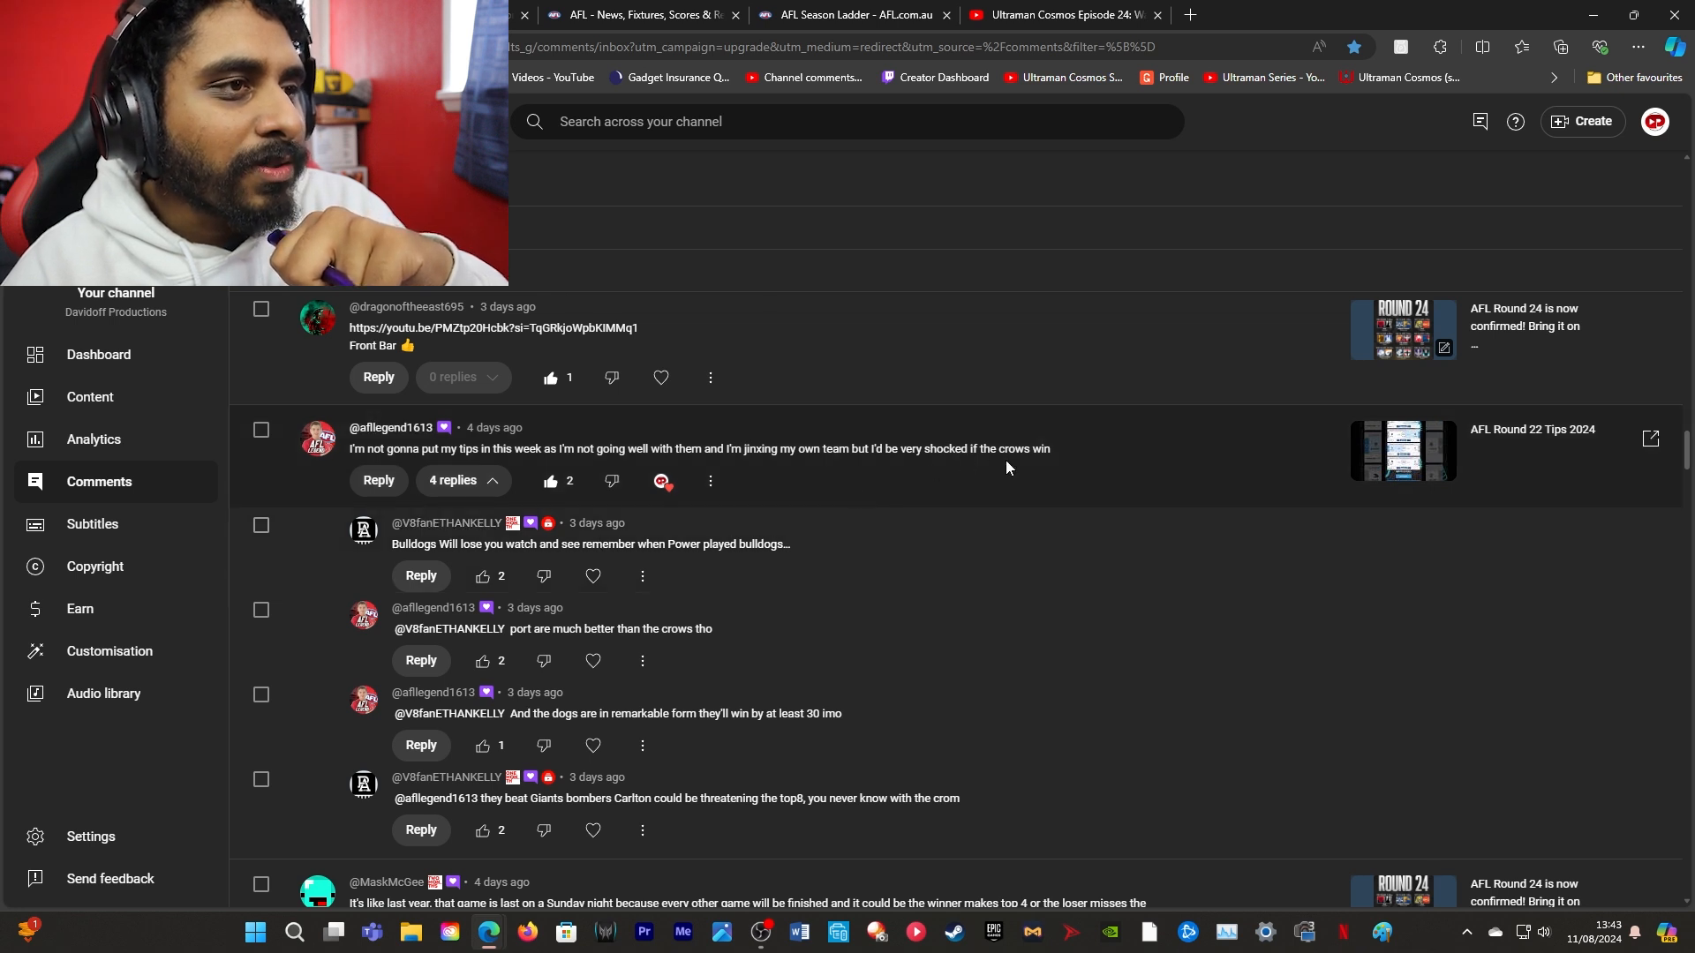
{"action": "mouse_move", "coordinate": [943, 448]}
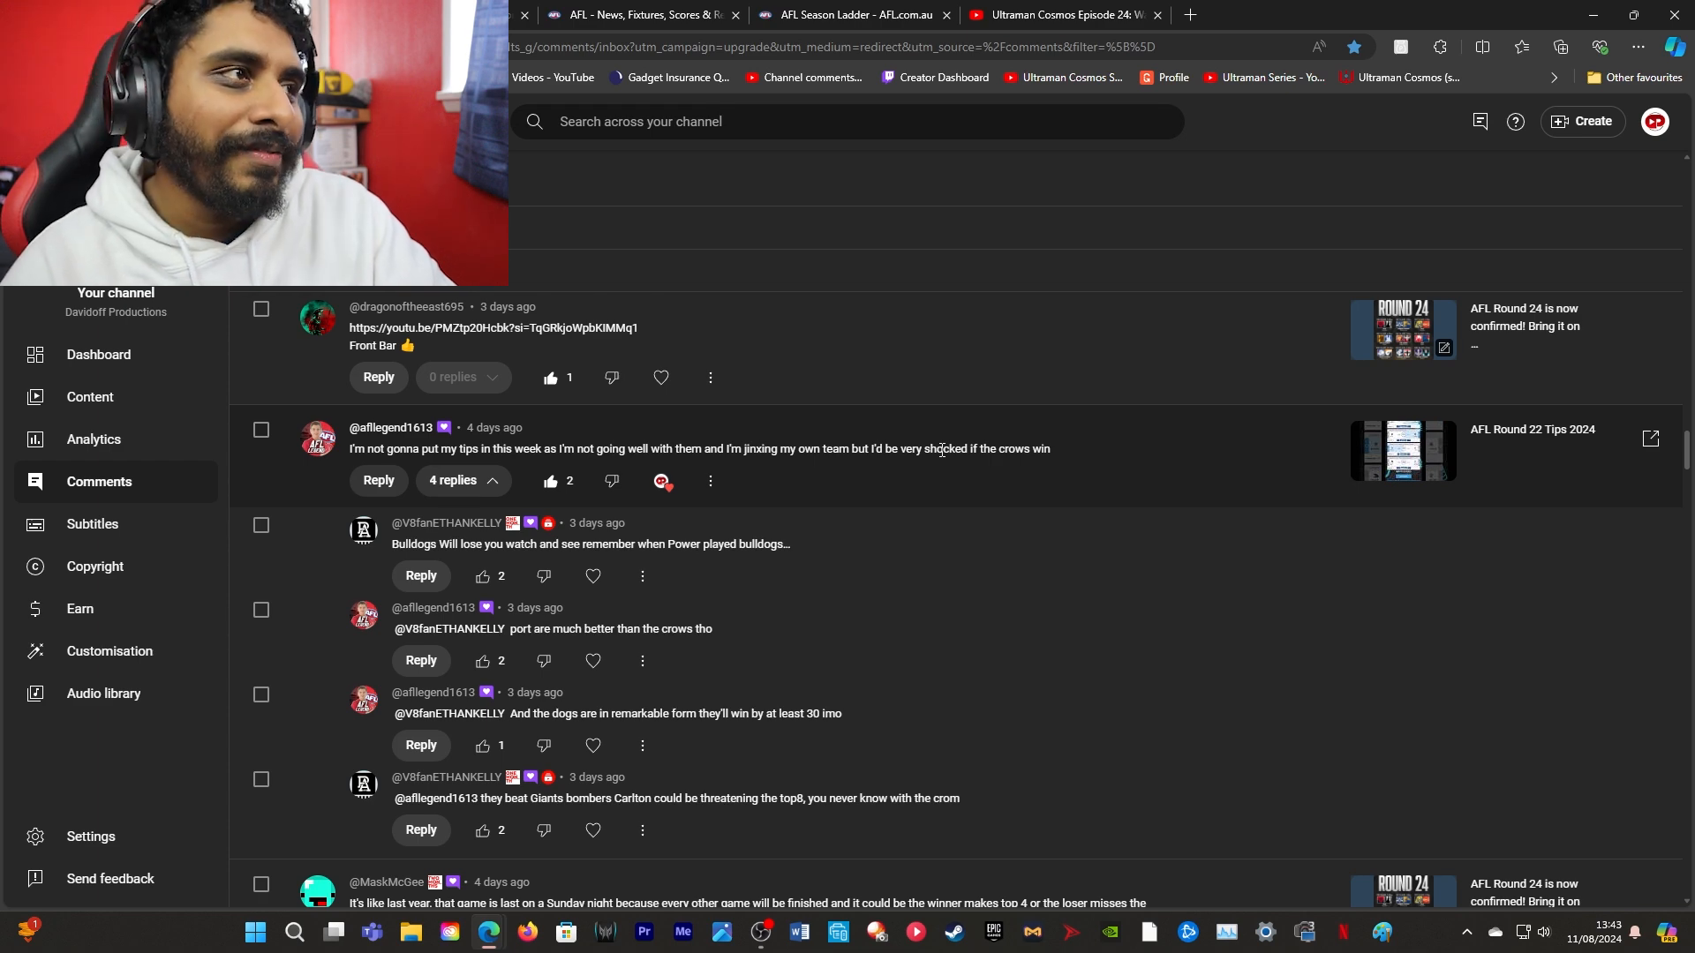
Confirm Adelaide Crows beat Western Bulldogs by 39, then like the reply predicting a Bulldogs loss
{"action": "left_click", "coordinate": [637, 14]}
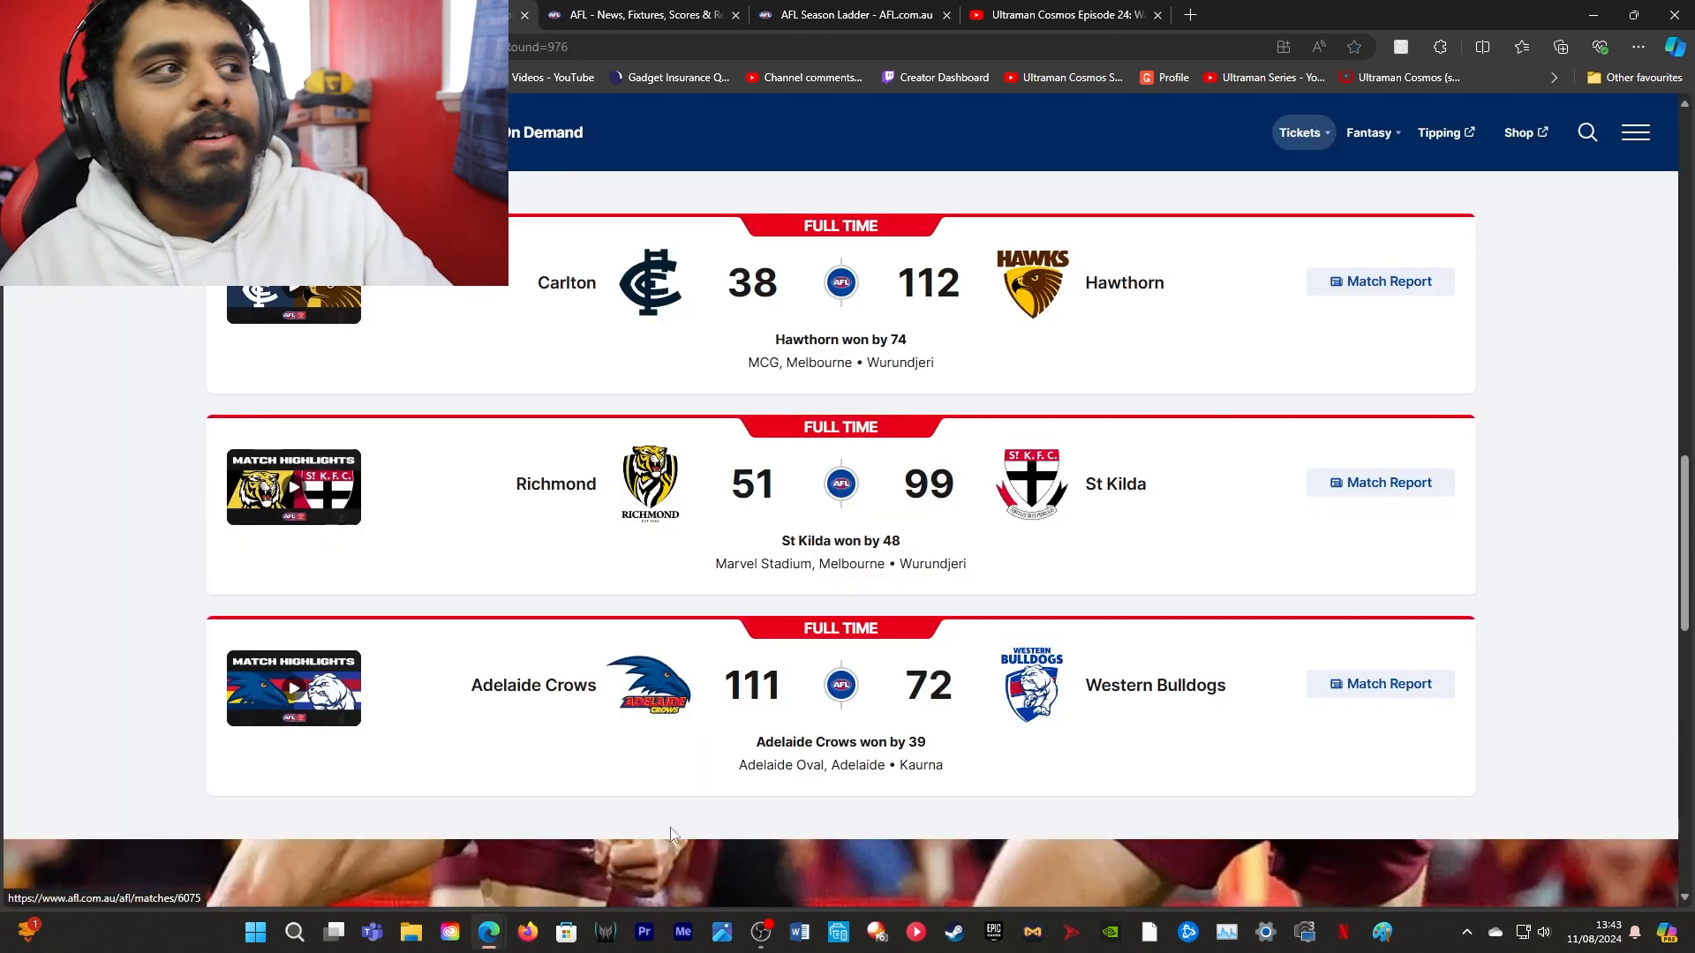
{"action": "left_click", "coordinate": [805, 76]}
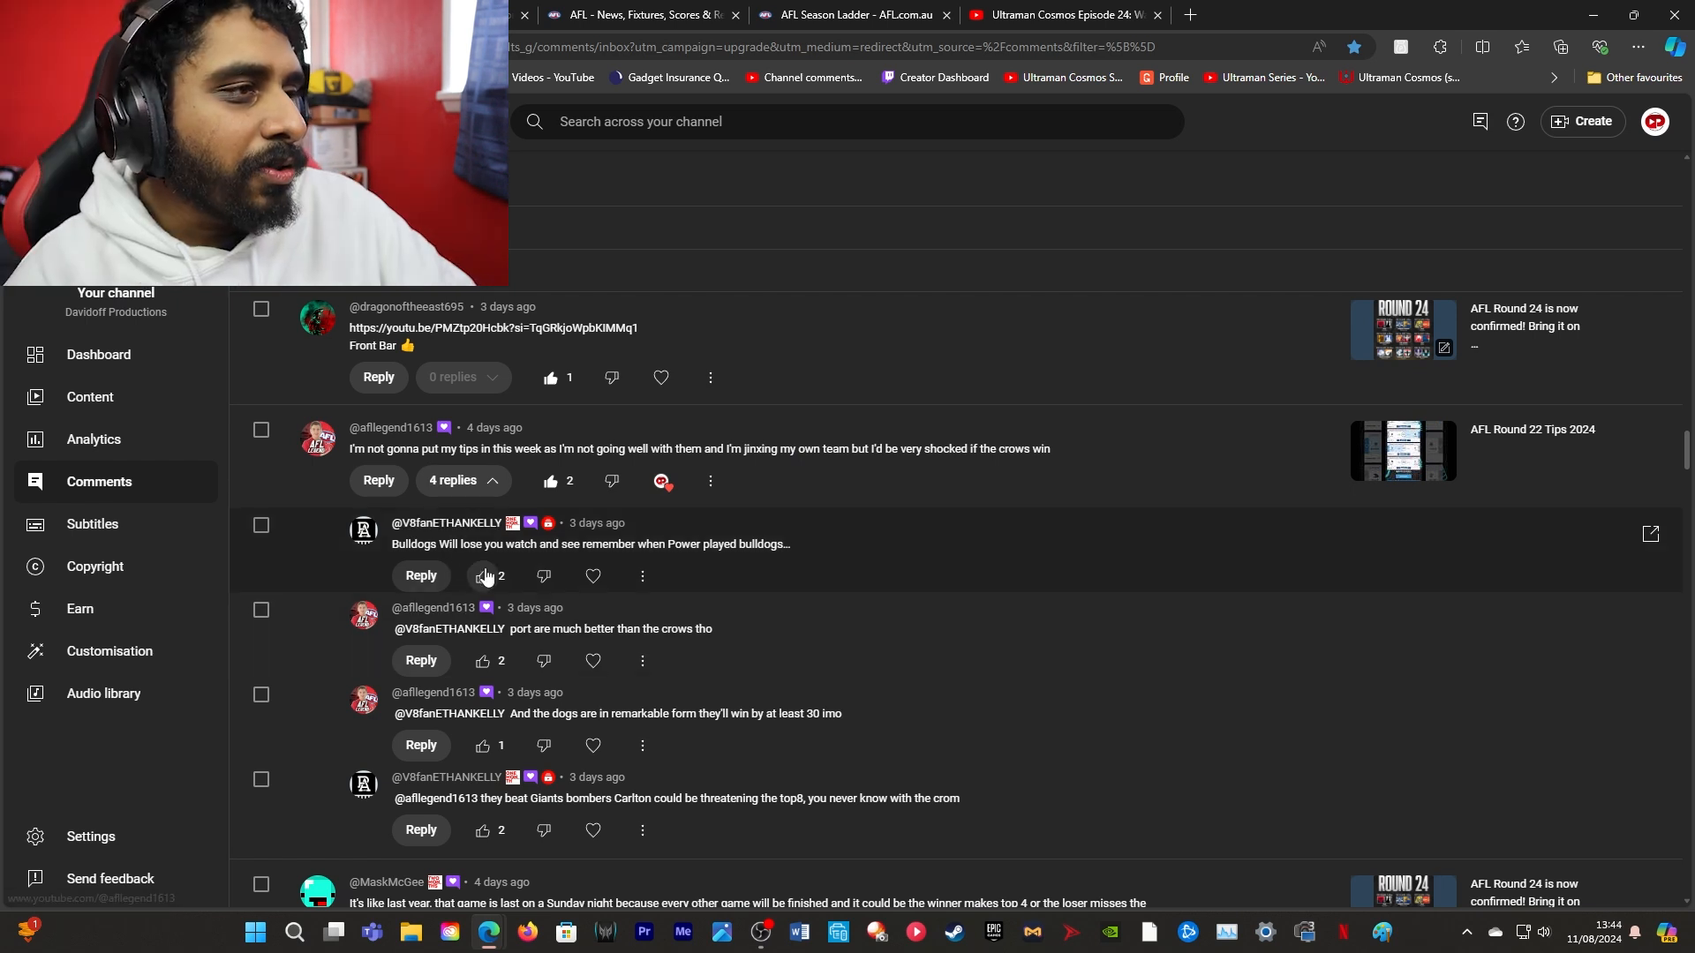
{"action": "left_click", "coordinate": [483, 575]}
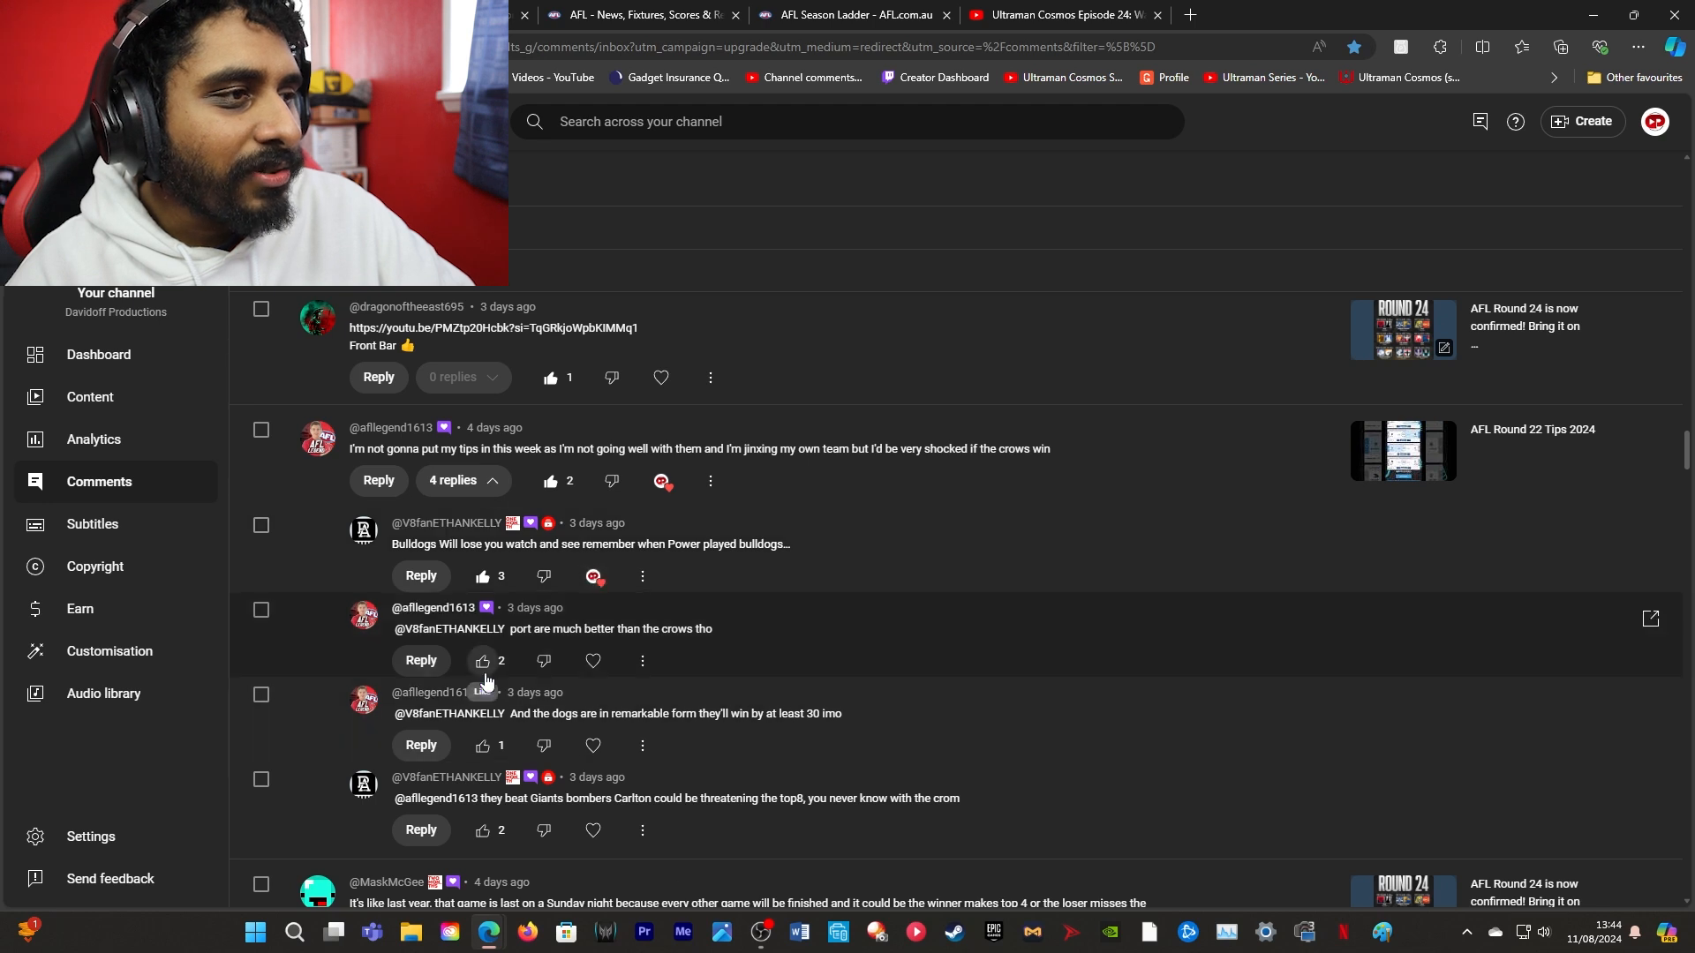
Like the Port-beat-Crows and Dogs' form replies and post a 'HA!' reply in the thread
{"action": "left_click", "coordinate": [420, 660]}
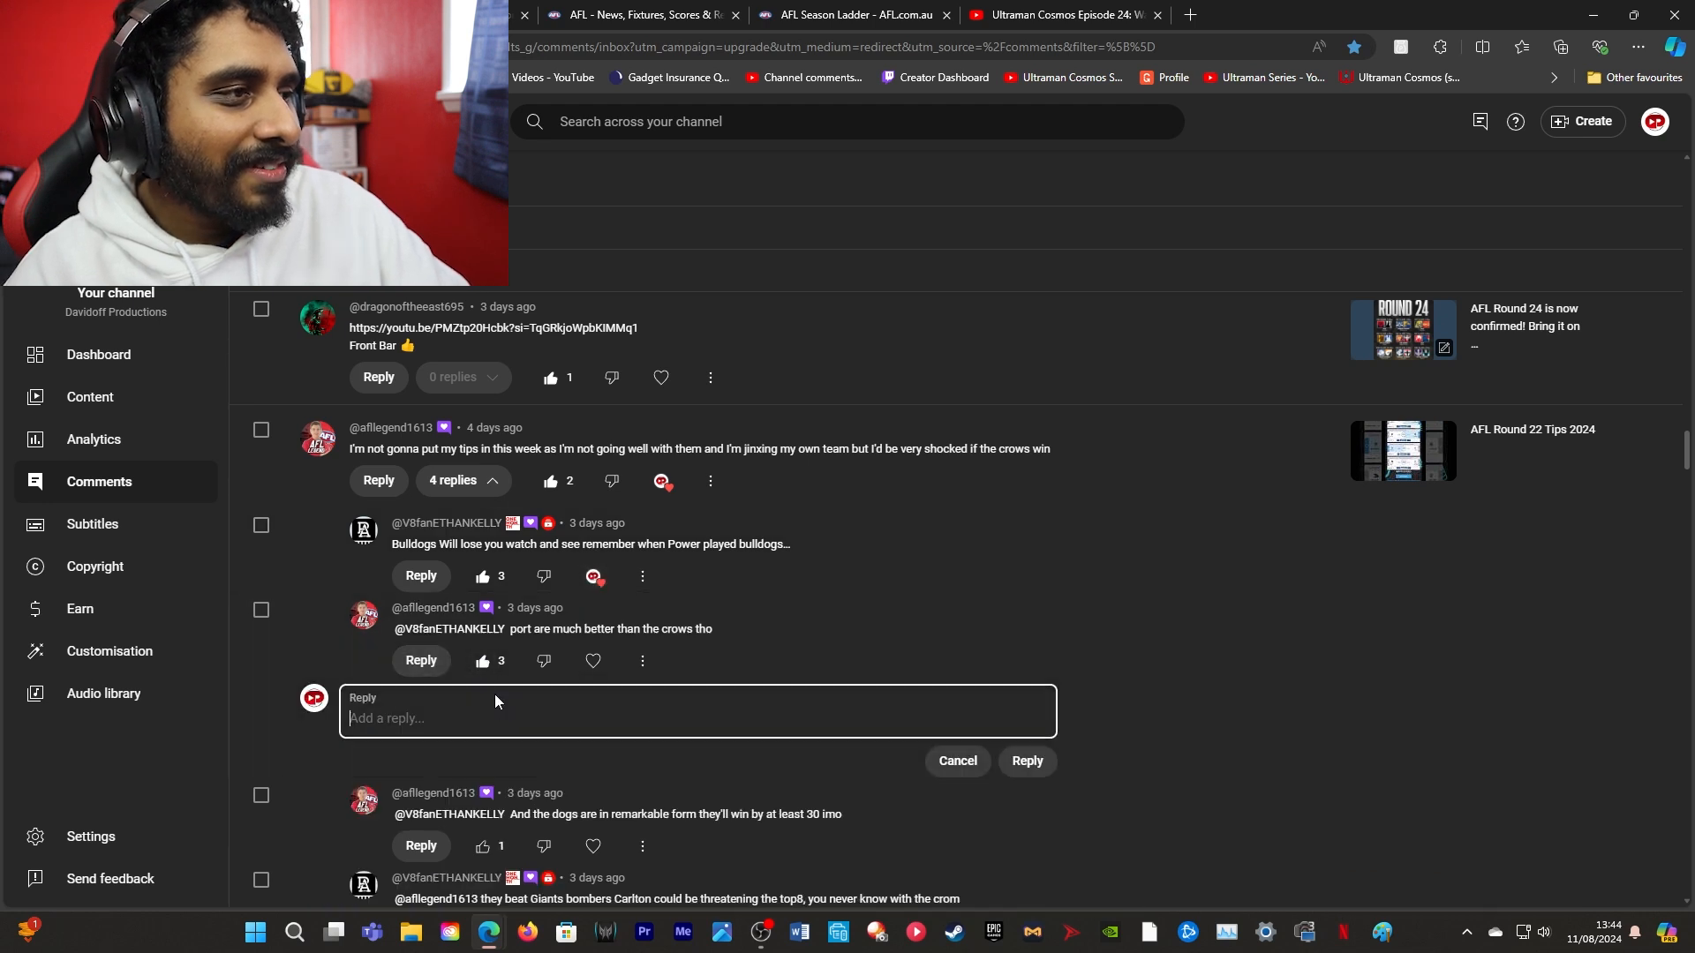
{"action": "left_click", "coordinate": [1024, 768]}
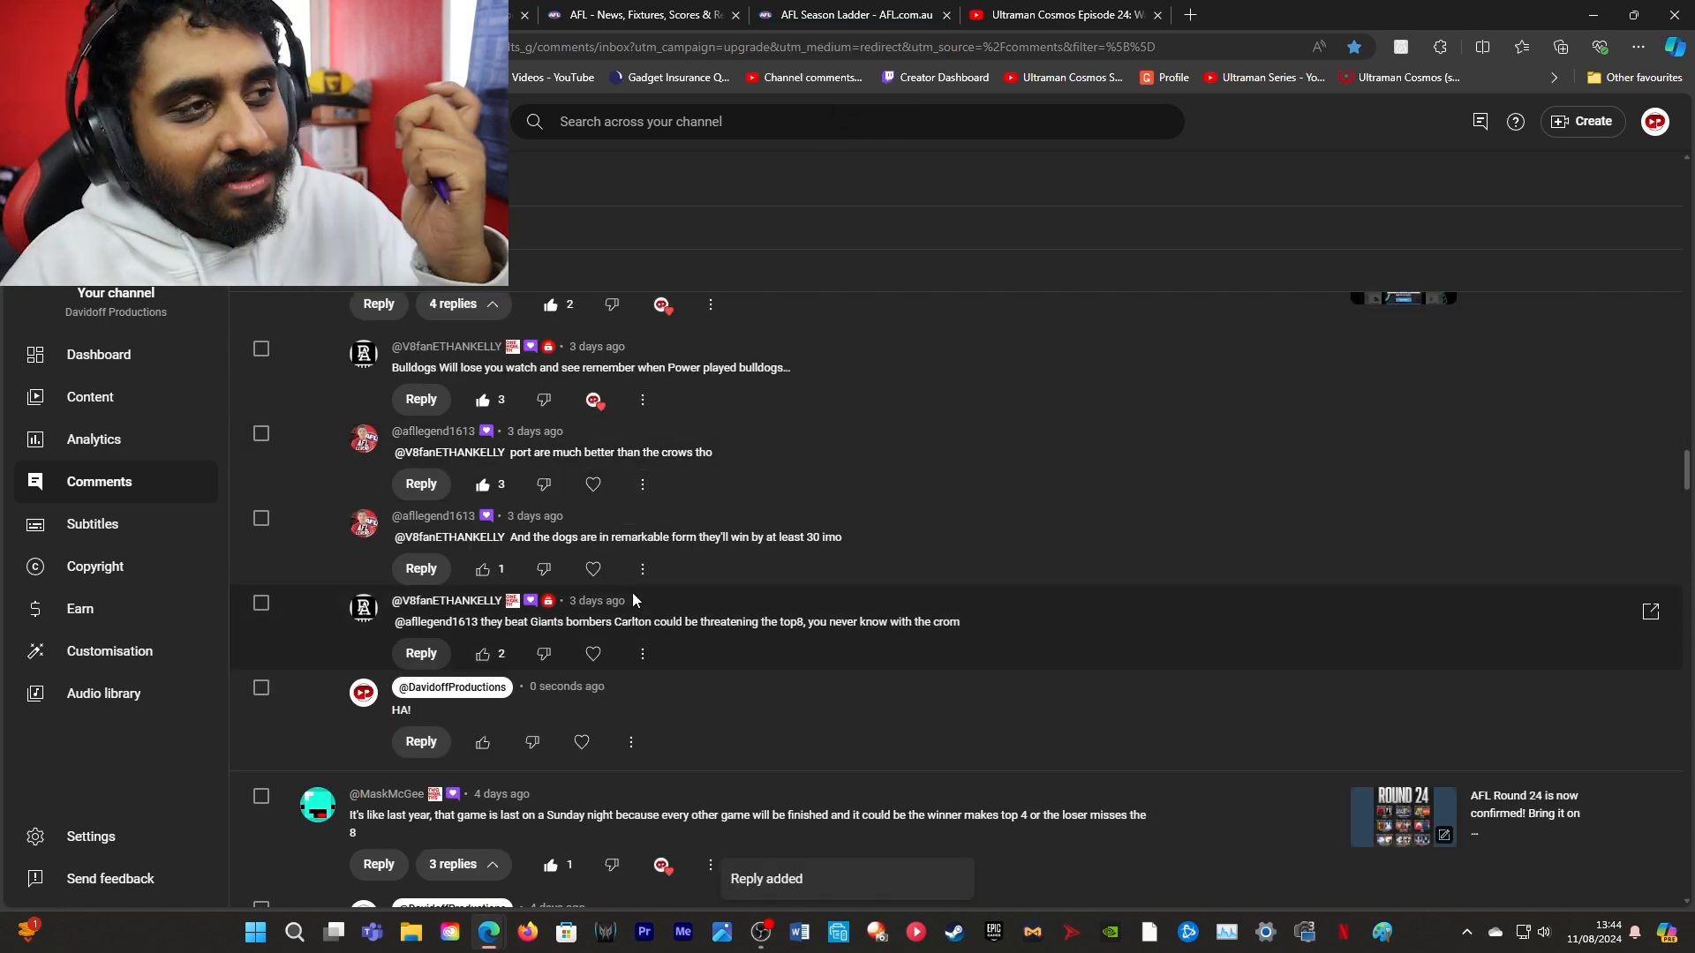
{"action": "mouse_move", "coordinate": [545, 602]}
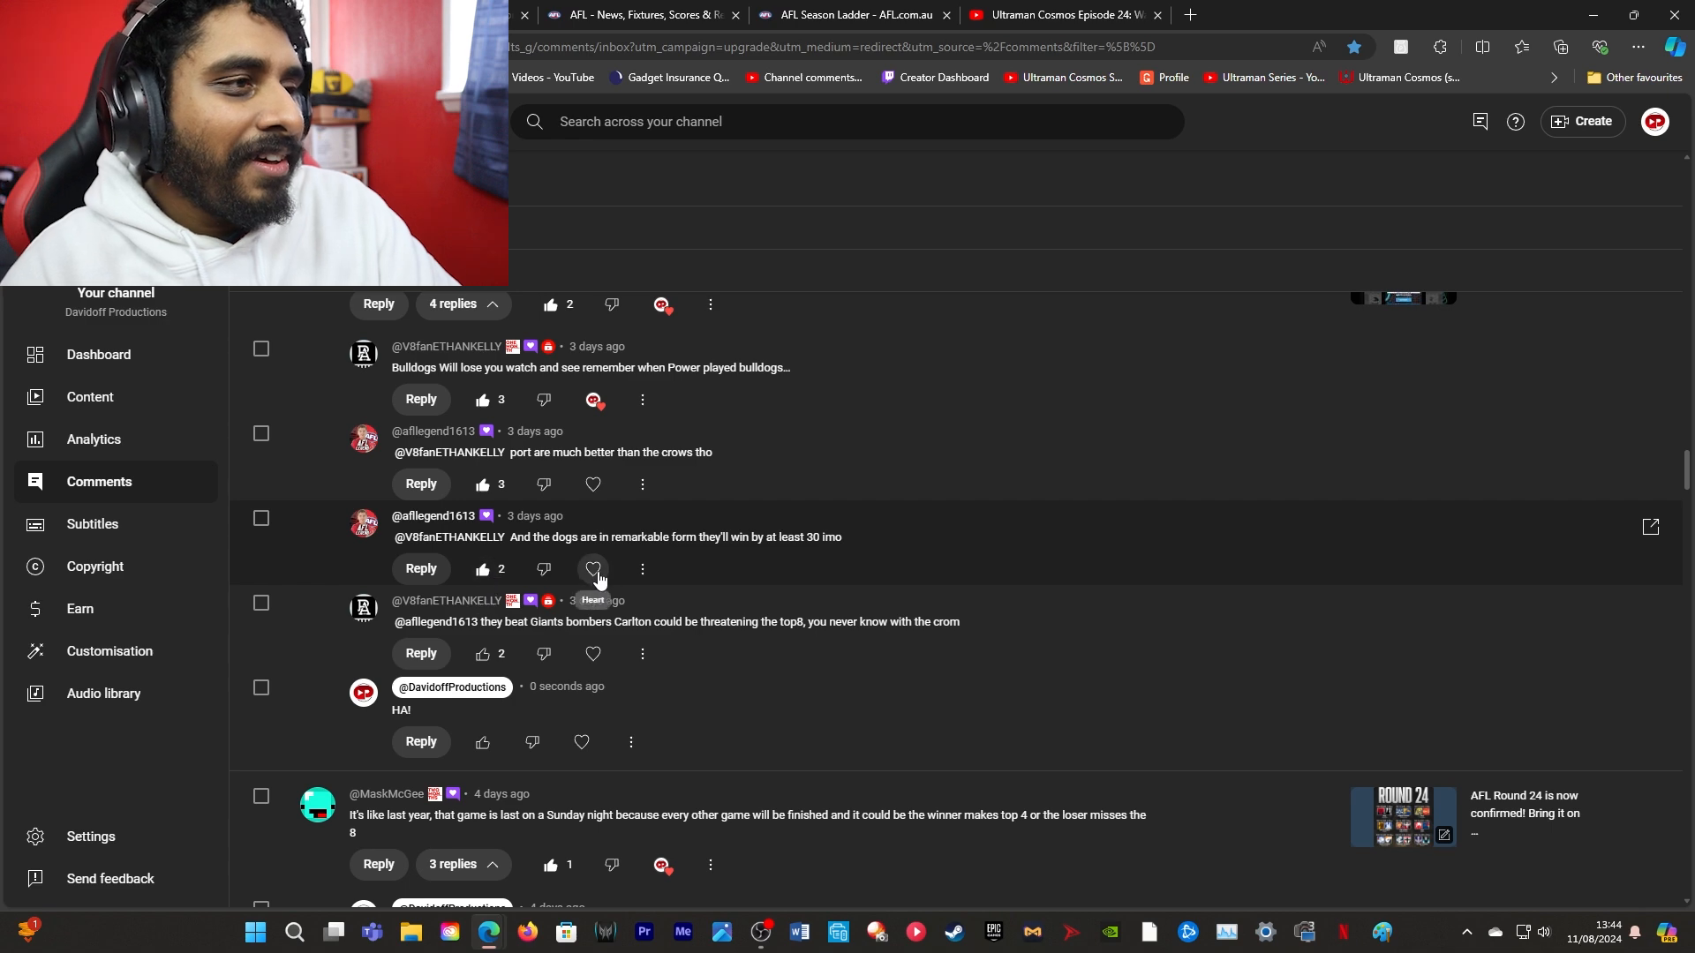
{"action": "left_click", "coordinate": [641, 16]}
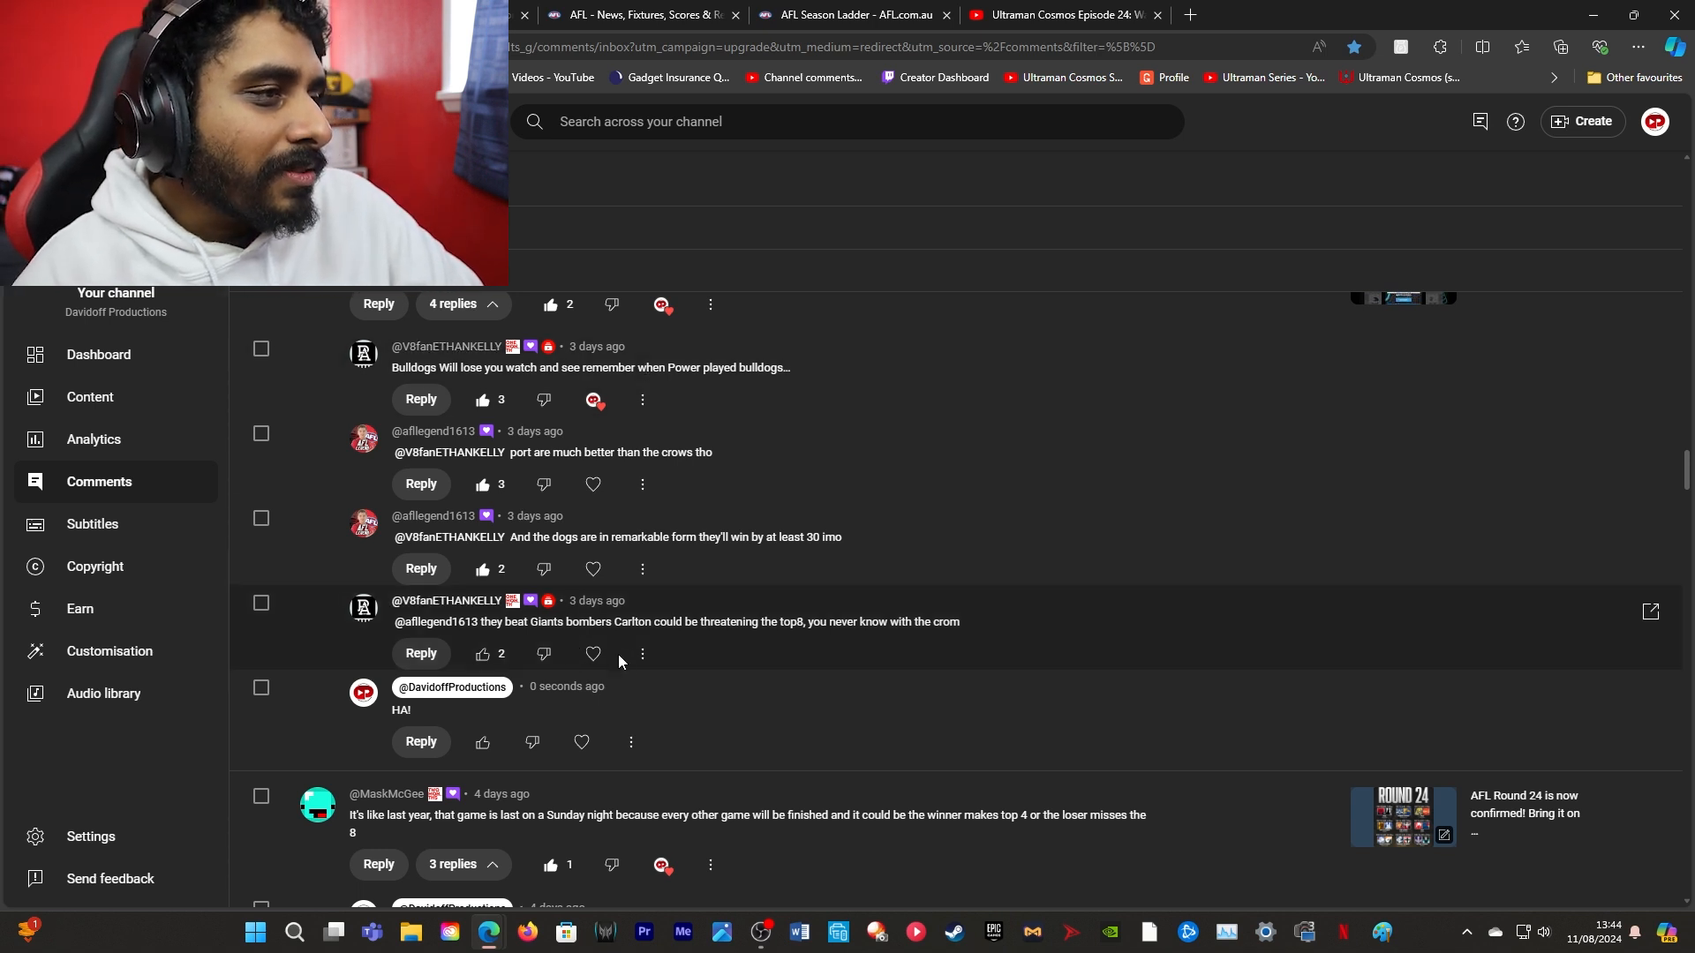
{"action": "mouse_move", "coordinate": [505, 683]}
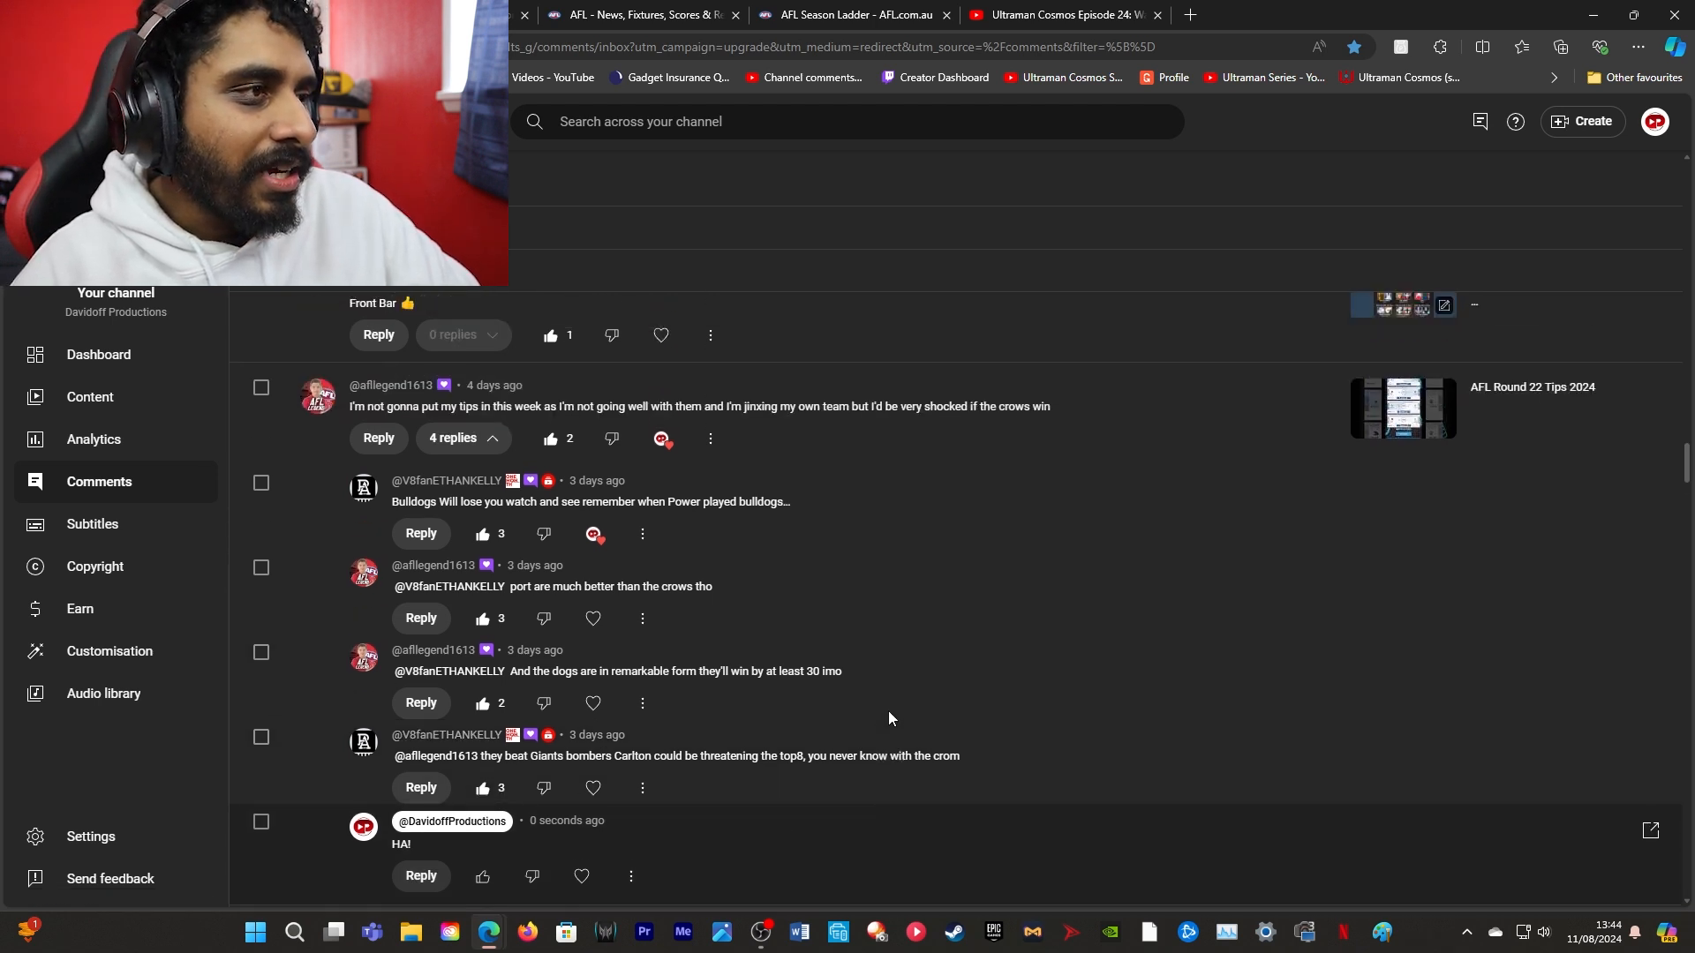
{"action": "scroll", "scroll_direction": "down", "scroll_amount": 3}
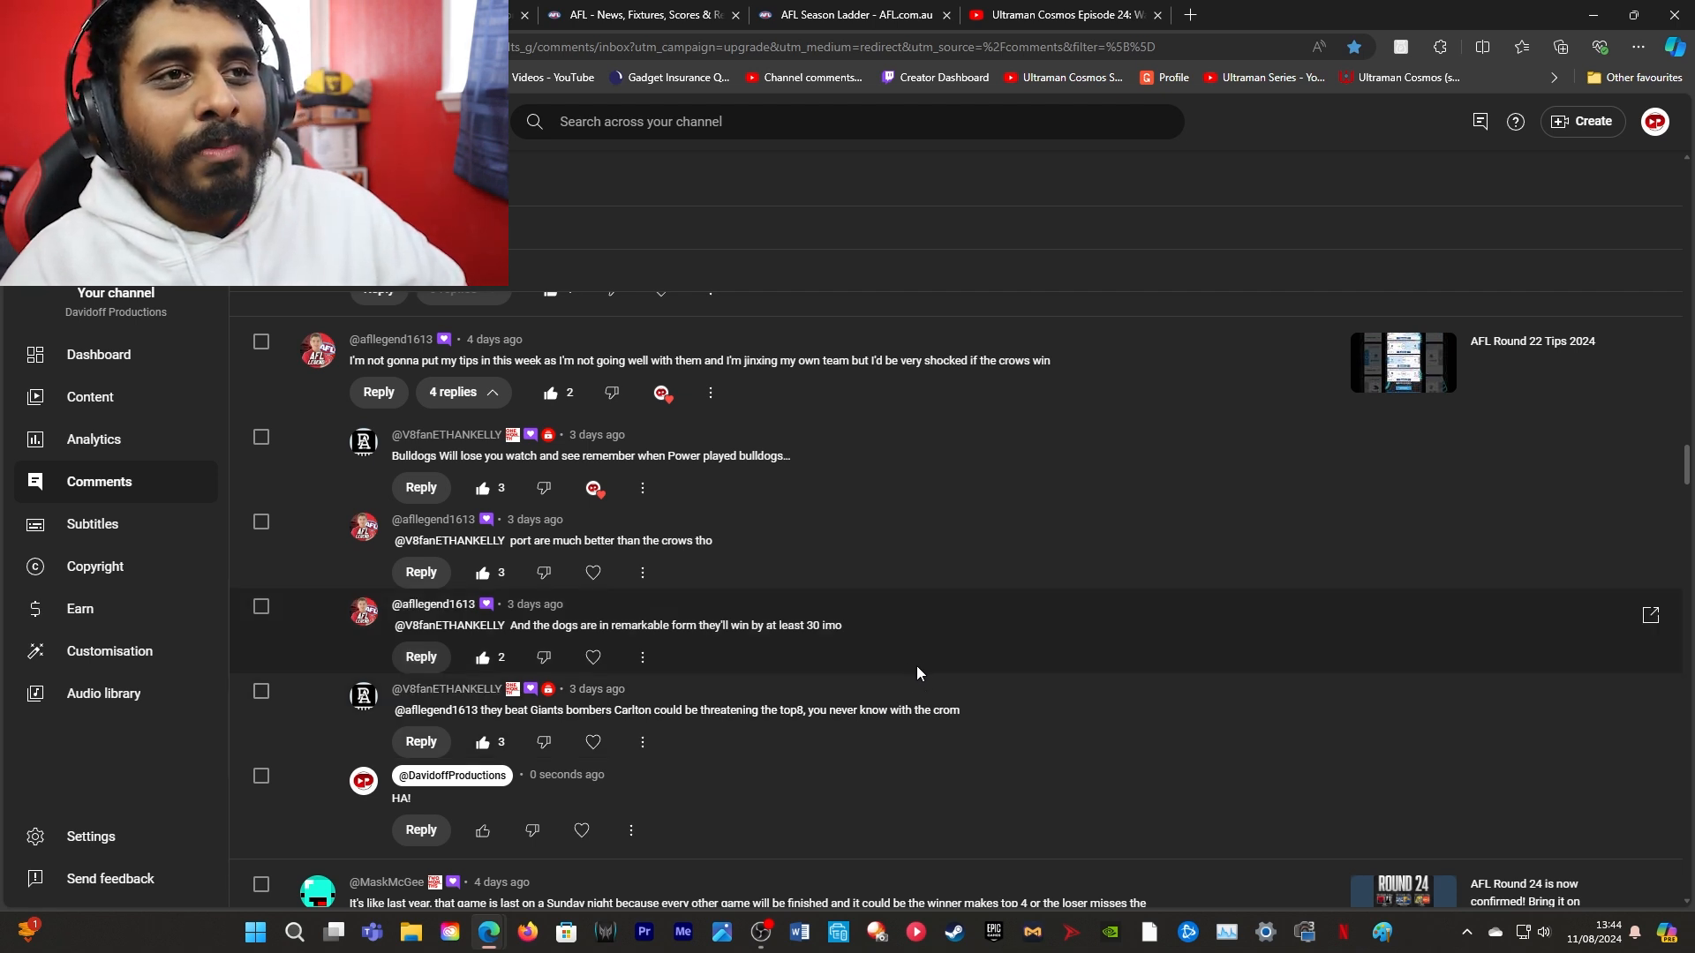
{"action": "mouse_move", "coordinate": [830, 687]}
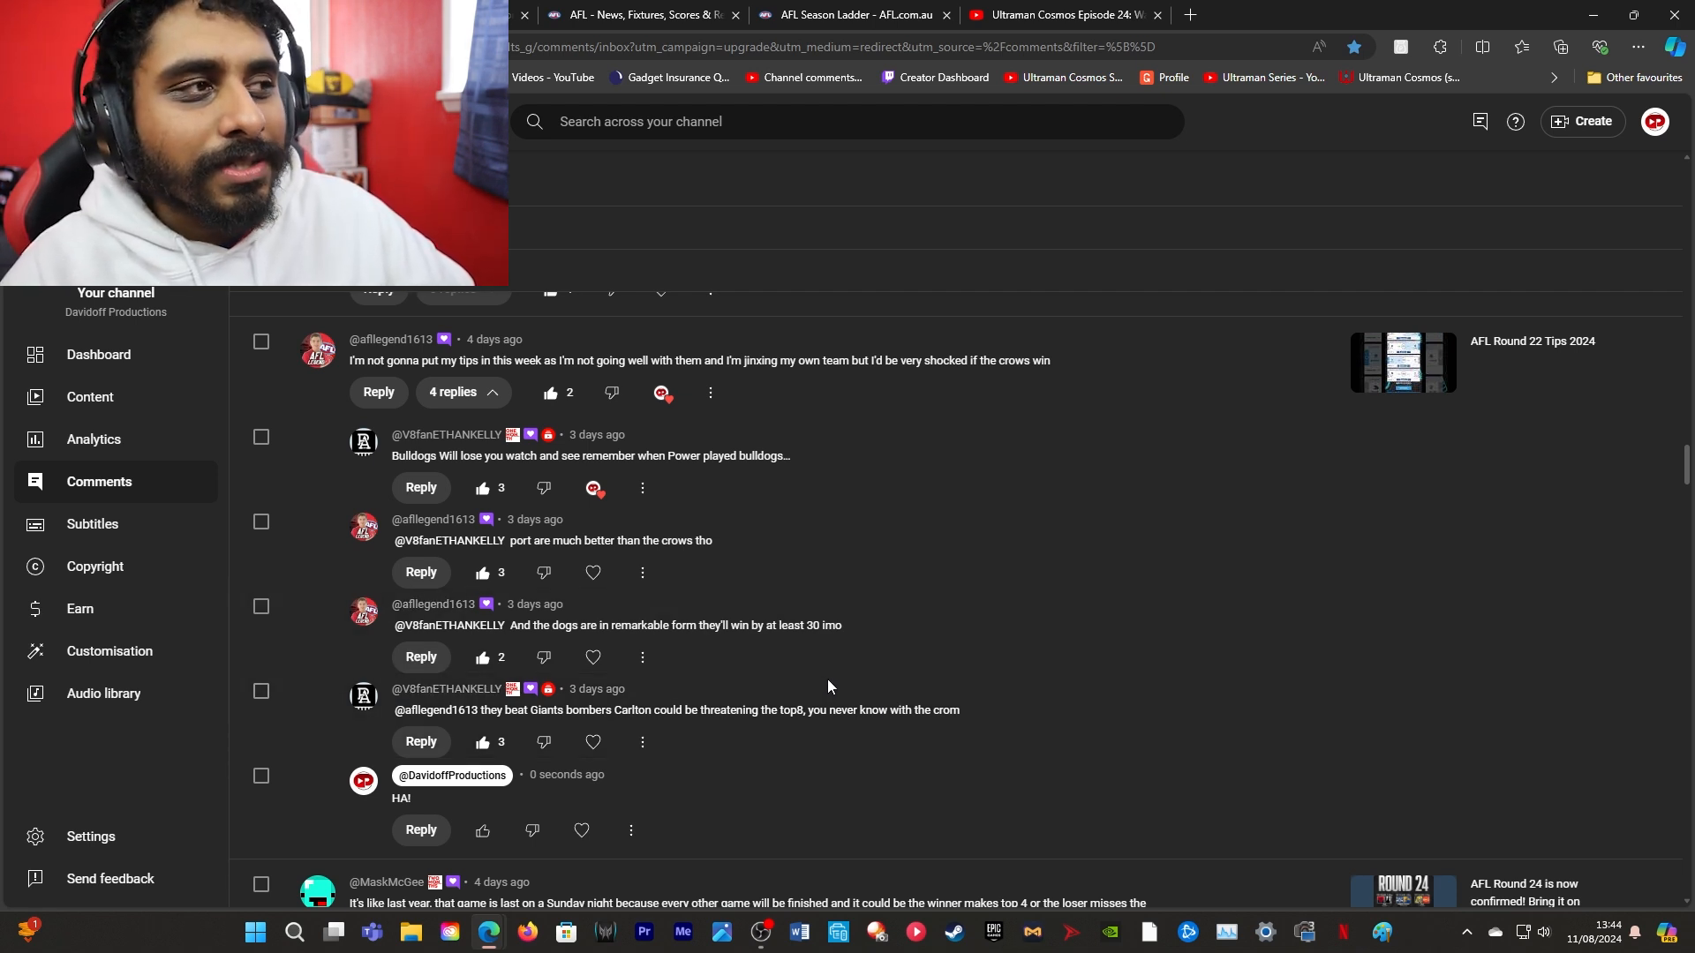